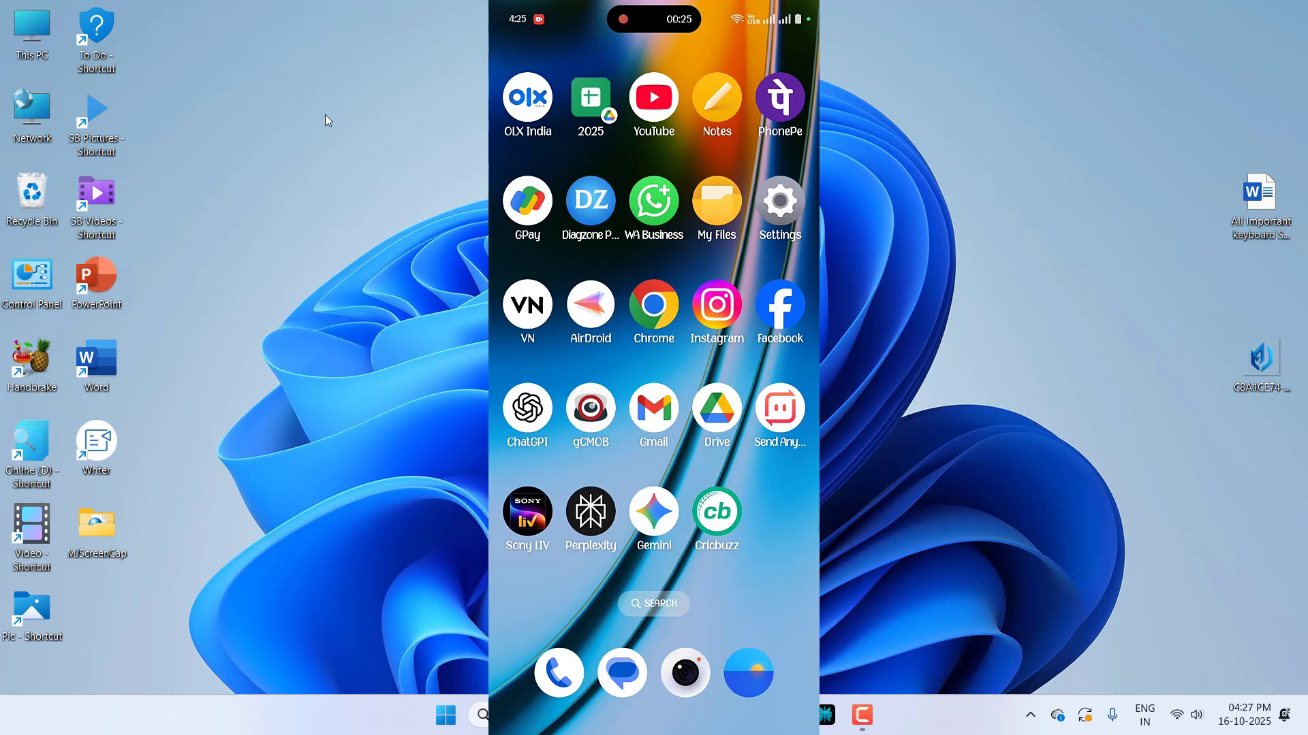
Step: Open the phone's Personal hotspot settings and confirm the hotspot tile is on in Quick Settings
left_click(779, 200)
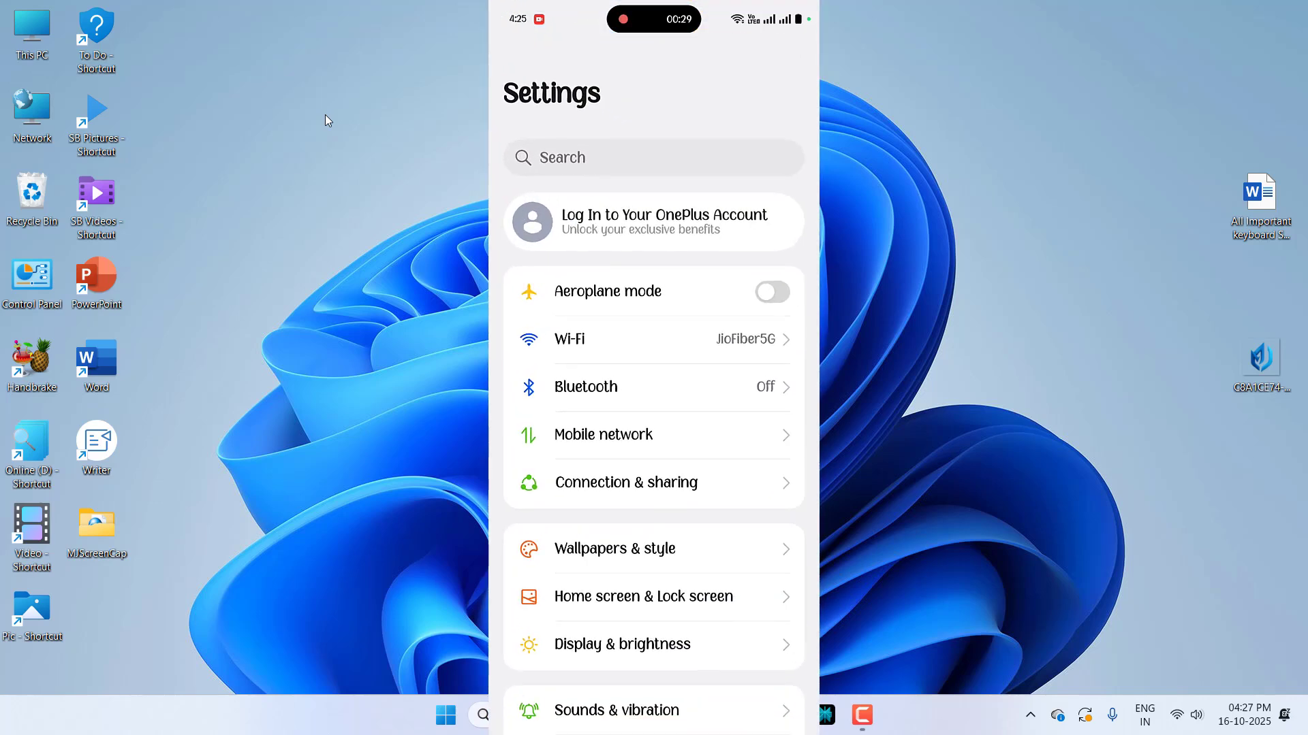
left_click(625, 482)
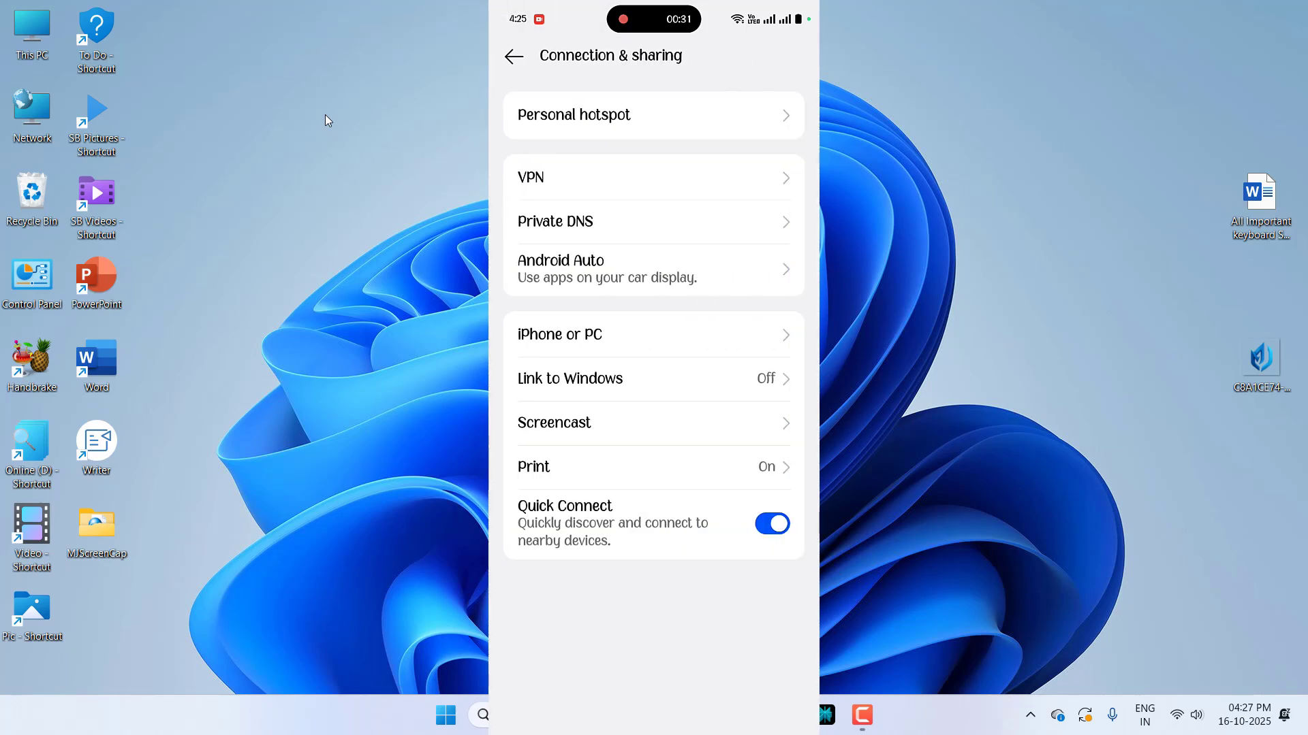
left_click(573, 114)
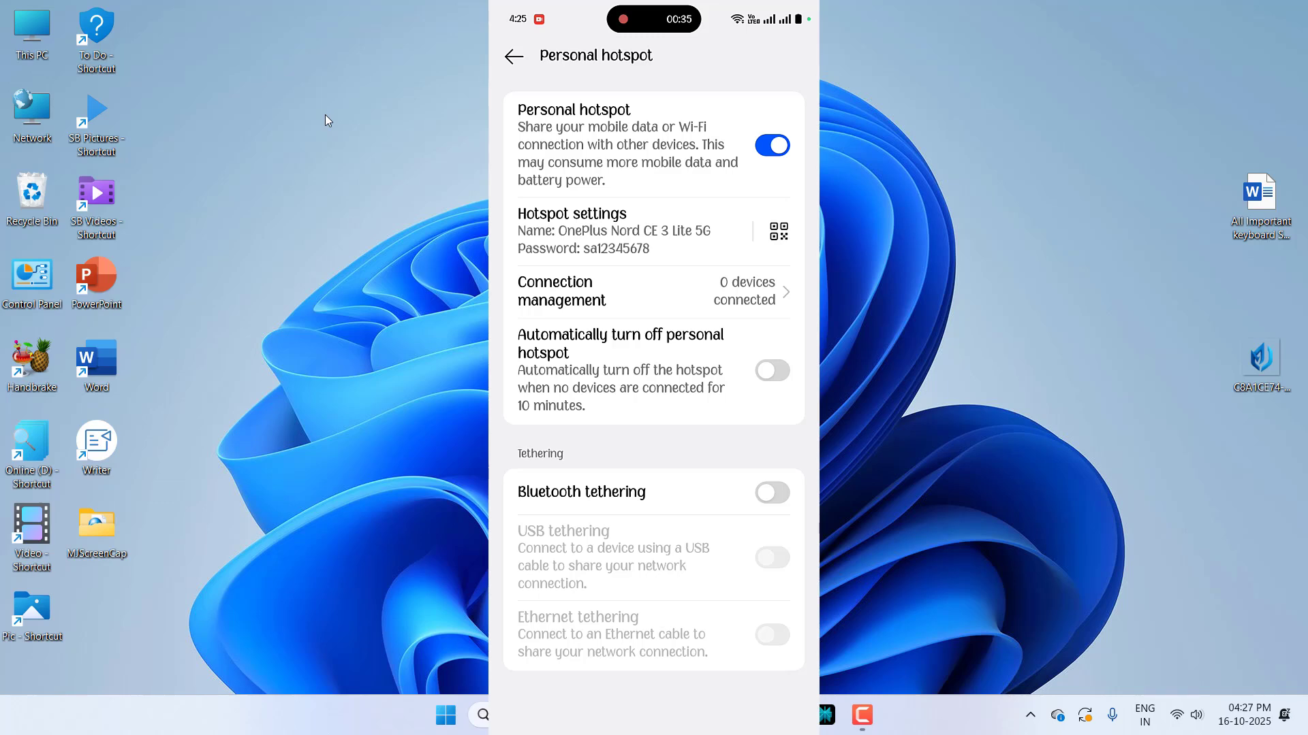
left_click(513, 56)
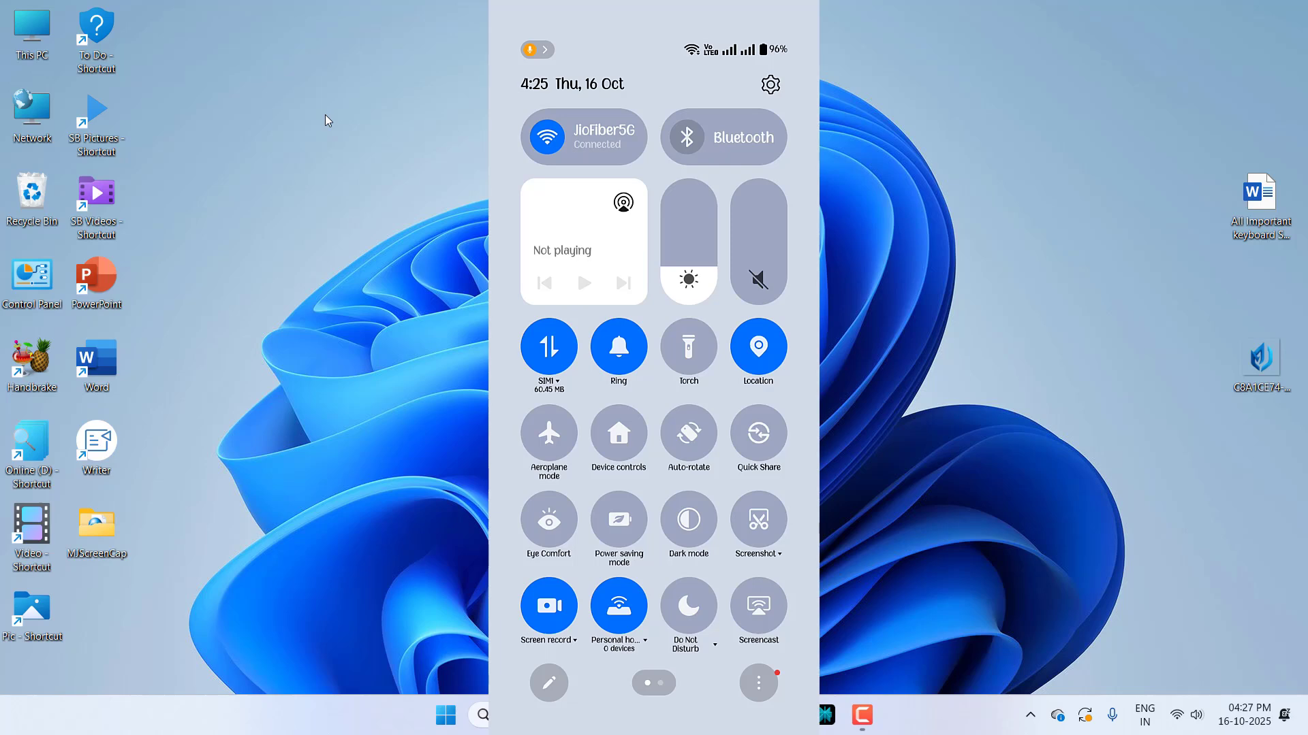
left_click(618, 605)
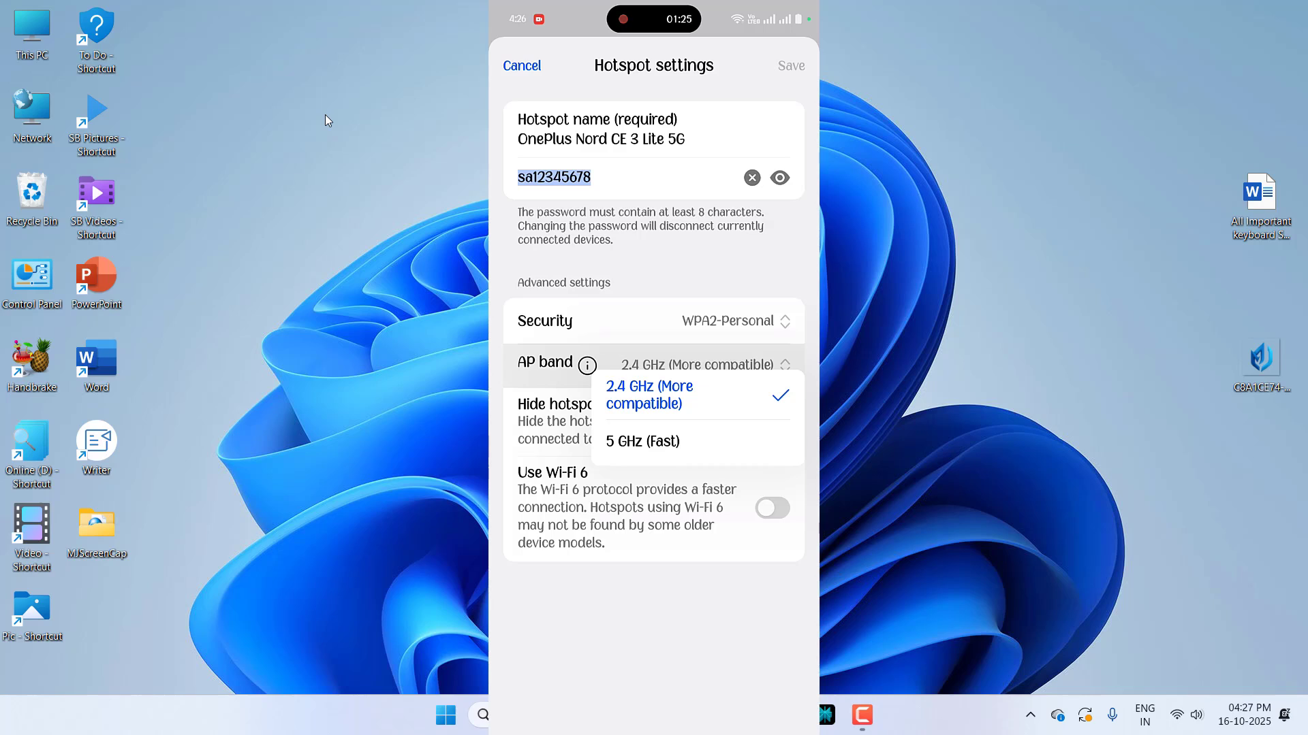
Step: View the hotspot AP band choices, 2.4 GHz and 5 GHz
left_click(648, 394)
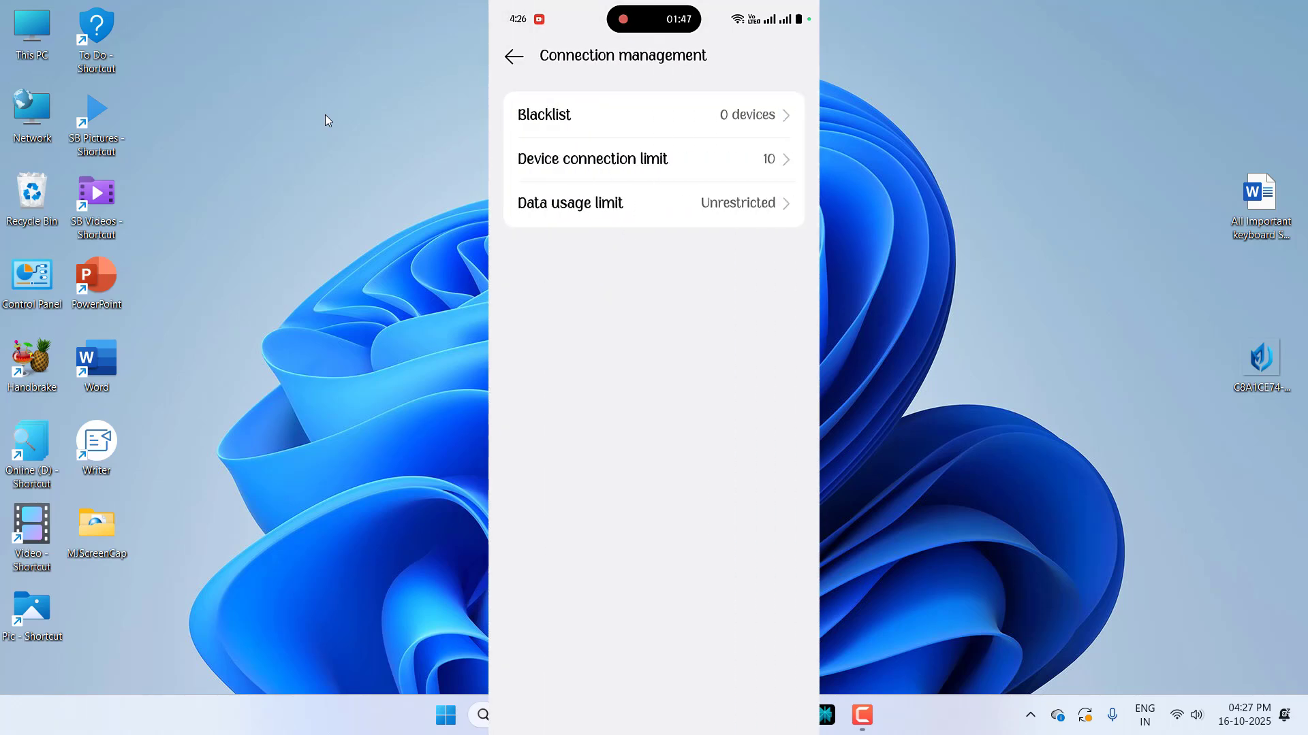
Step: Check the hotspot data usage limit, leave it unrestricted, and return from Connection management
left_click(569, 203)
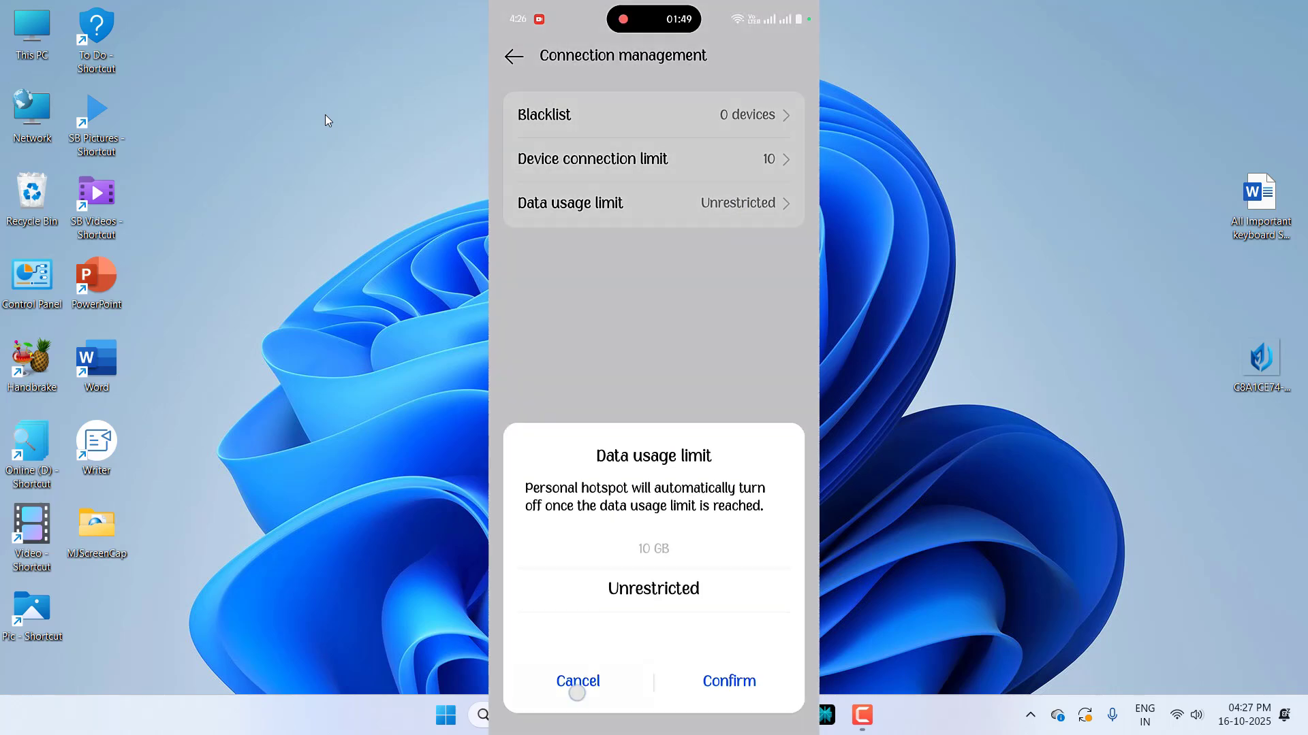
left_click(576, 680)
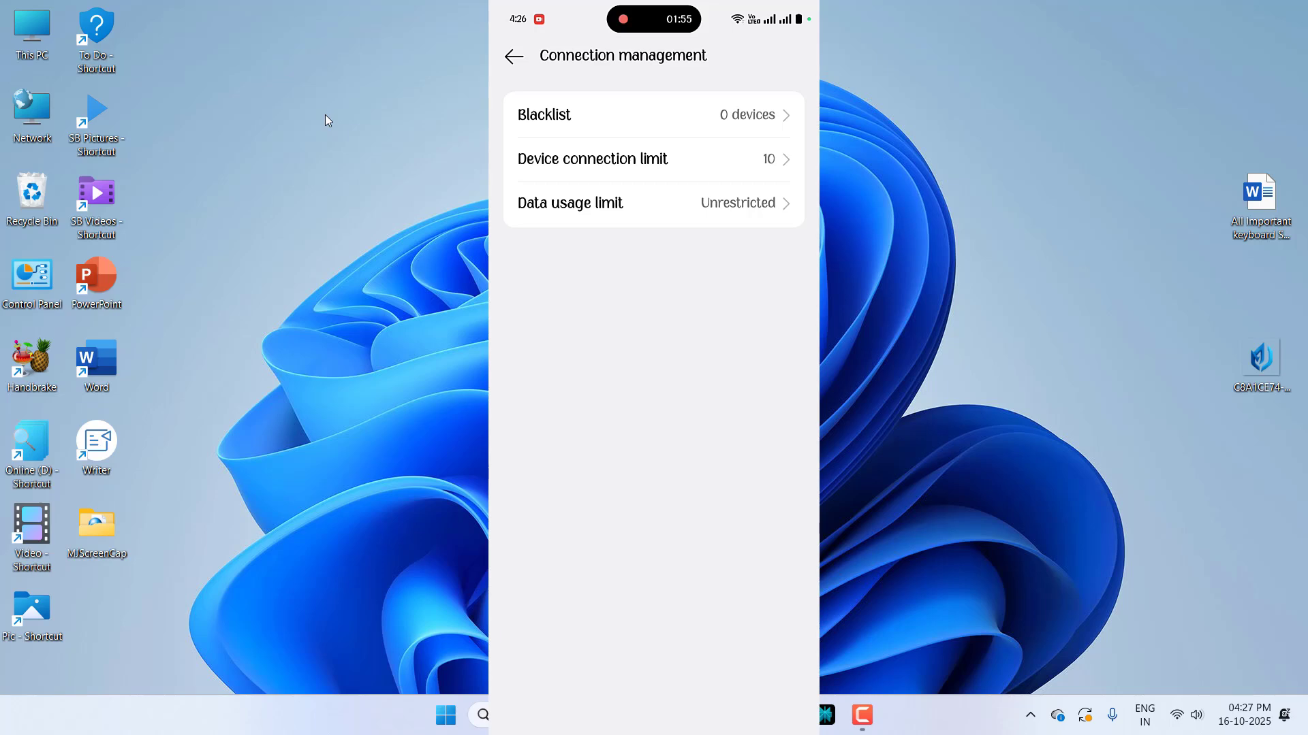
left_click(514, 56)
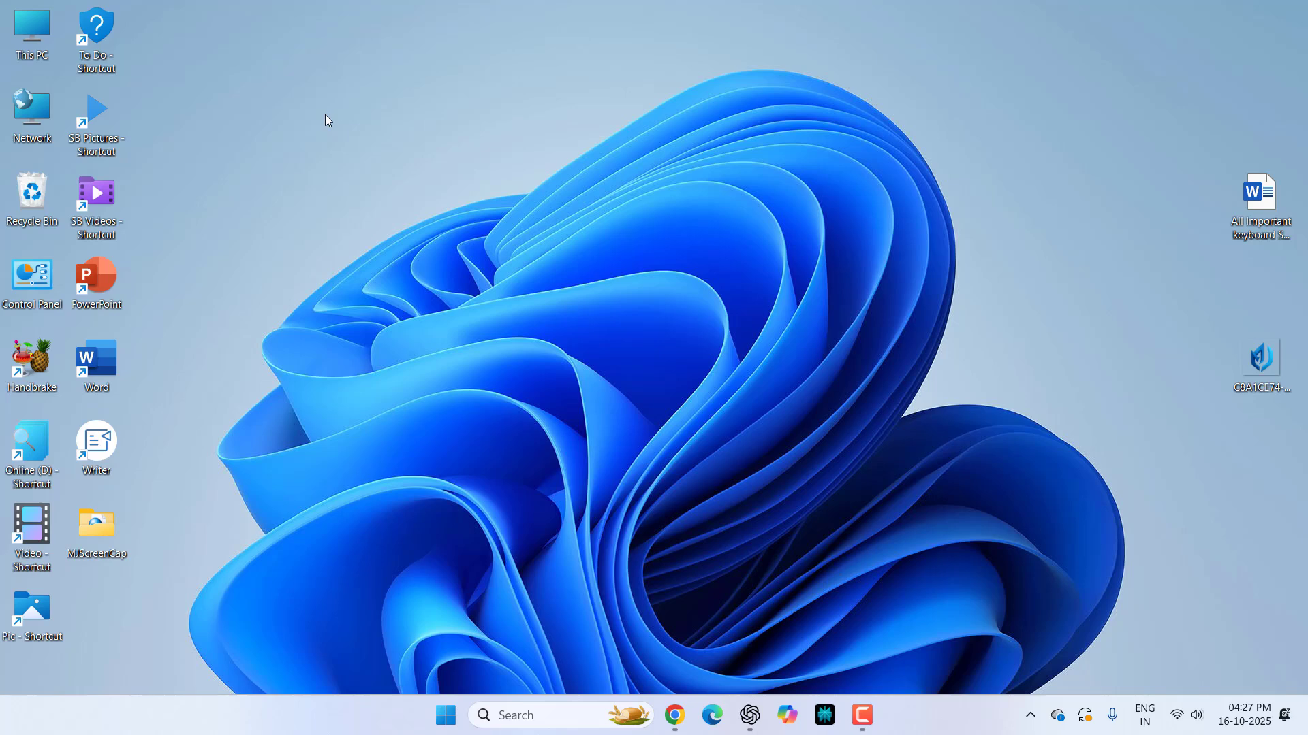
Step: Verify automatic time zone and time are On in Date & time, then close Settings
left_click(444, 714)
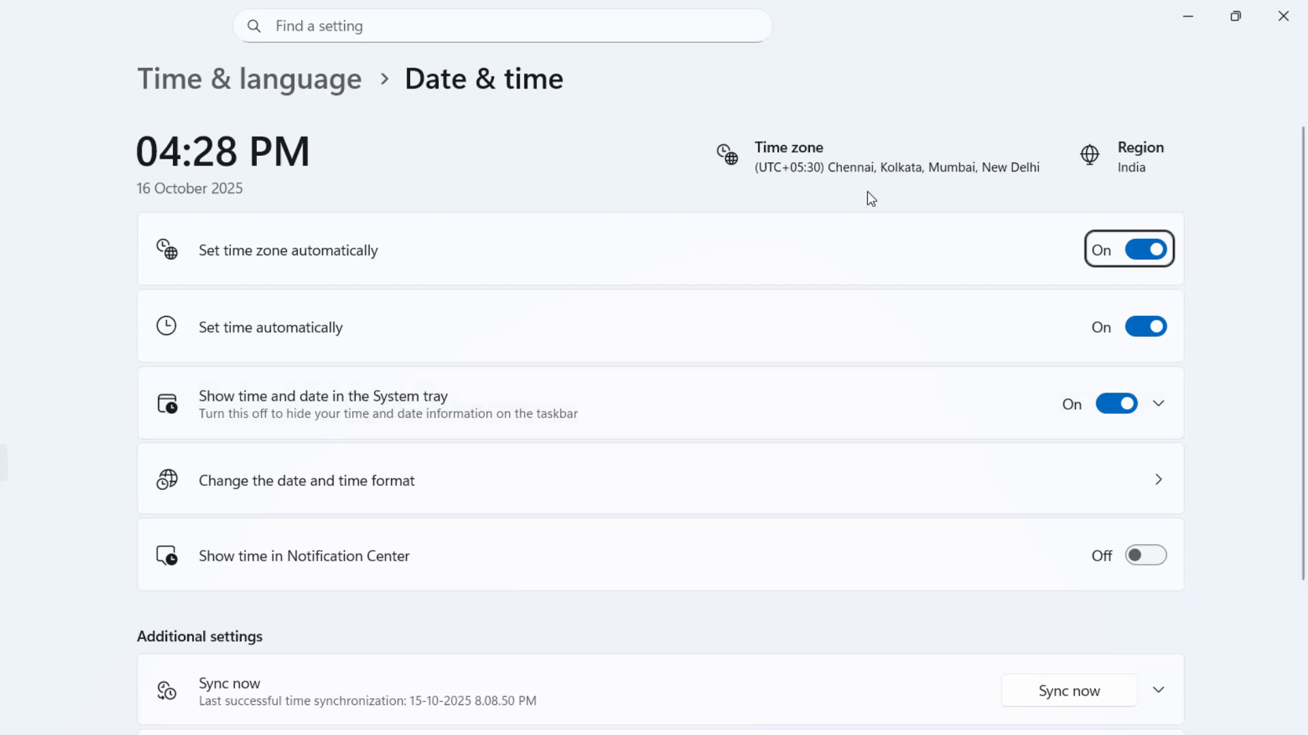
mouse_move(302, 264)
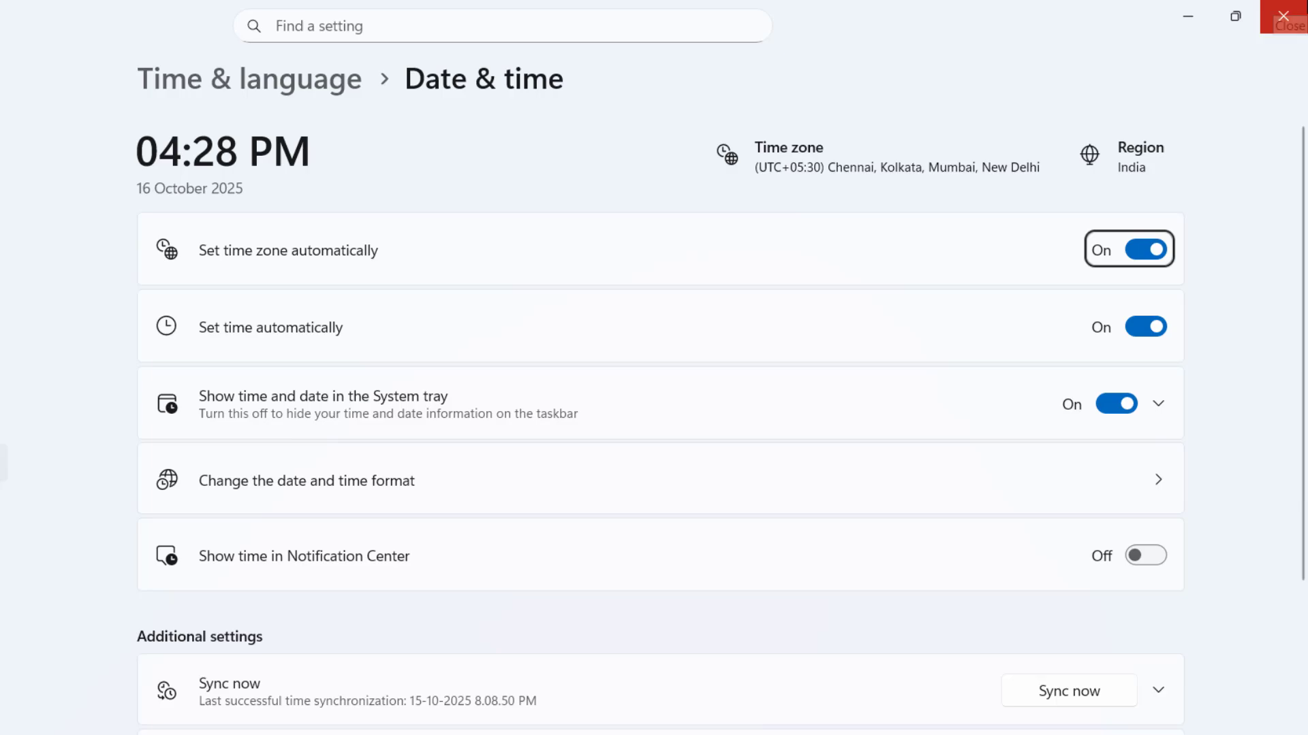
left_click(1282, 15)
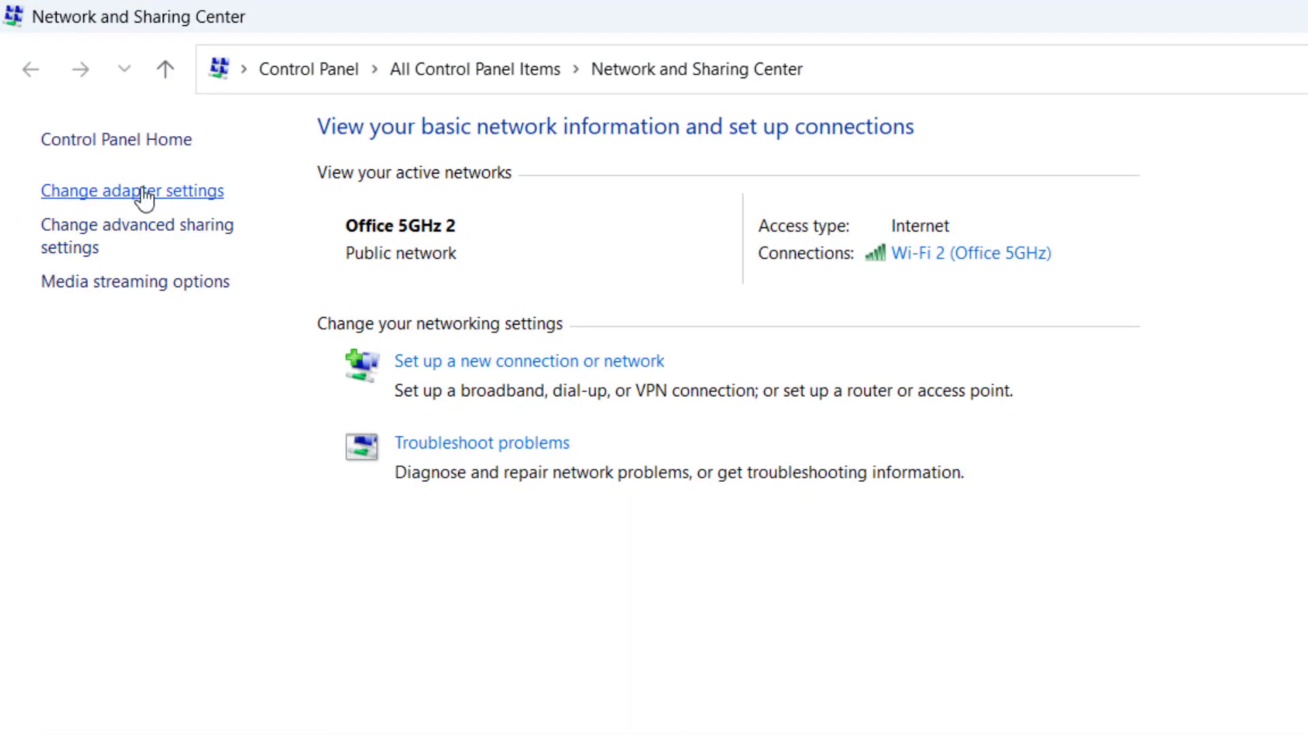
Step: Tick both Internet Connection Sharing boxes on the Wi-Fi 2 adapter's Sharing tab
left_click(132, 190)
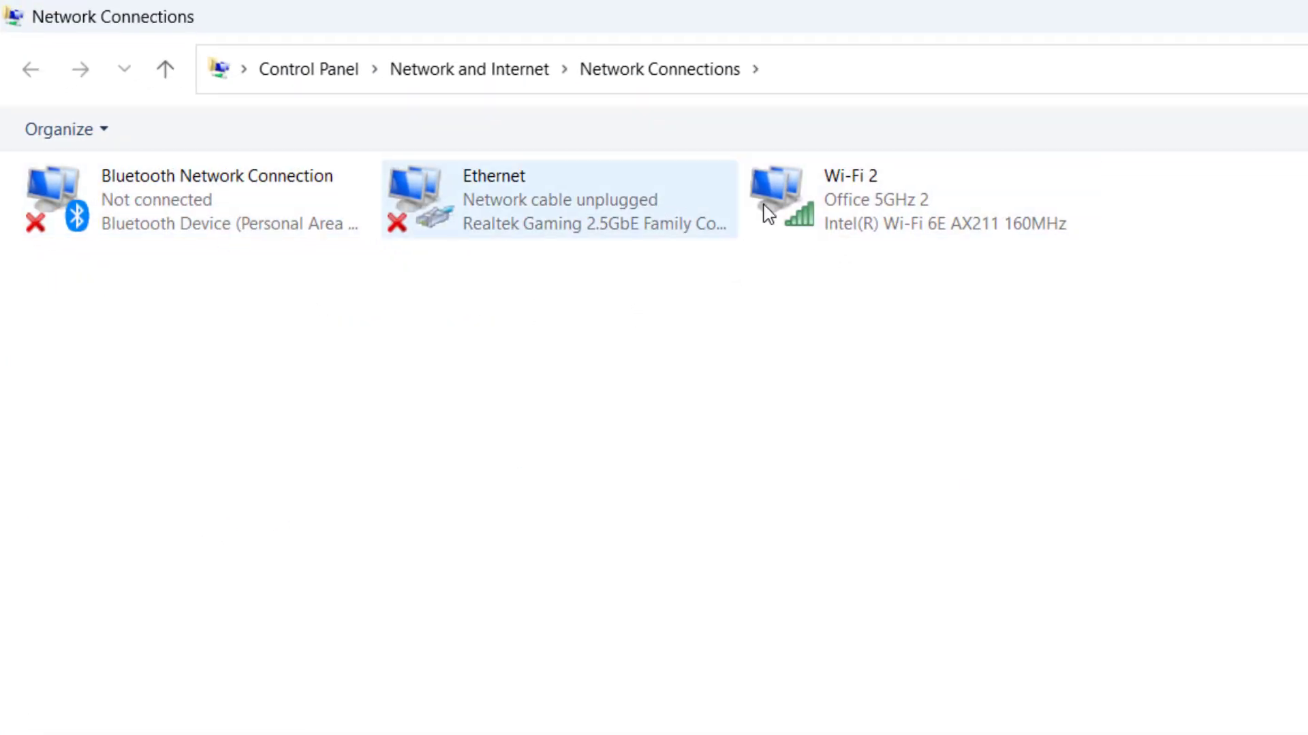
right_click(851, 198)
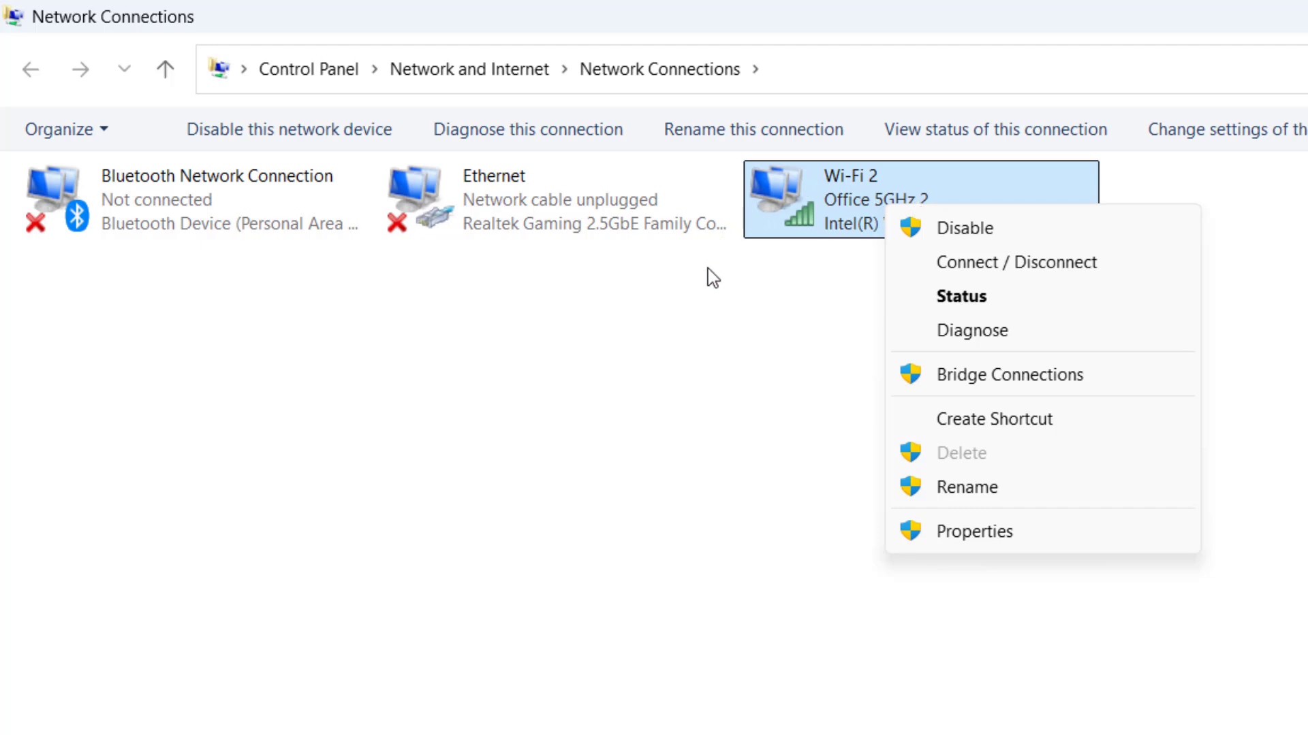
left_click(974, 531)
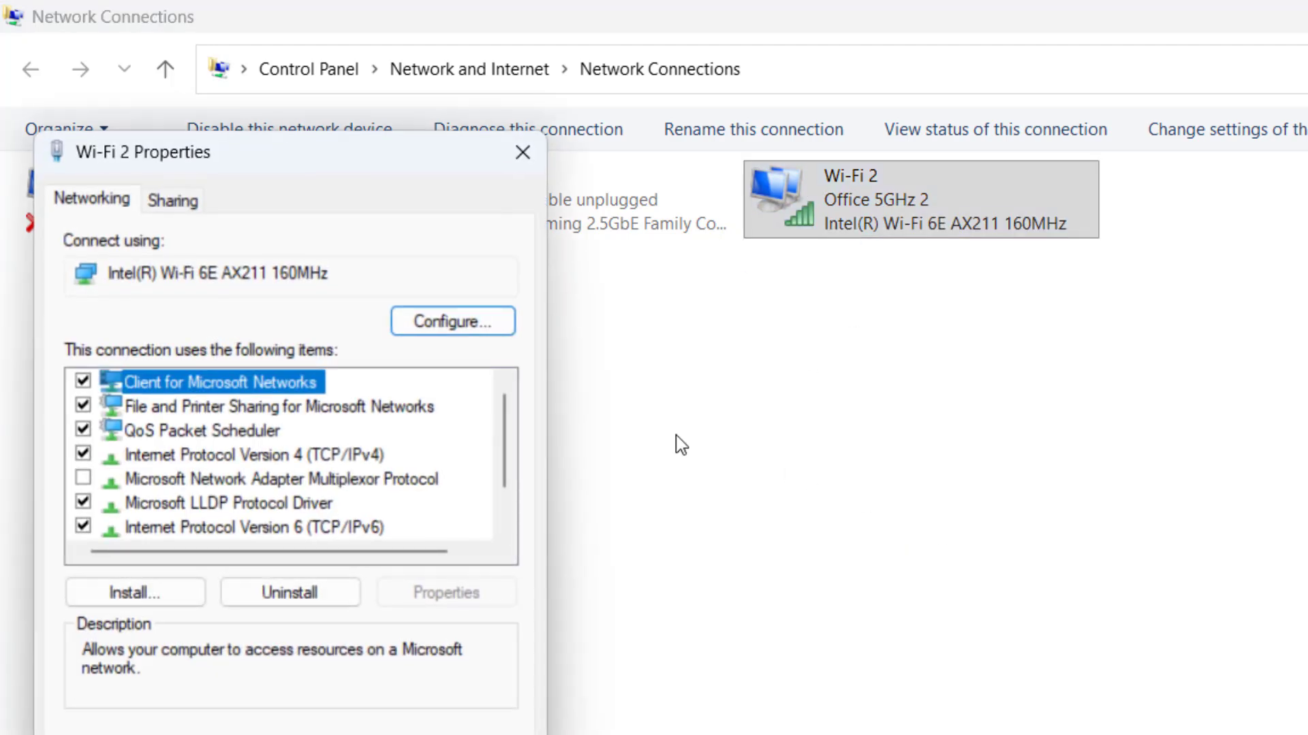
left_click(173, 199)
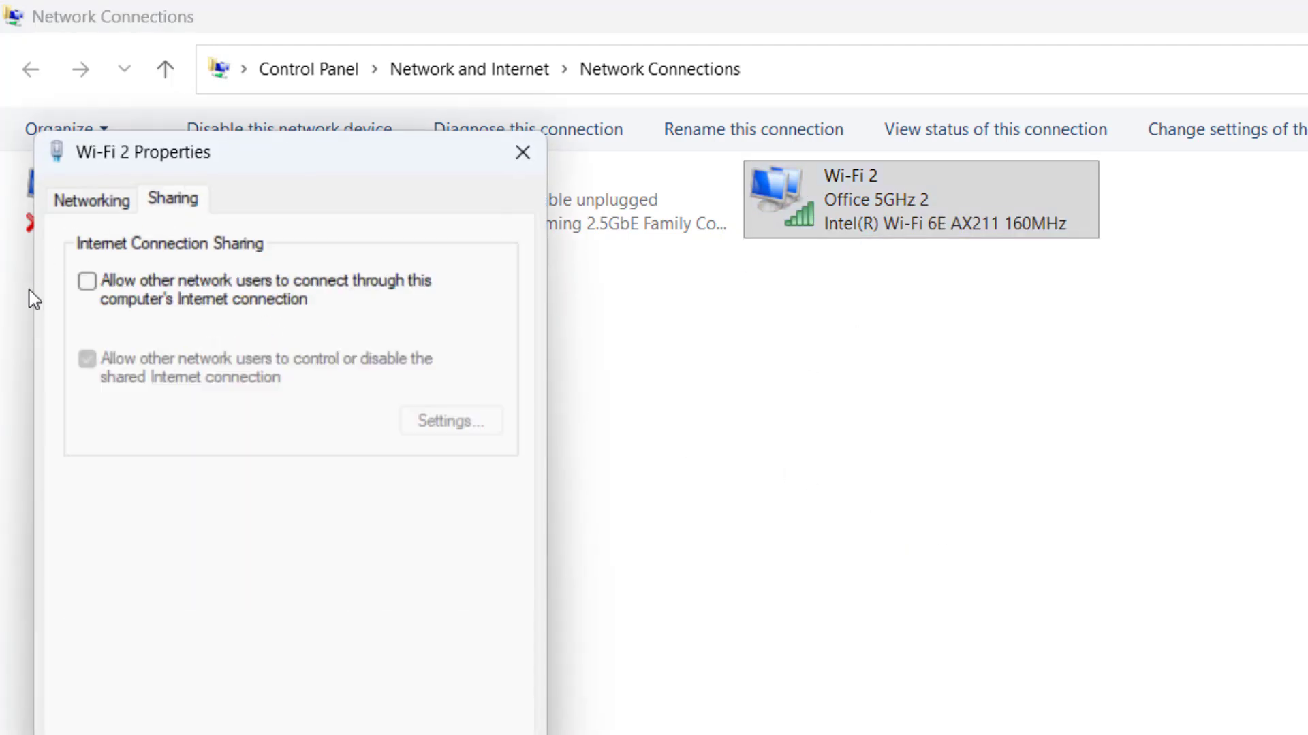
left_click(87, 281)
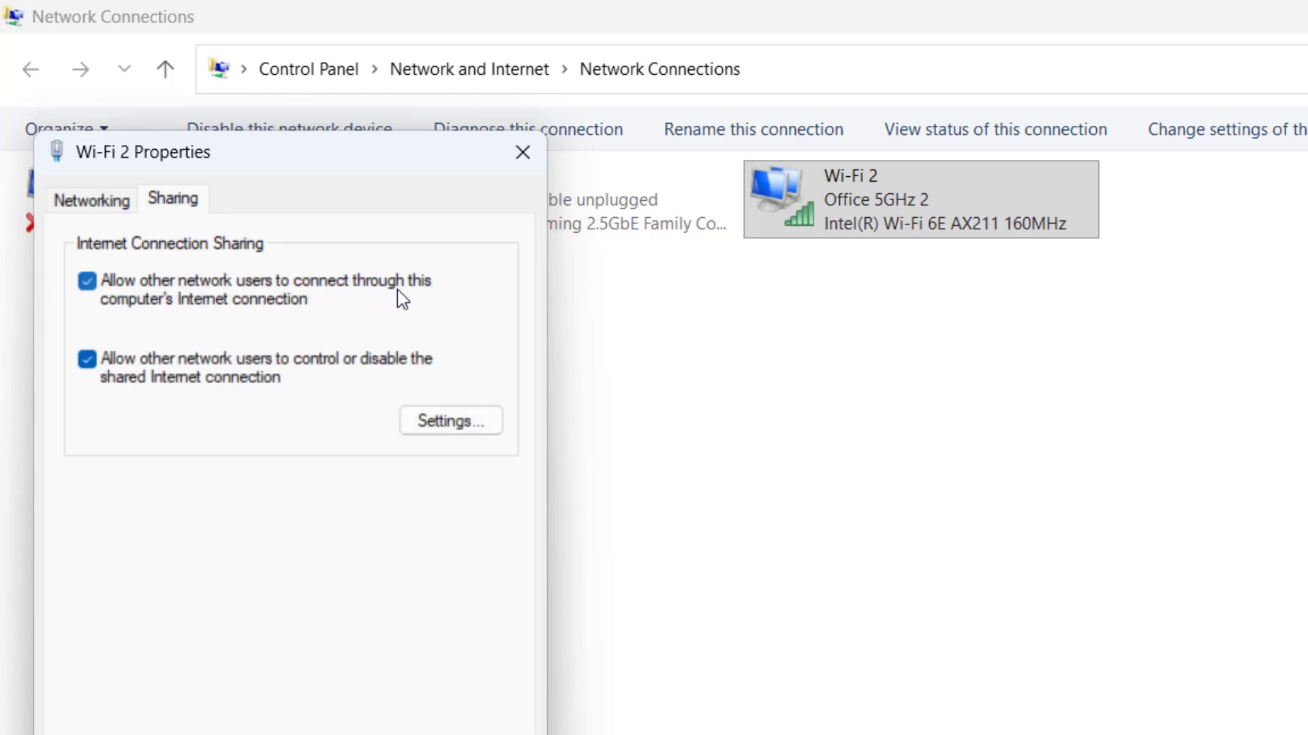
mouse_move(308, 698)
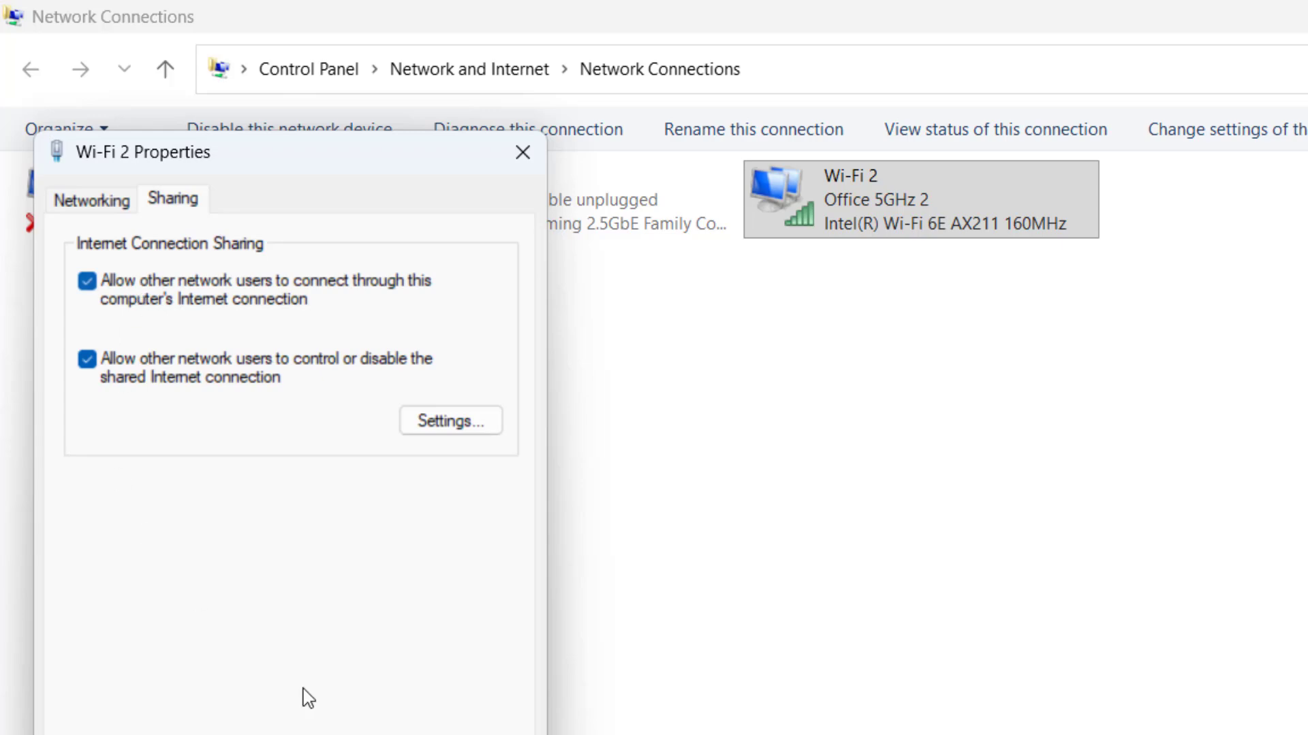
left_click(523, 152)
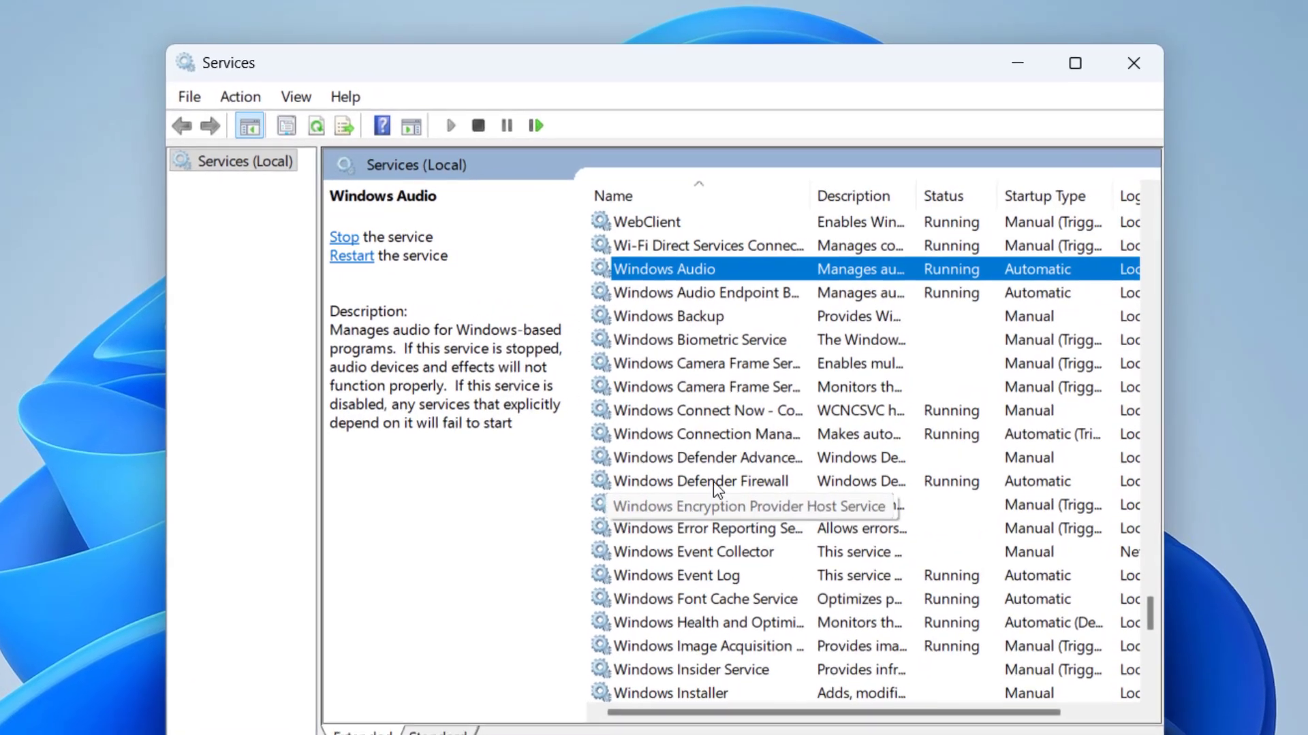
Step: Set Windows Mobile Hotspot Service startup to Automatic and start the service
scroll("down", 3)
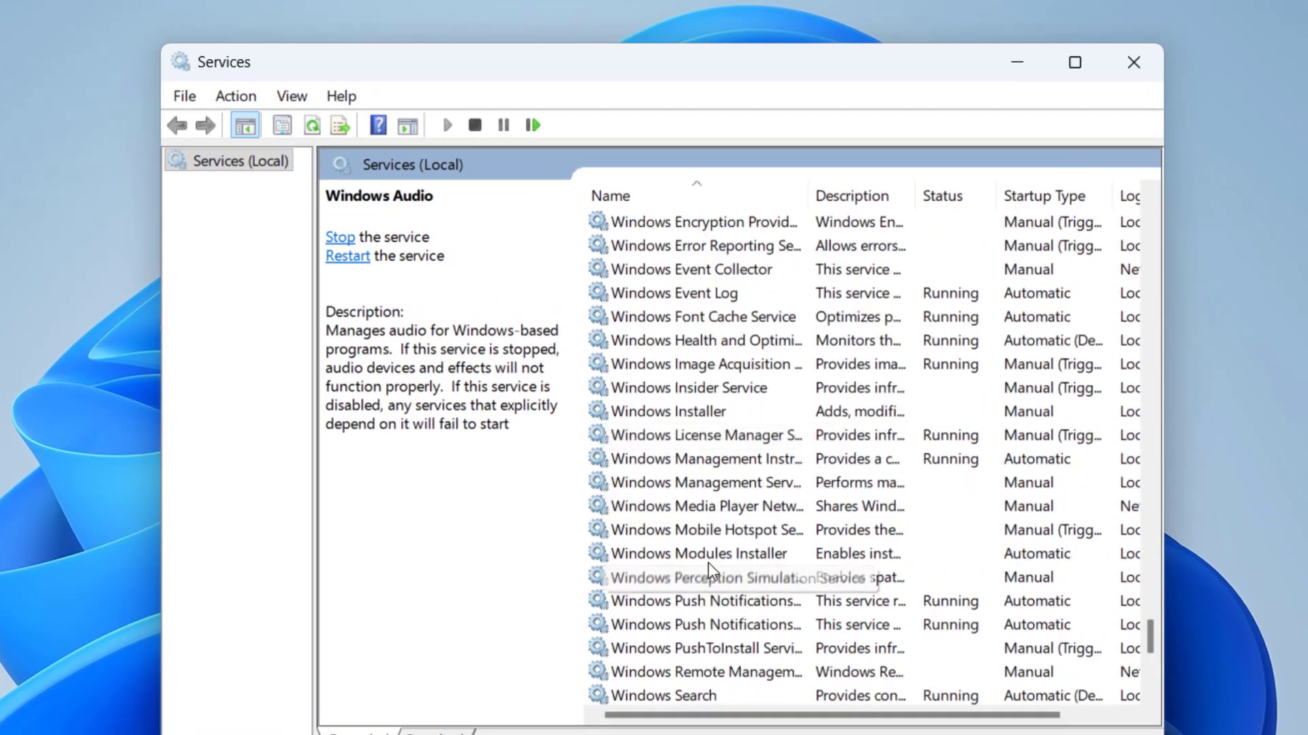
left_click(703, 530)
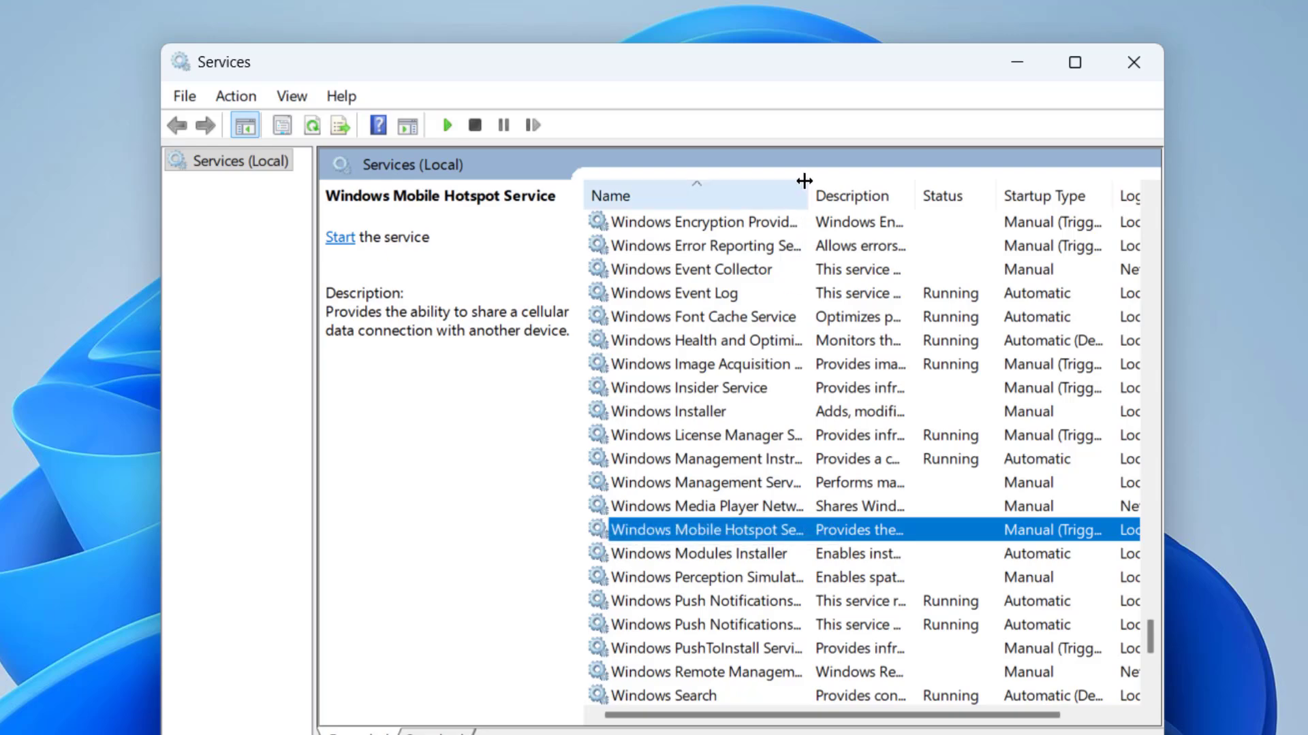
double_click(706, 530)
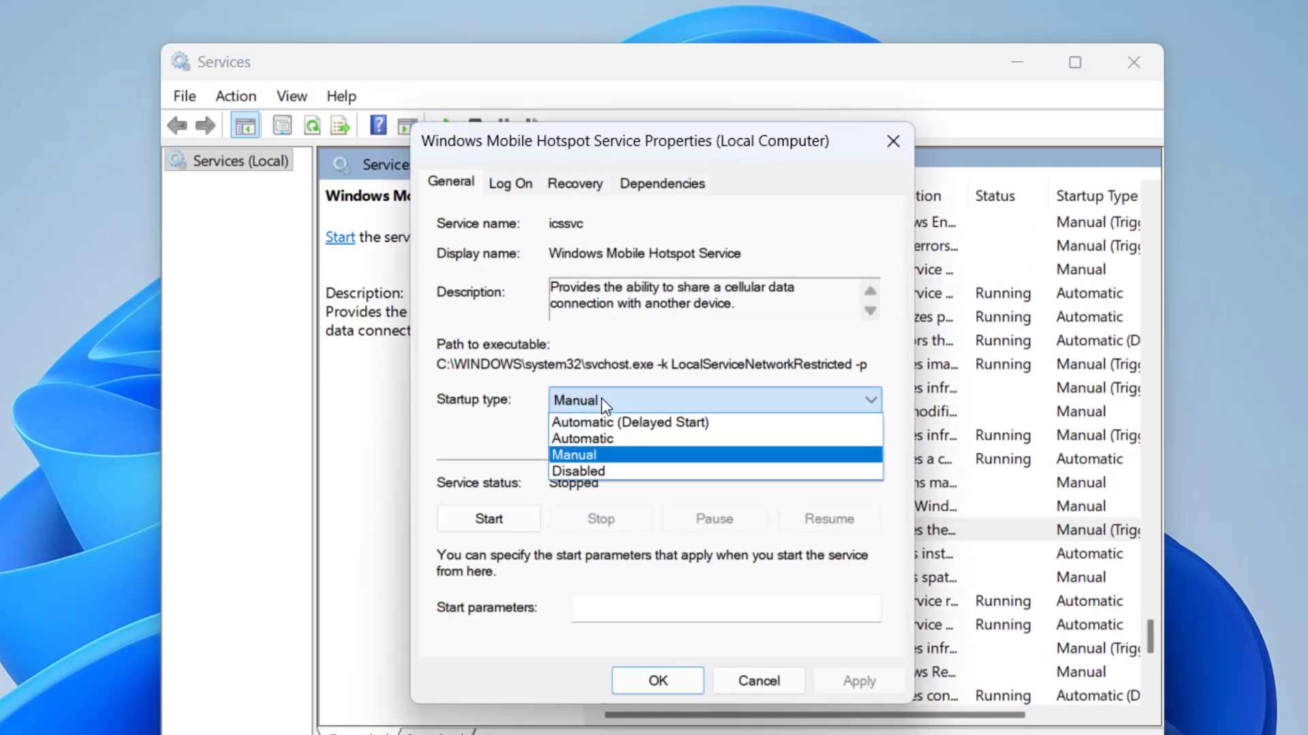
left_click(583, 438)
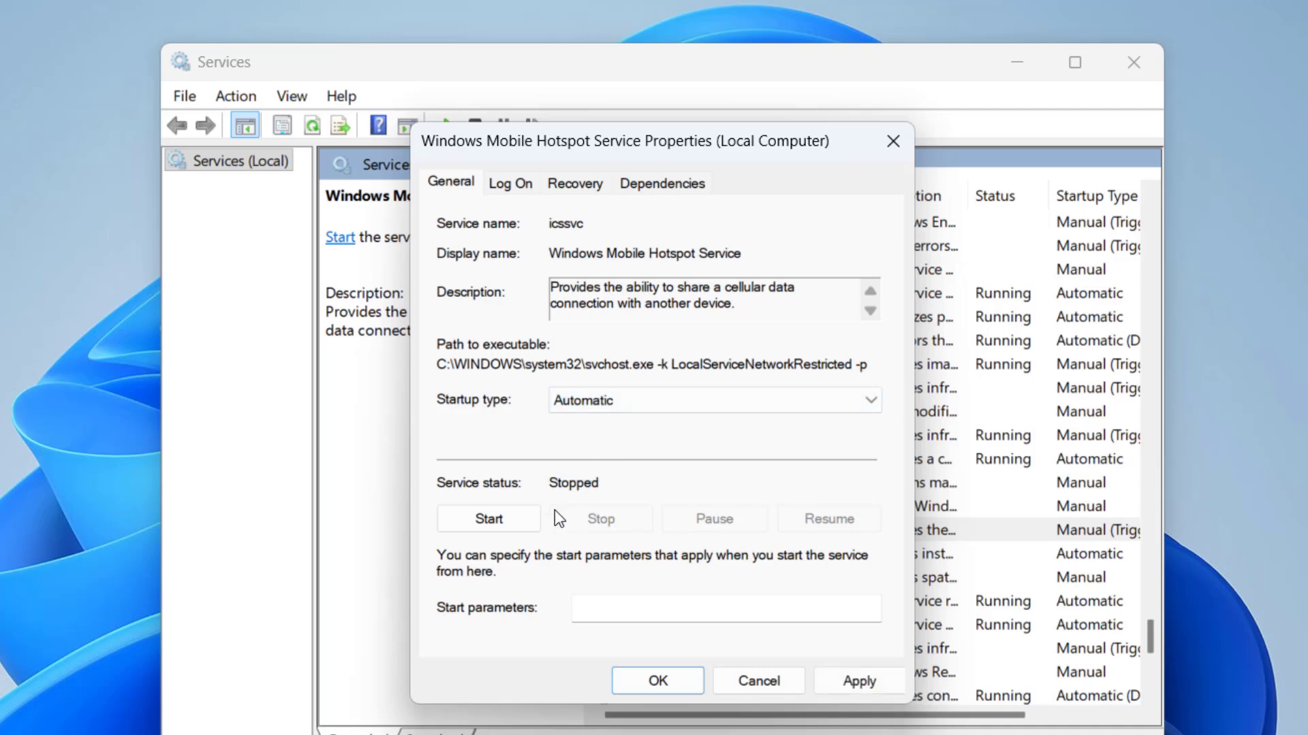
left_click(488, 518)
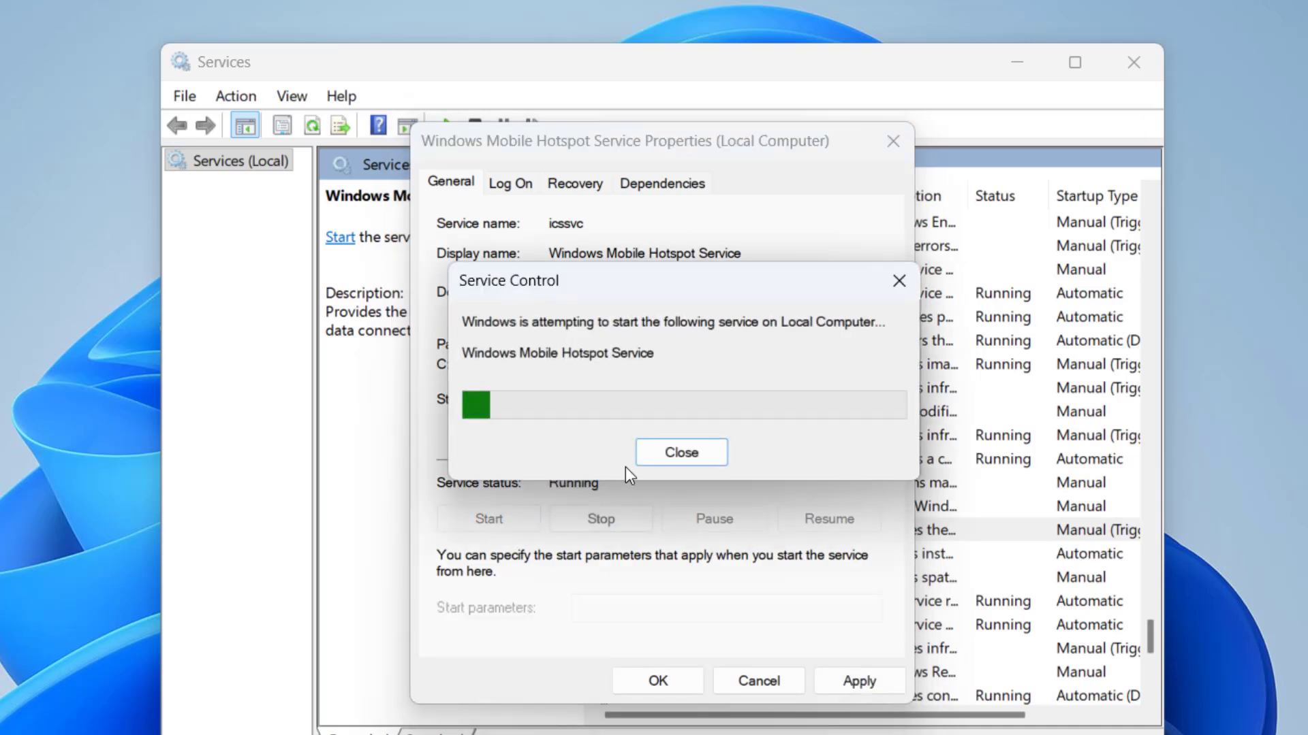
left_click(680, 453)
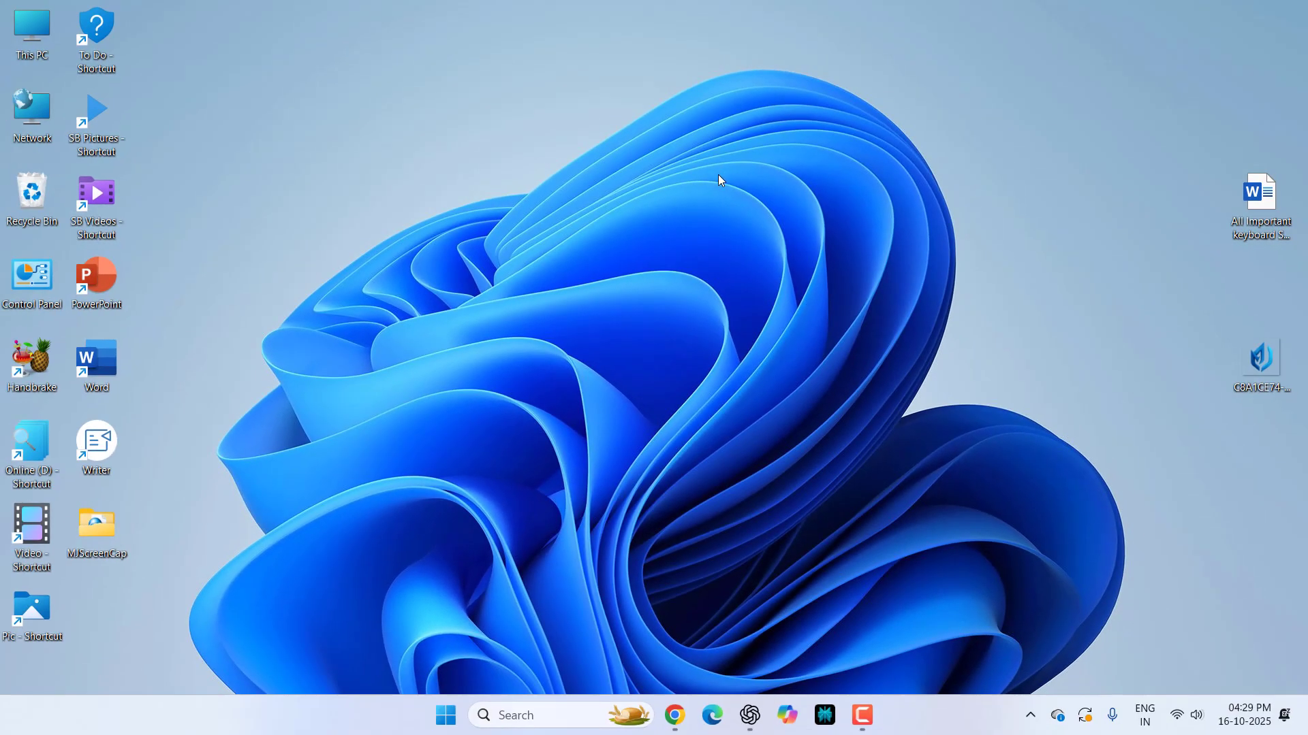
Step: Search cmd, review the network reset commands picture, then close it
type("cmd")
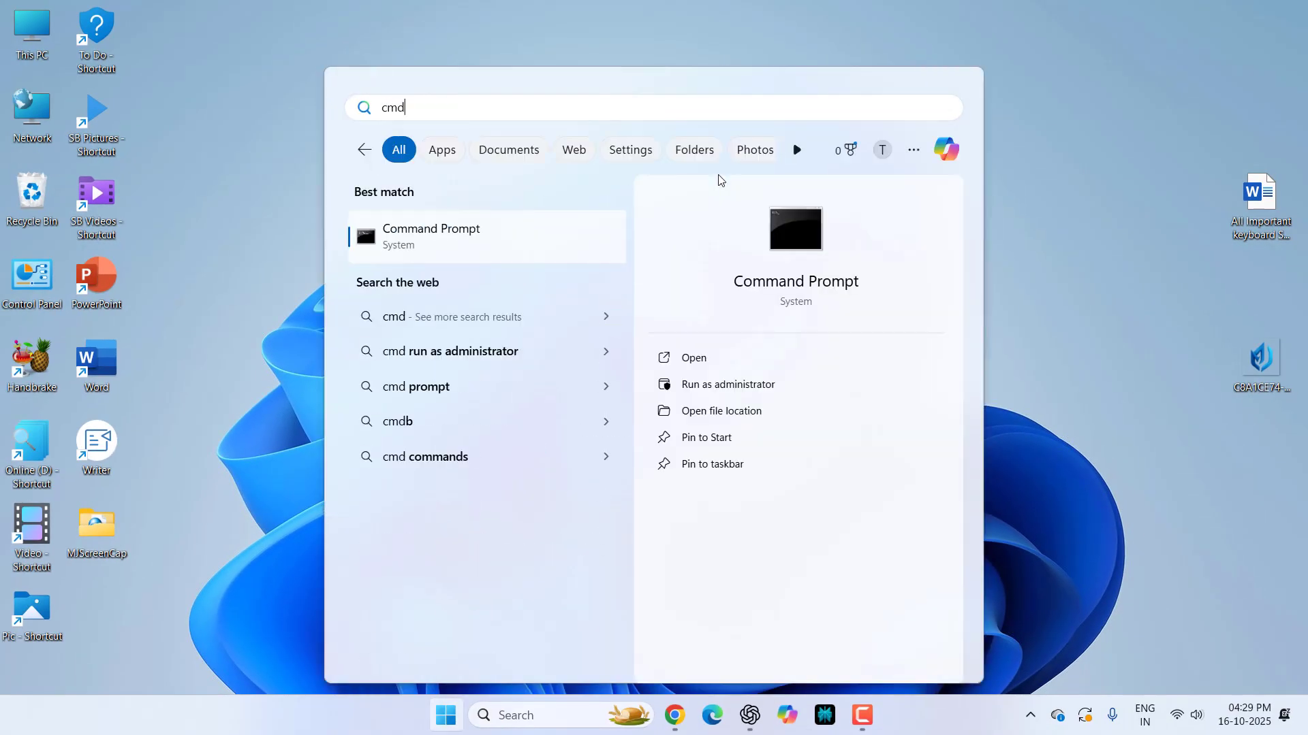
right_click(430, 236)
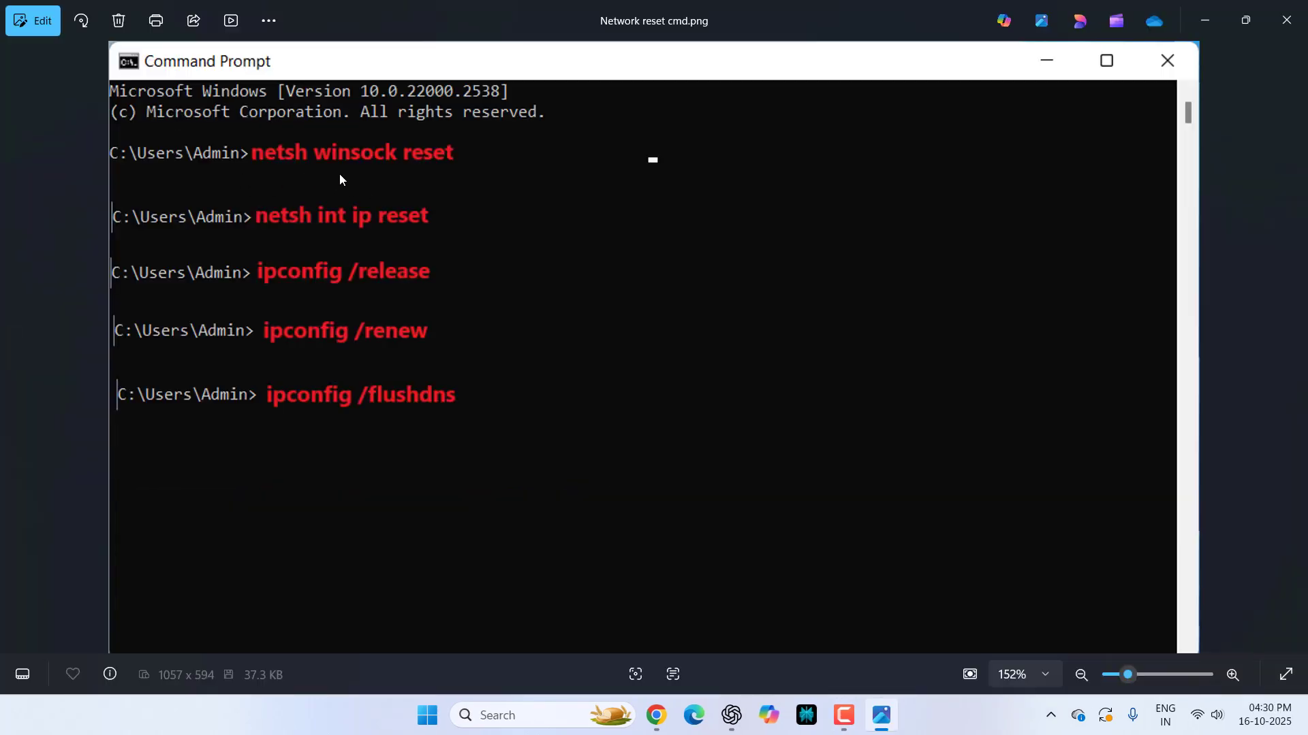
mouse_move(487, 174)
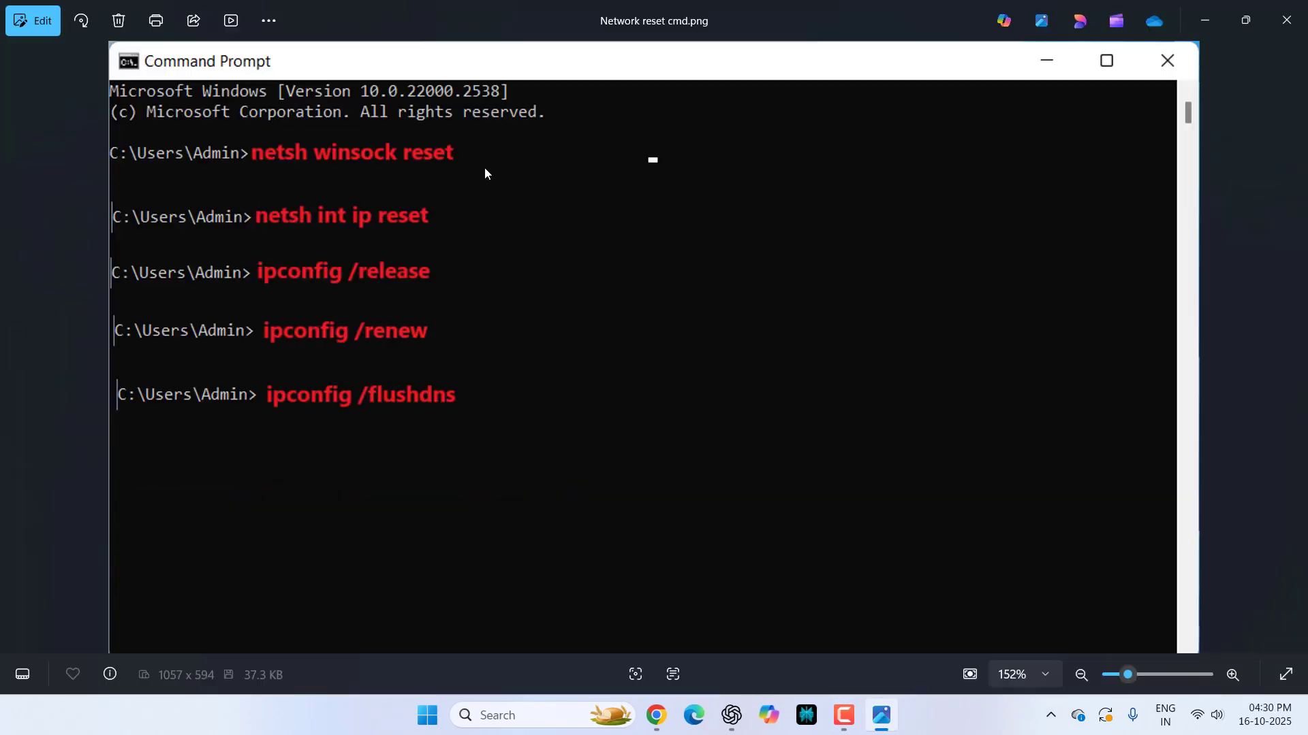
mouse_move(395, 232)
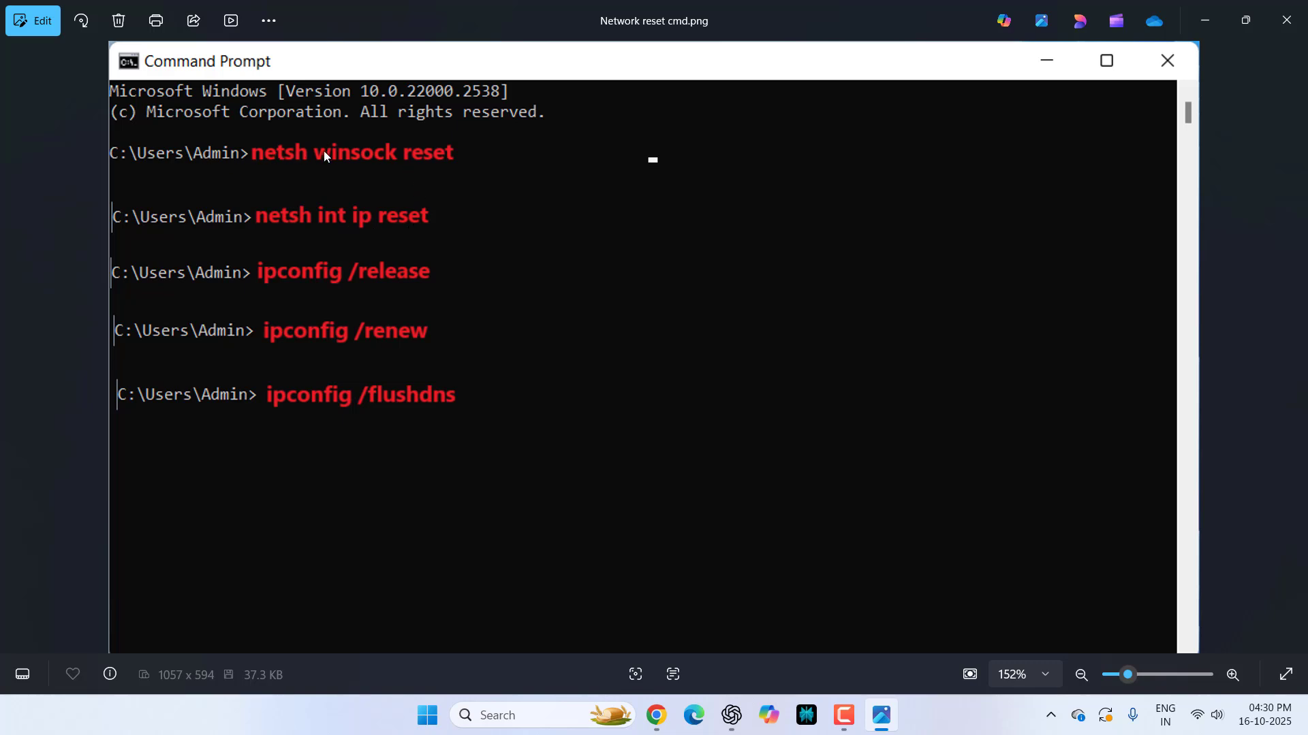
mouse_move(263, 182)
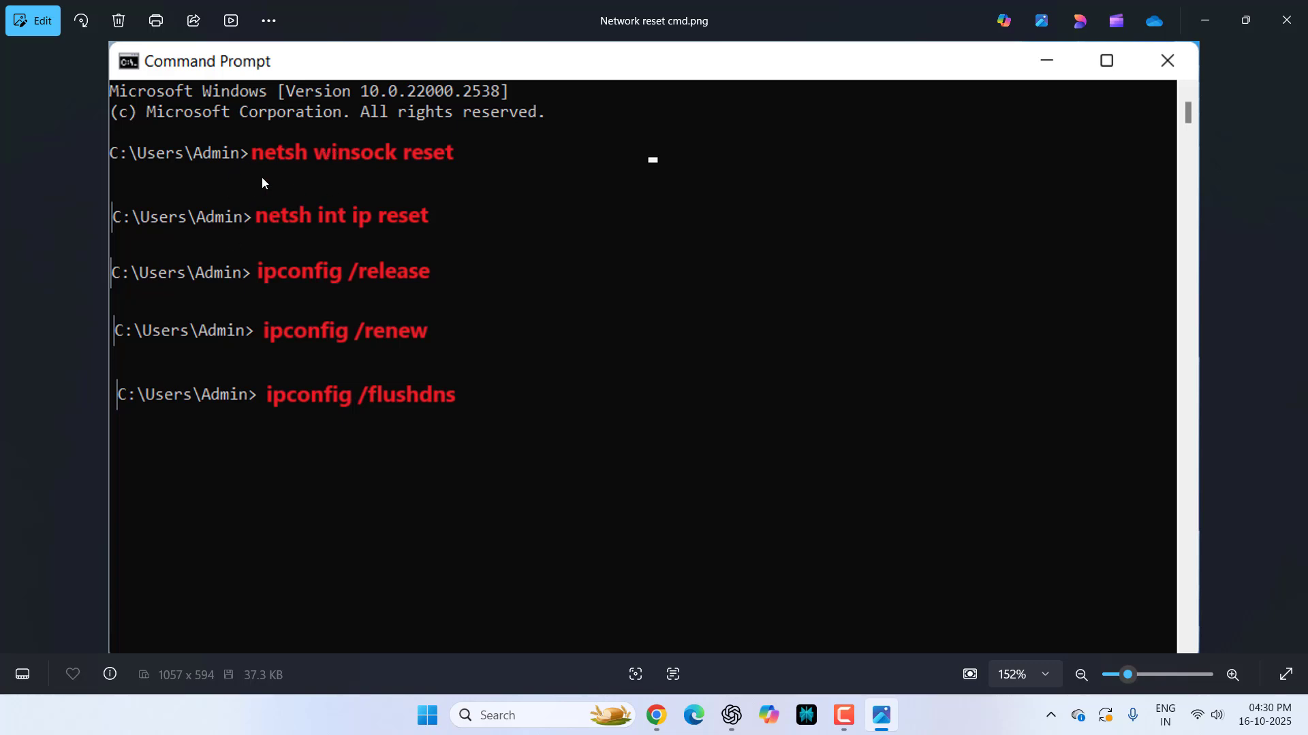
mouse_move(326, 182)
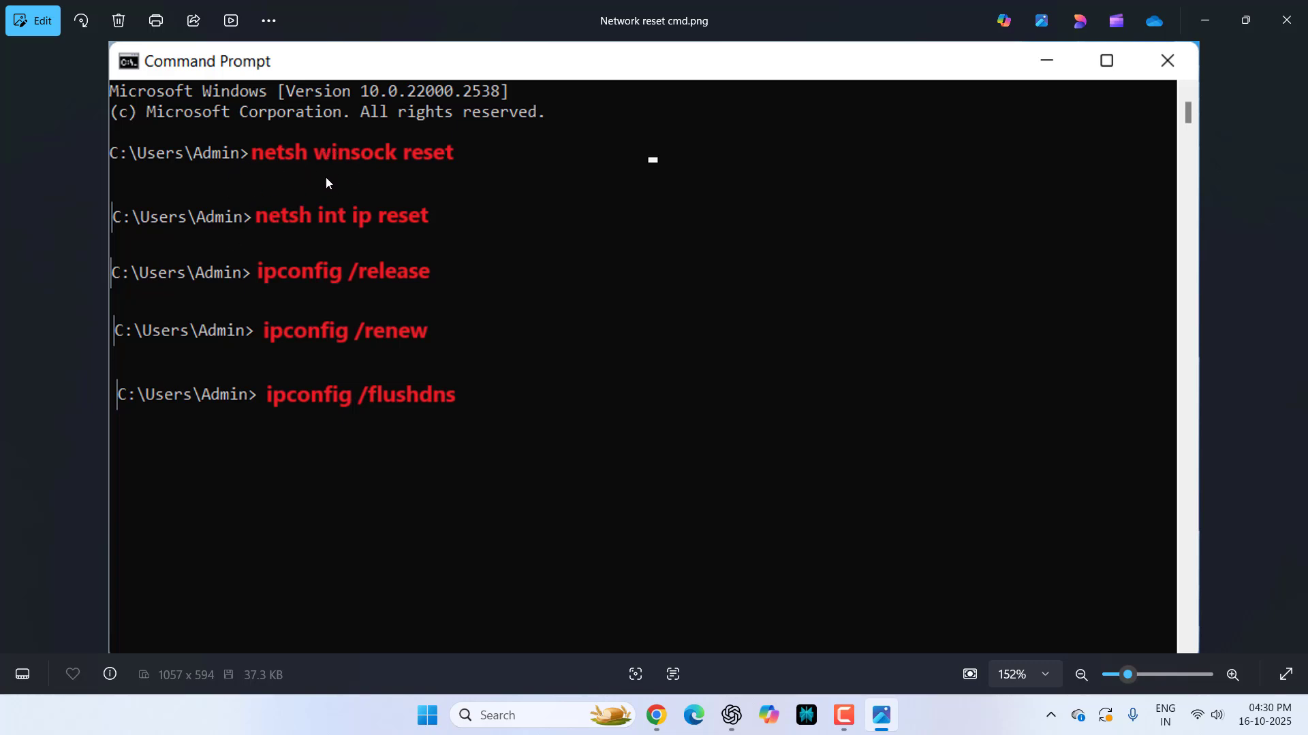
mouse_move(331, 178)
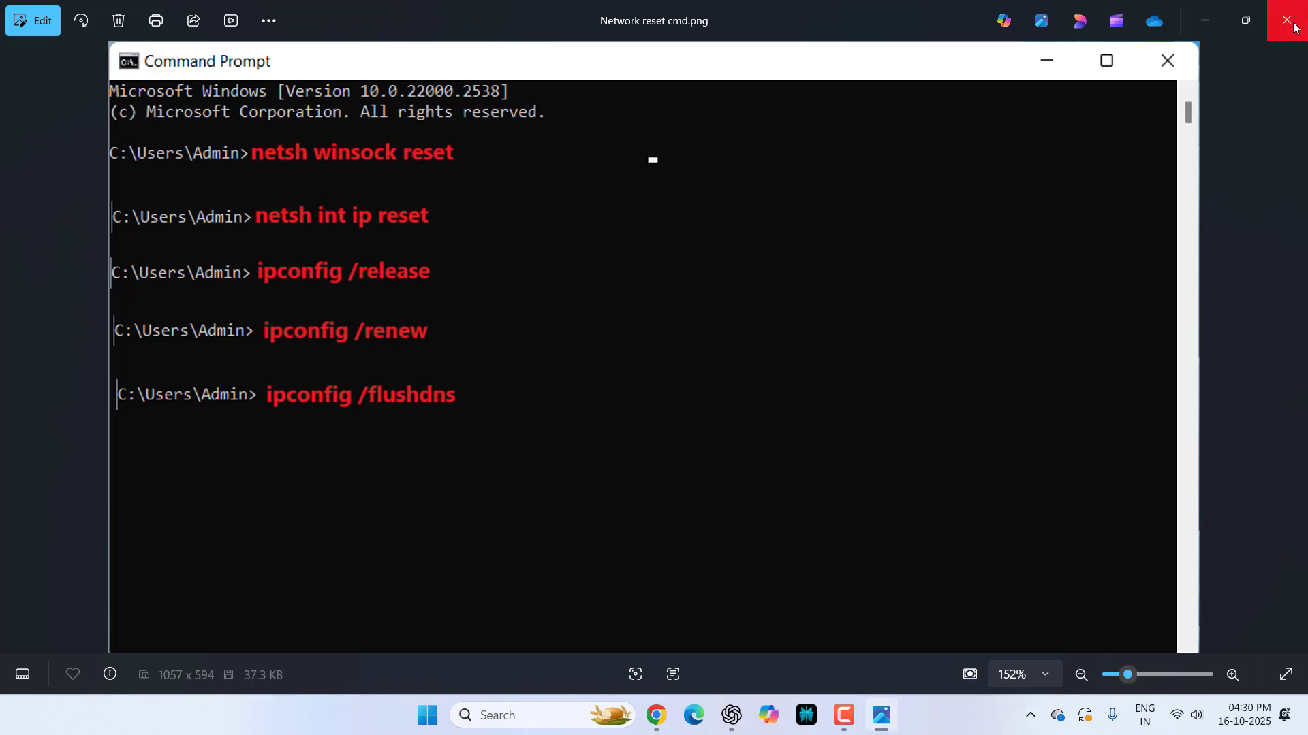
left_click(1292, 20)
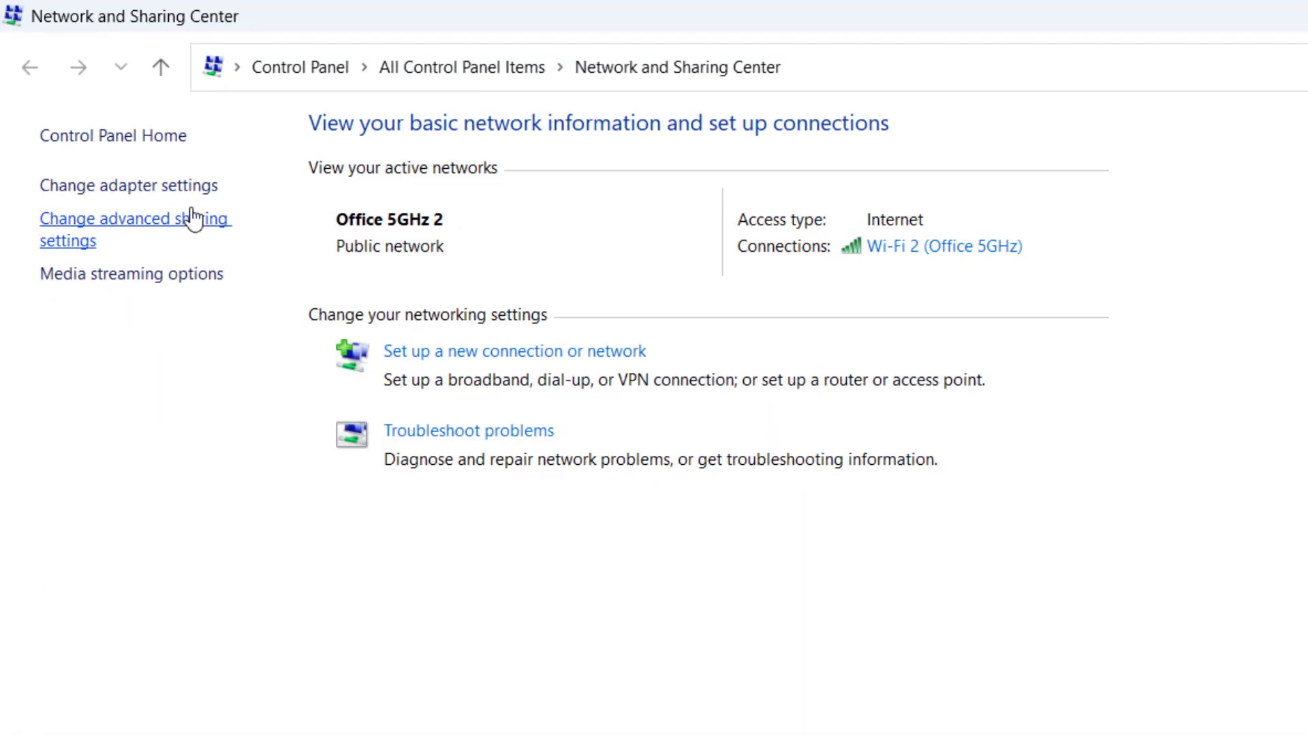
Step: Open the Wi-Fi 2 adapter properties and select Internet Protocol Version 4
left_click(129, 186)
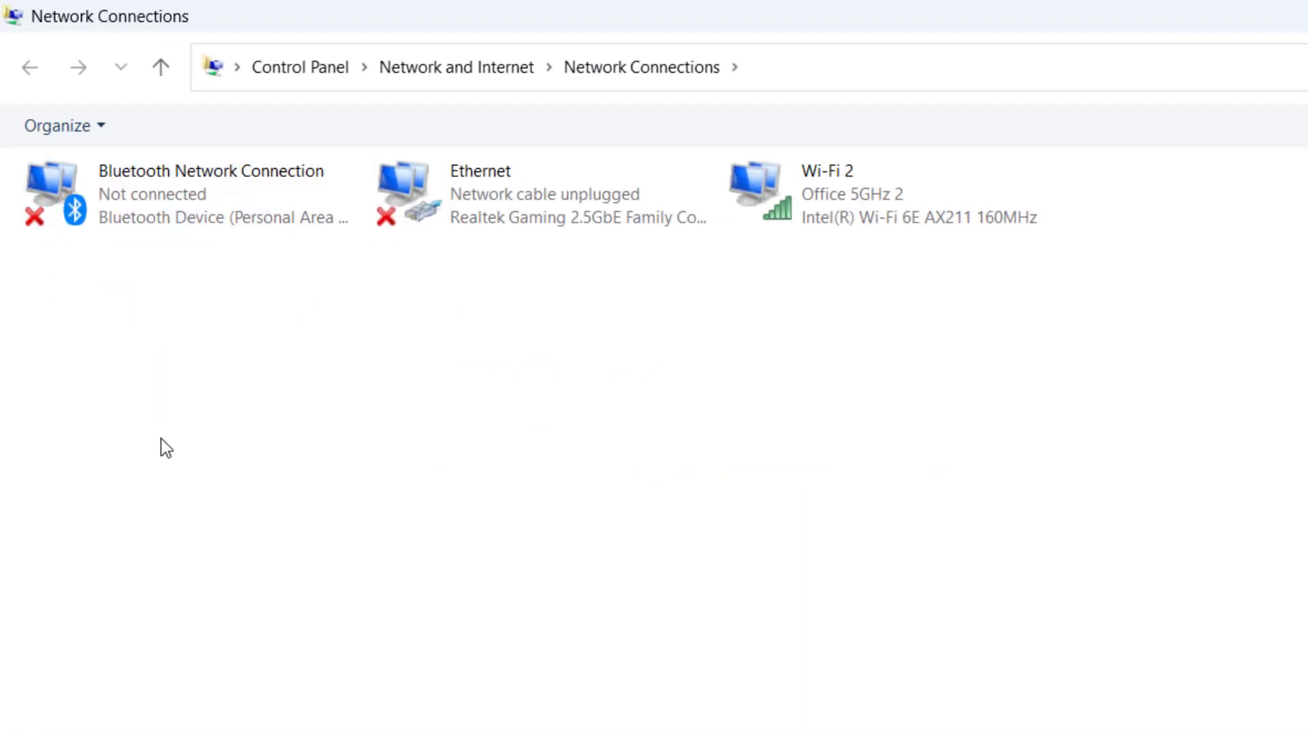
right_click(851, 193)
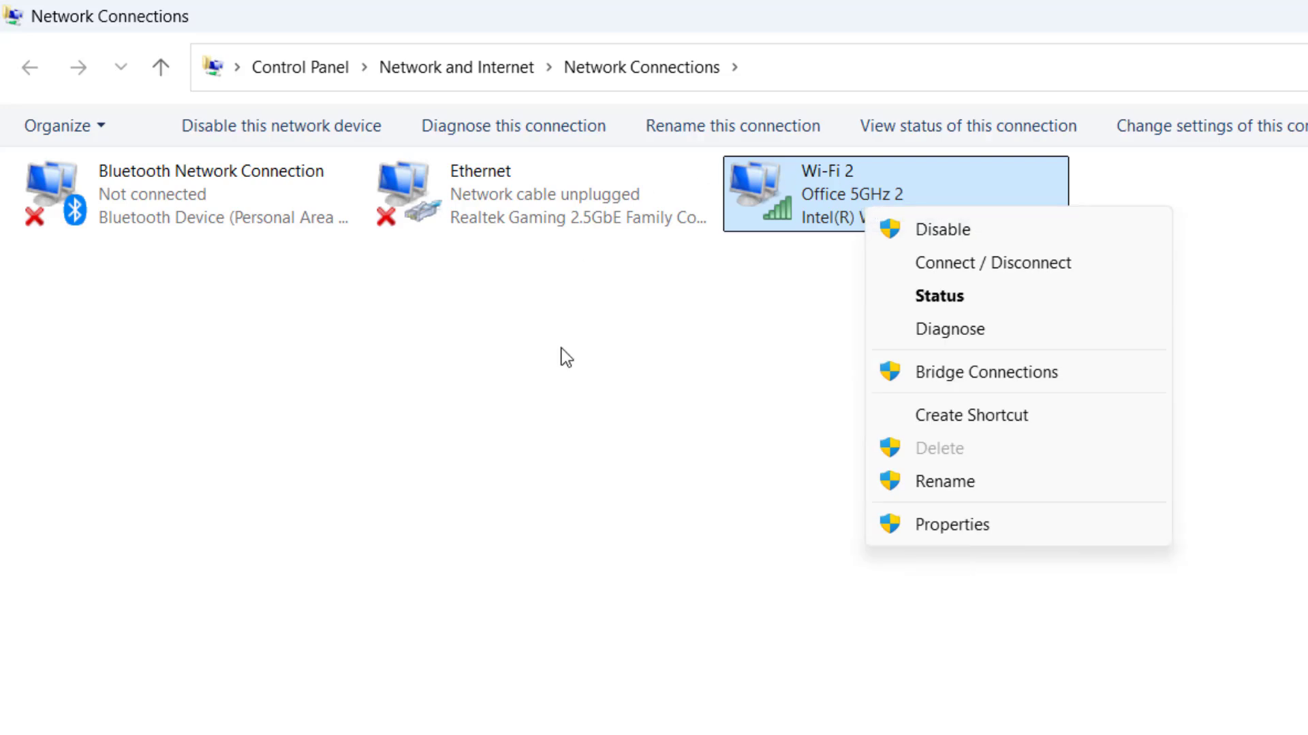
left_click(952, 523)
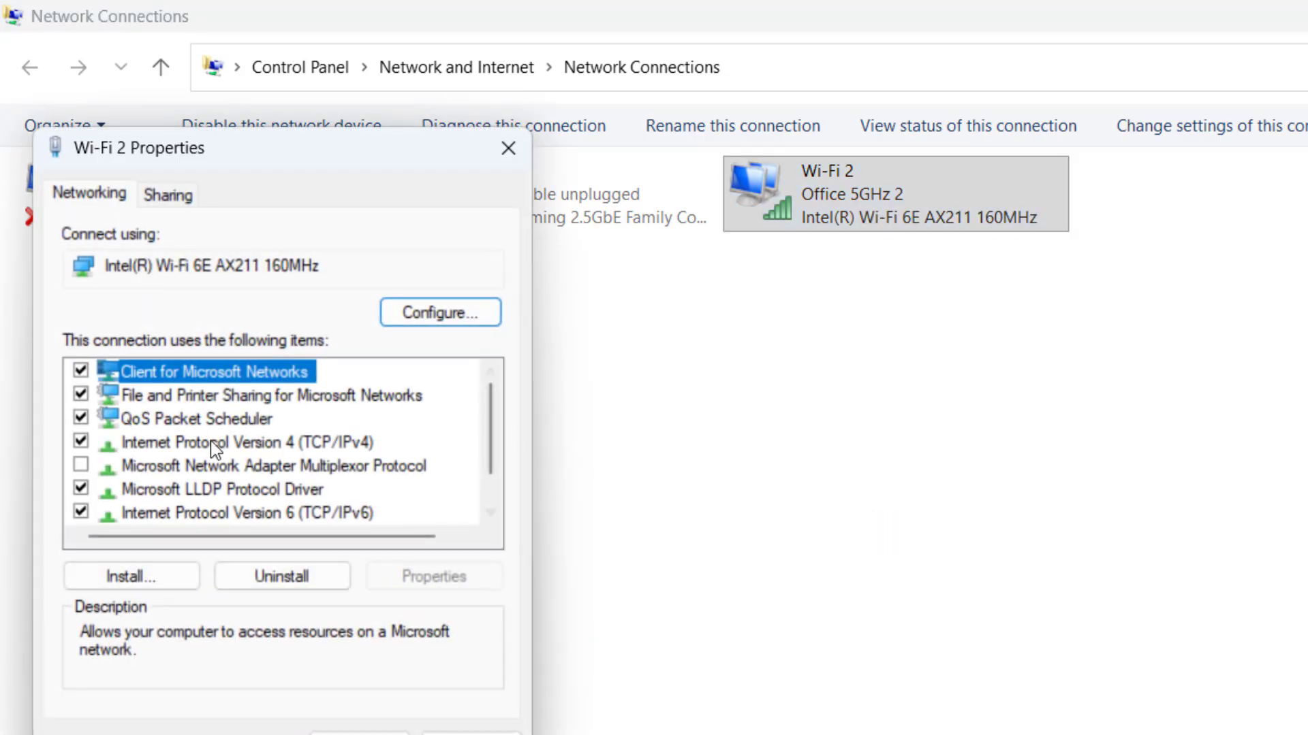
left_click(245, 442)
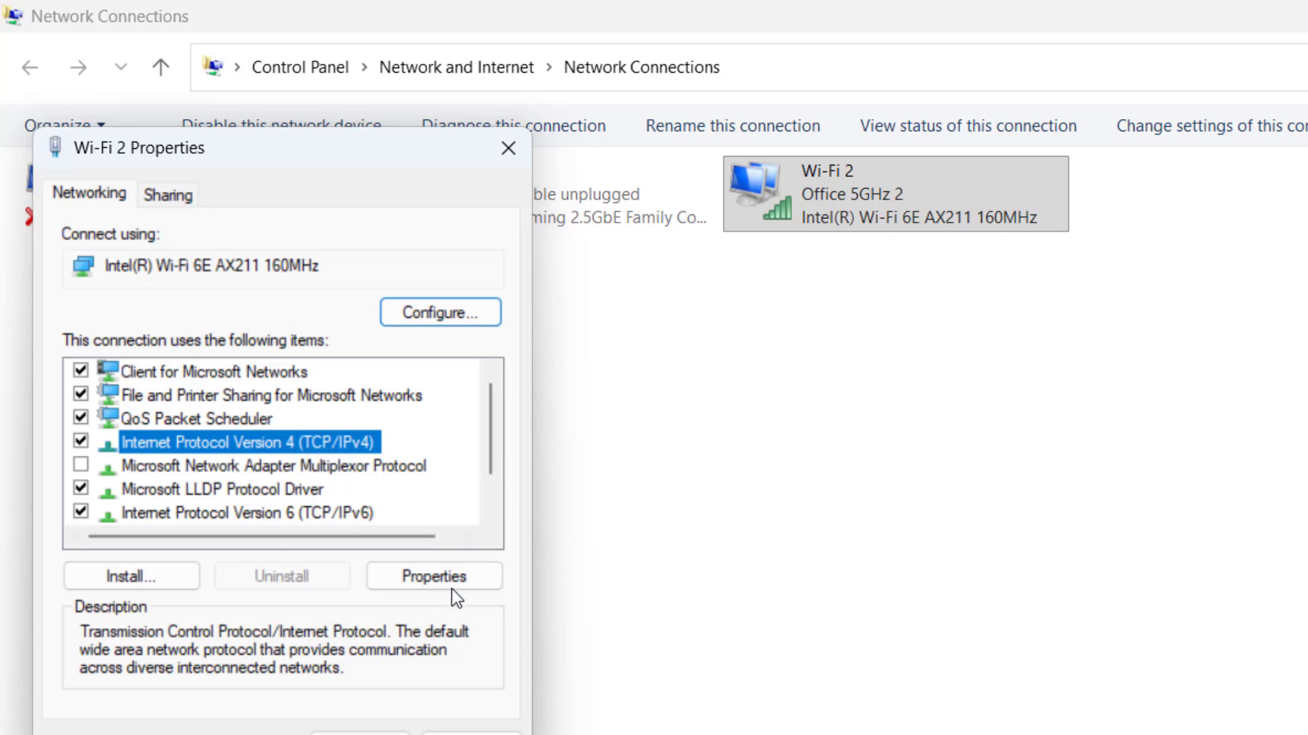
Step: Switch Wi-Fi 2 IPv4 to manual DNS with 8.8.8.8 as the preferred server
left_click(433, 576)
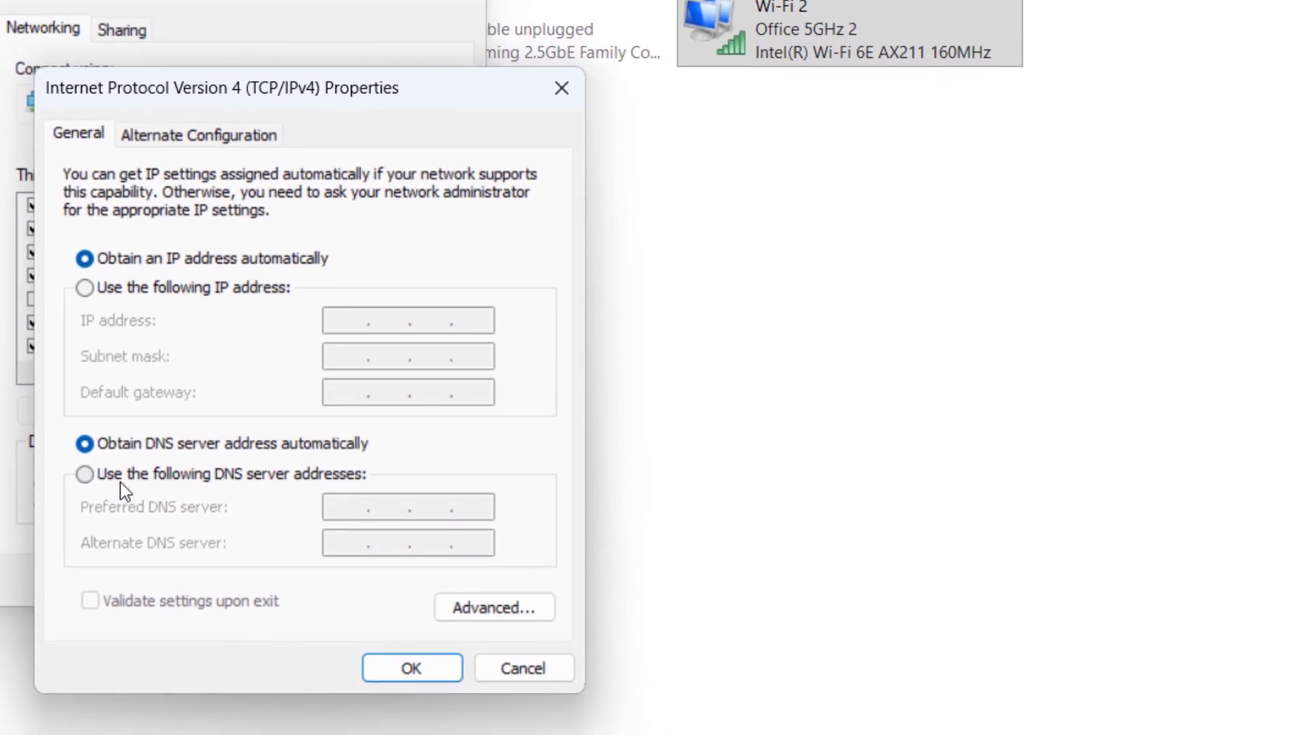
left_click(85, 474)
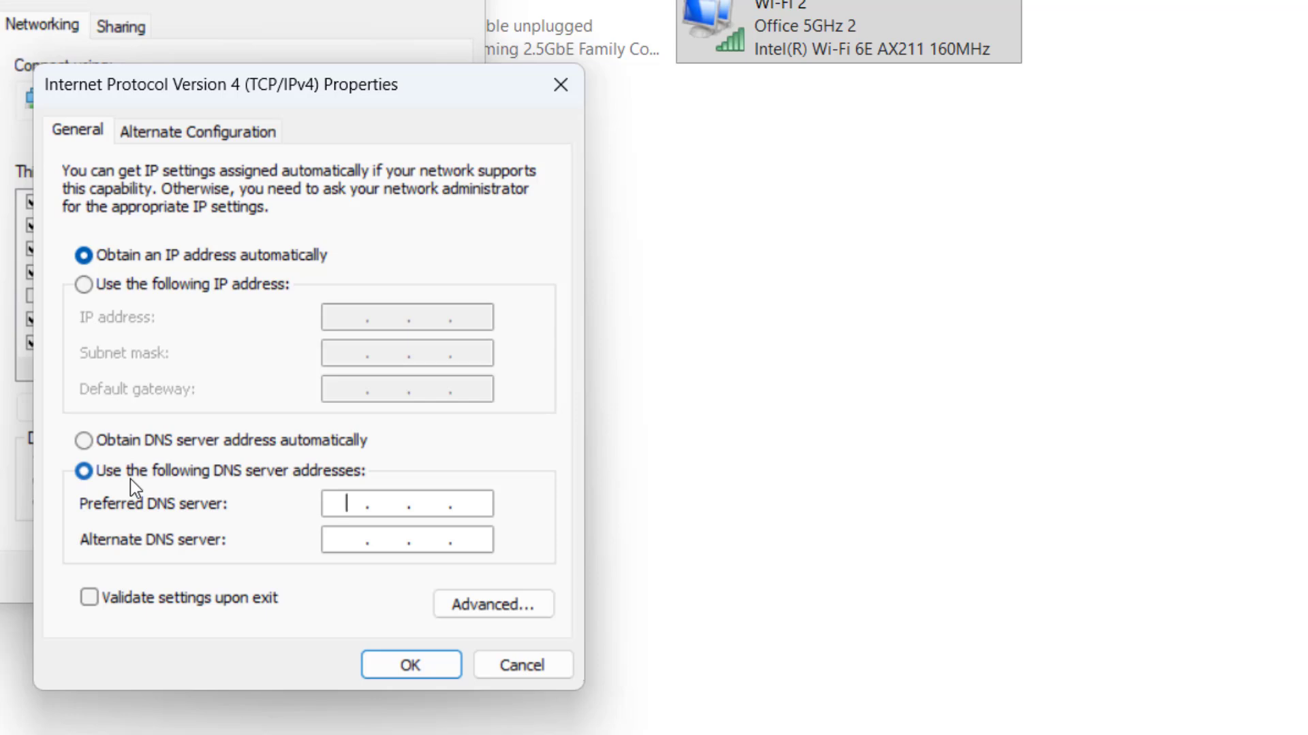
type("8.8.8.")
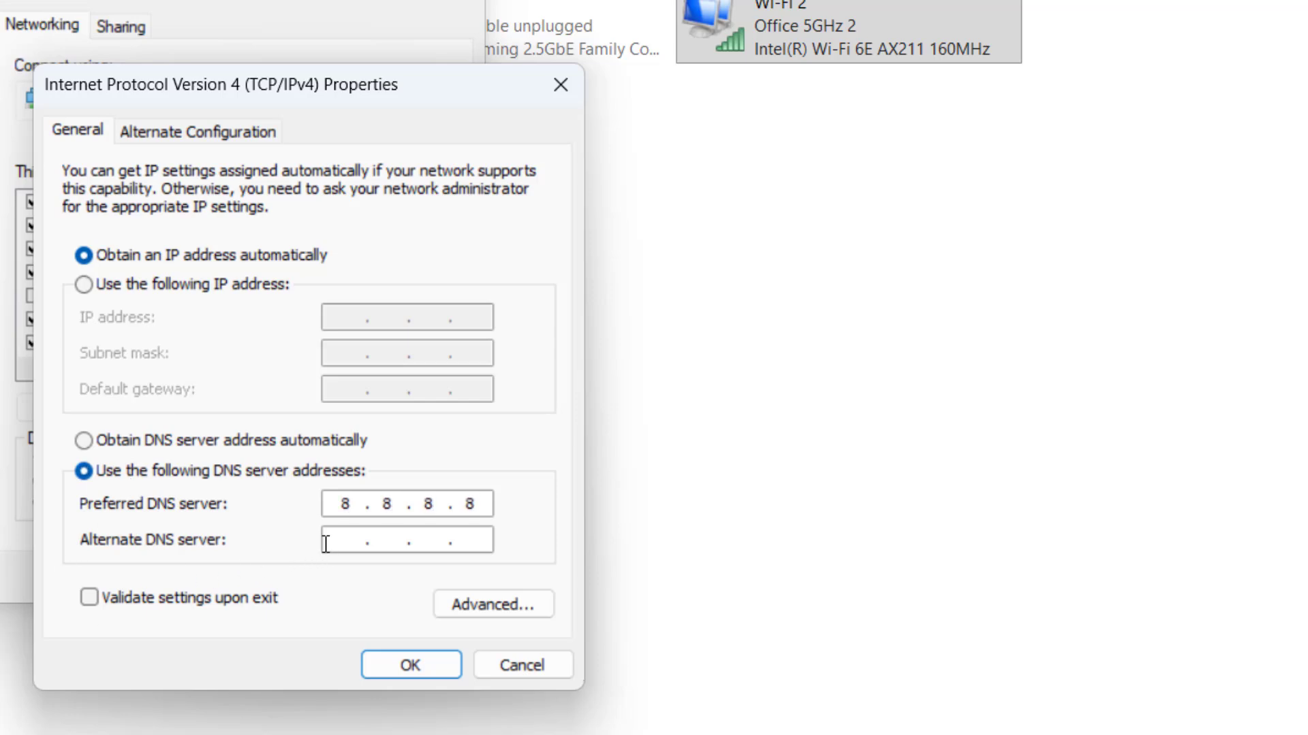
type("8.8")
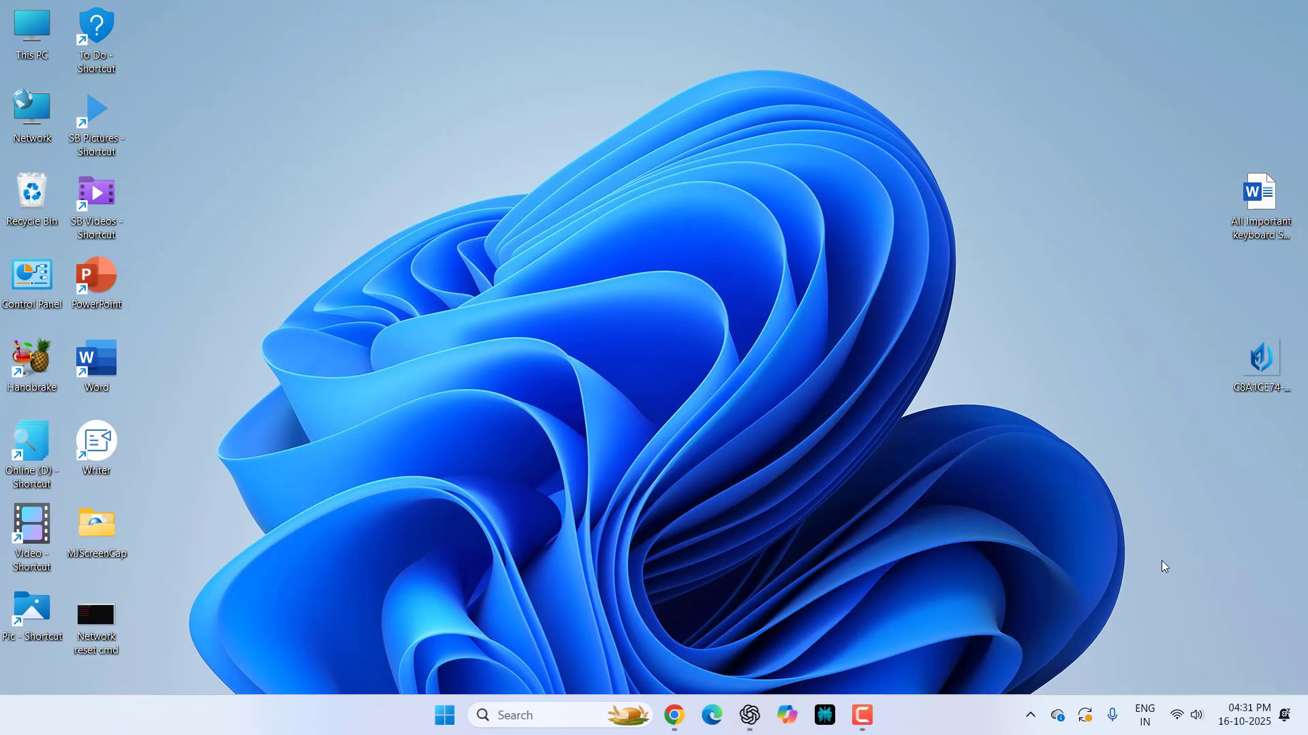
Step: Toggle Wi-Fi off and on, then connect to the OnePlus Nord CE 3 Lite 5G hotspot
left_click(1176, 715)
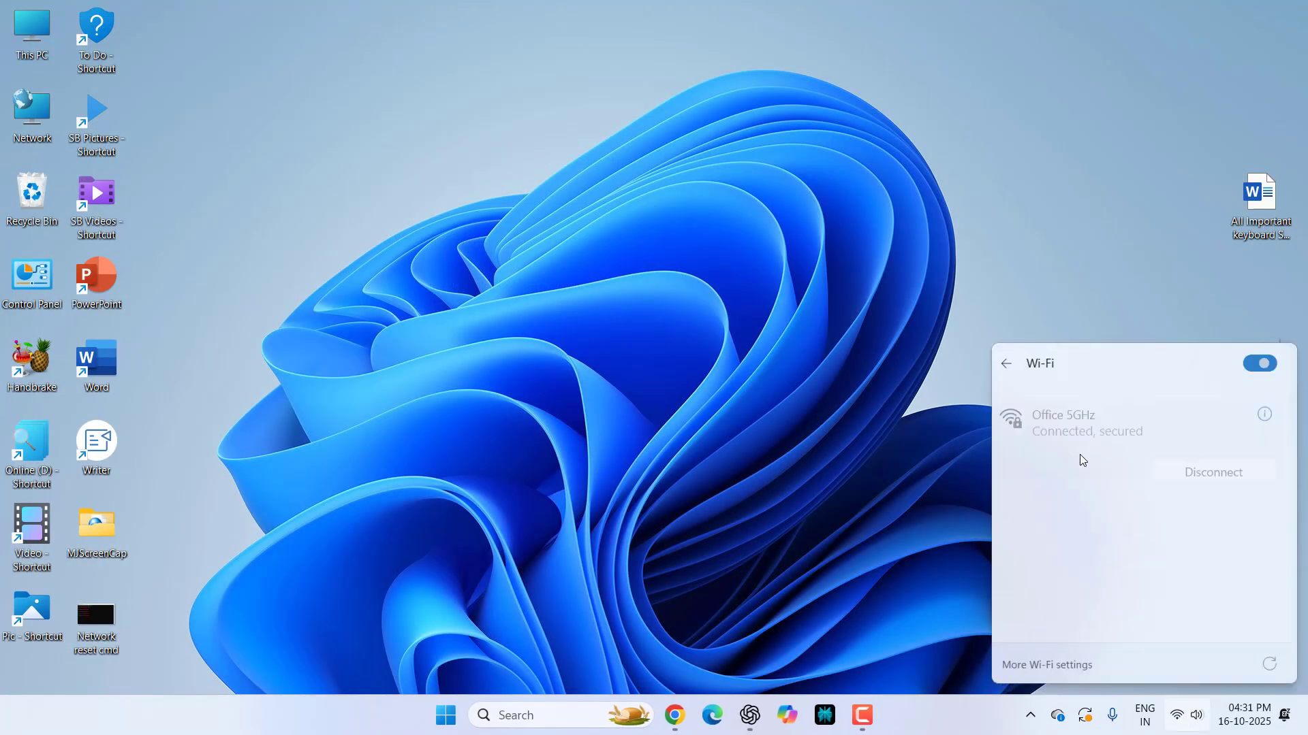
left_click(1260, 363)
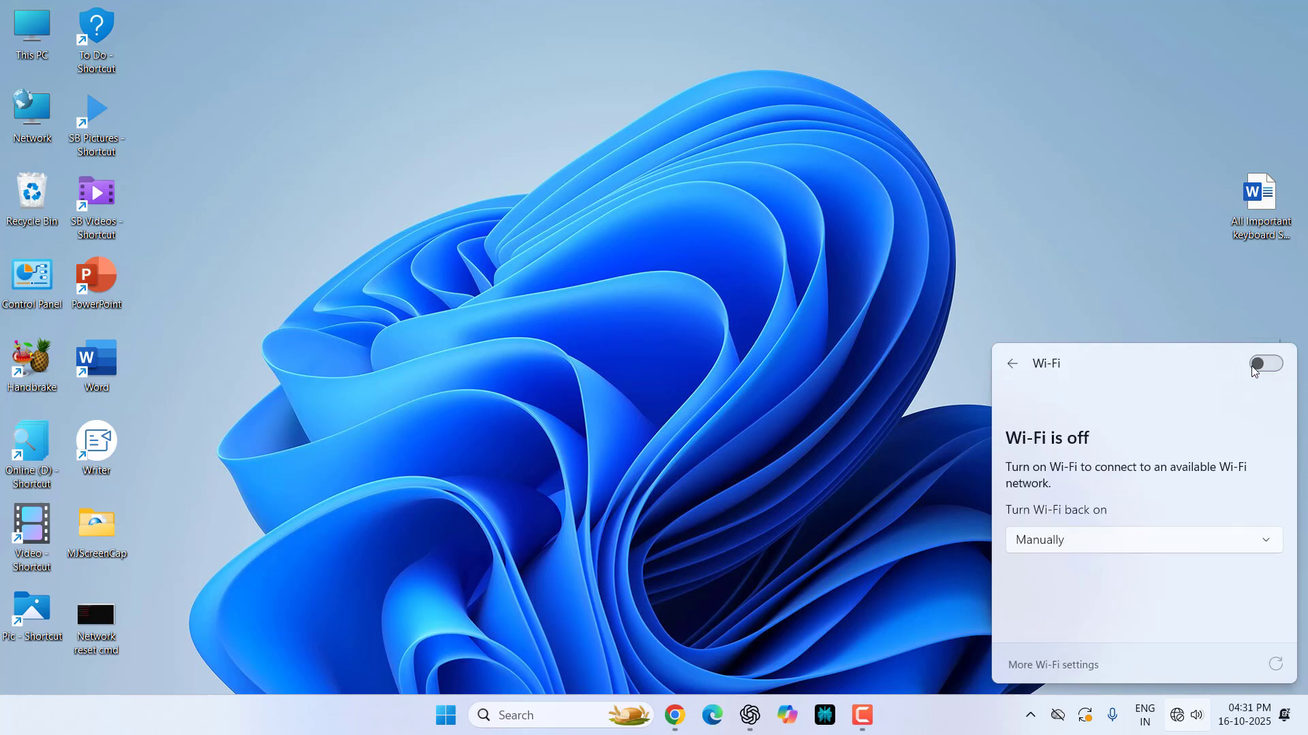
left_click(1264, 363)
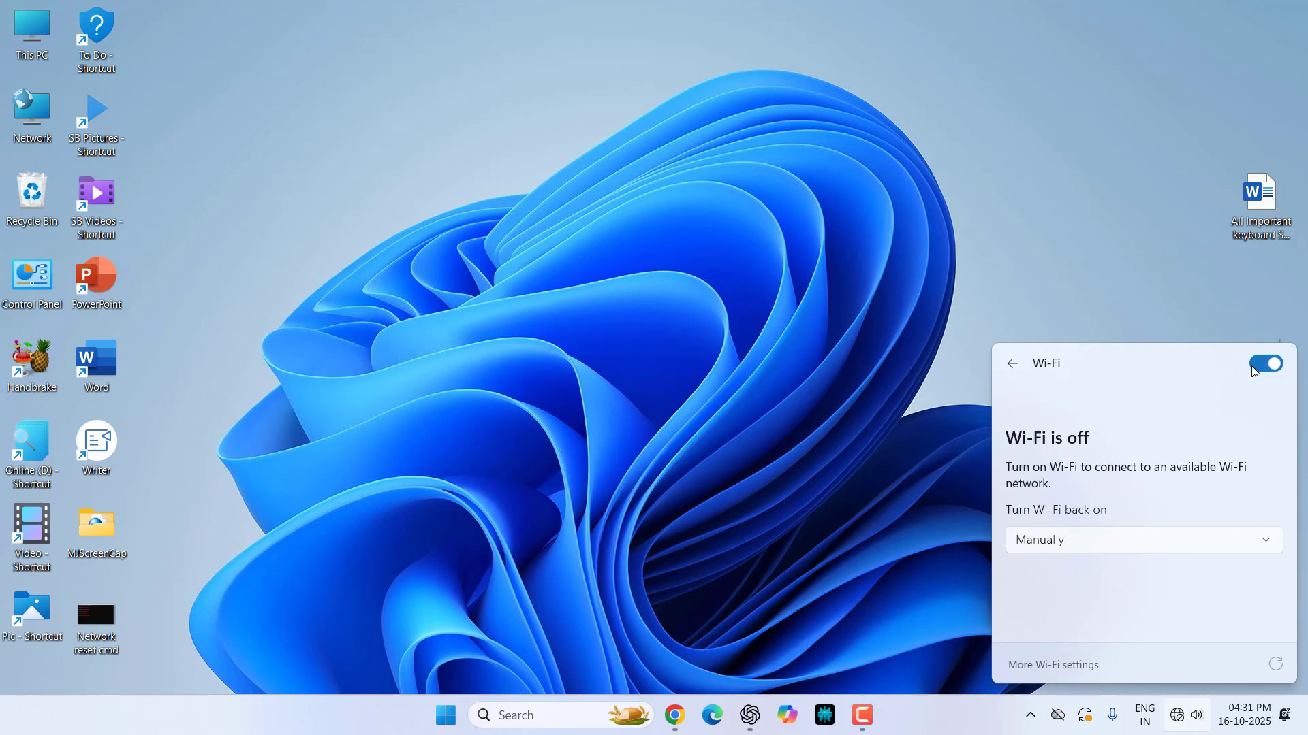
left_click(1265, 363)
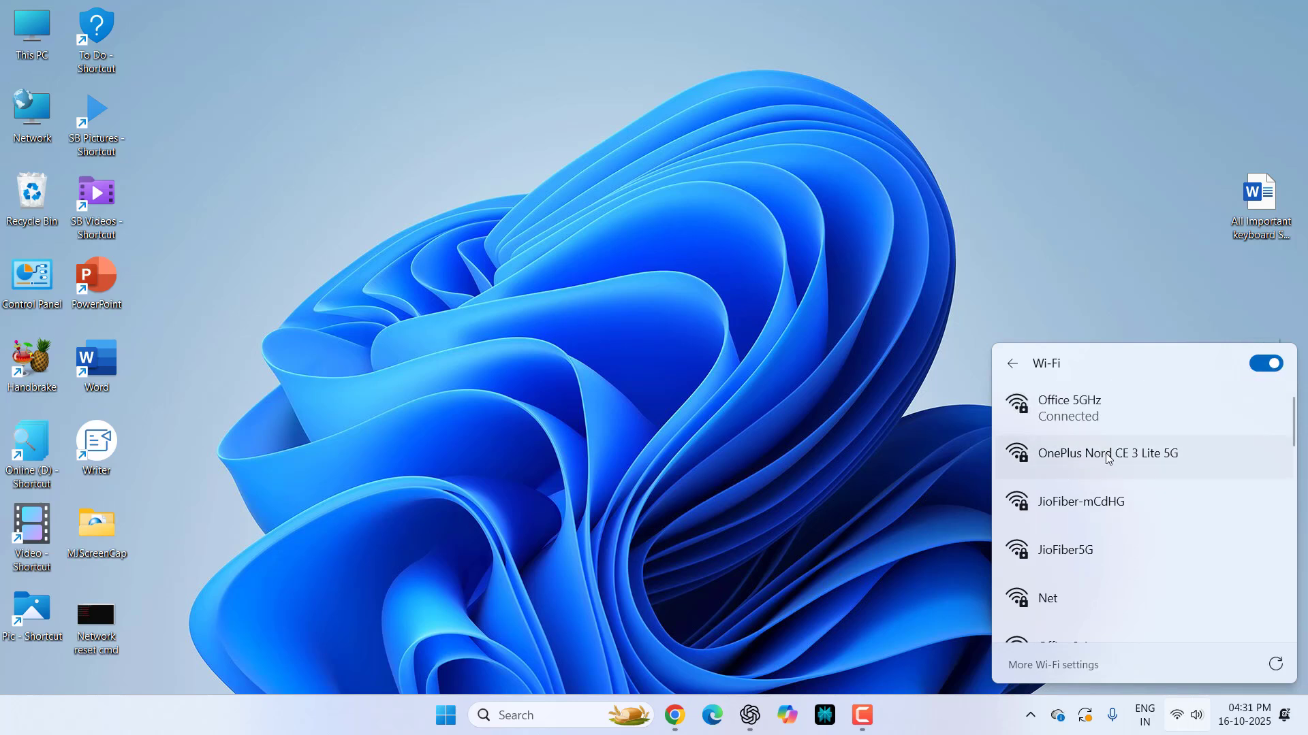
left_click(1108, 453)
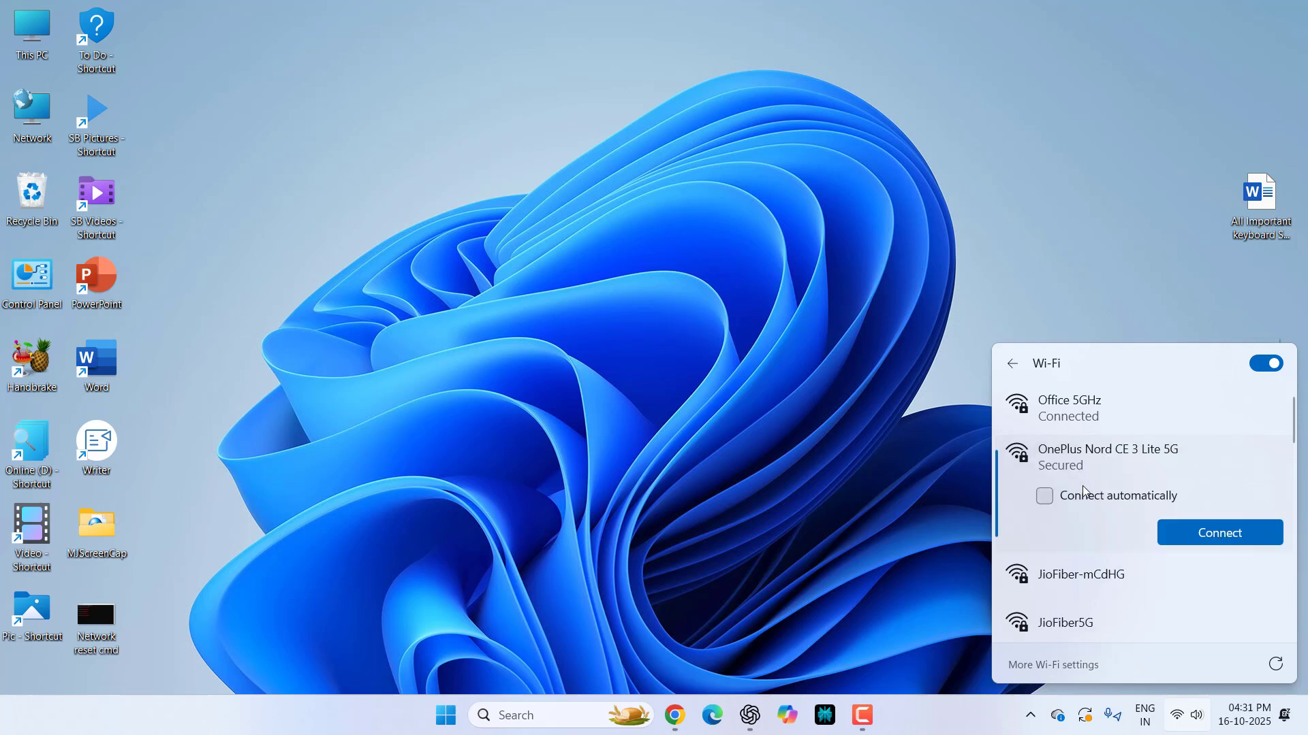
left_click(1218, 532)
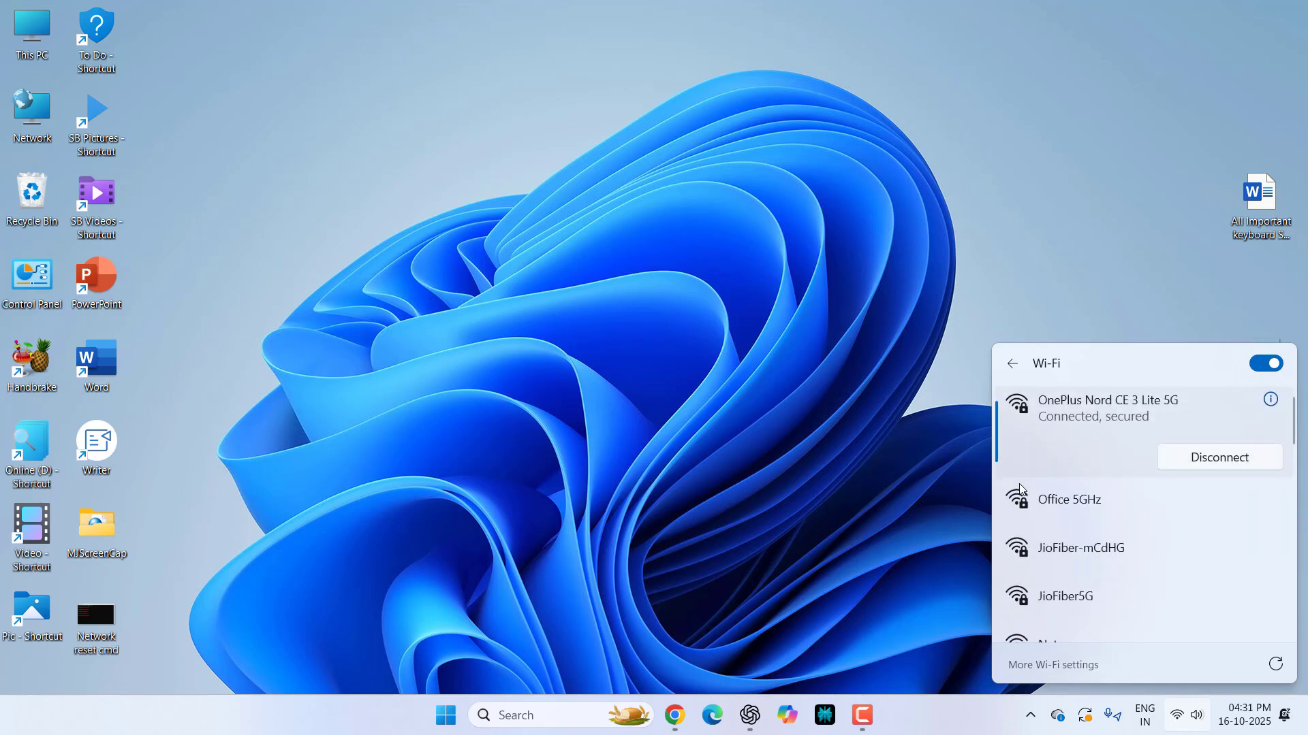
mouse_move(1133, 402)
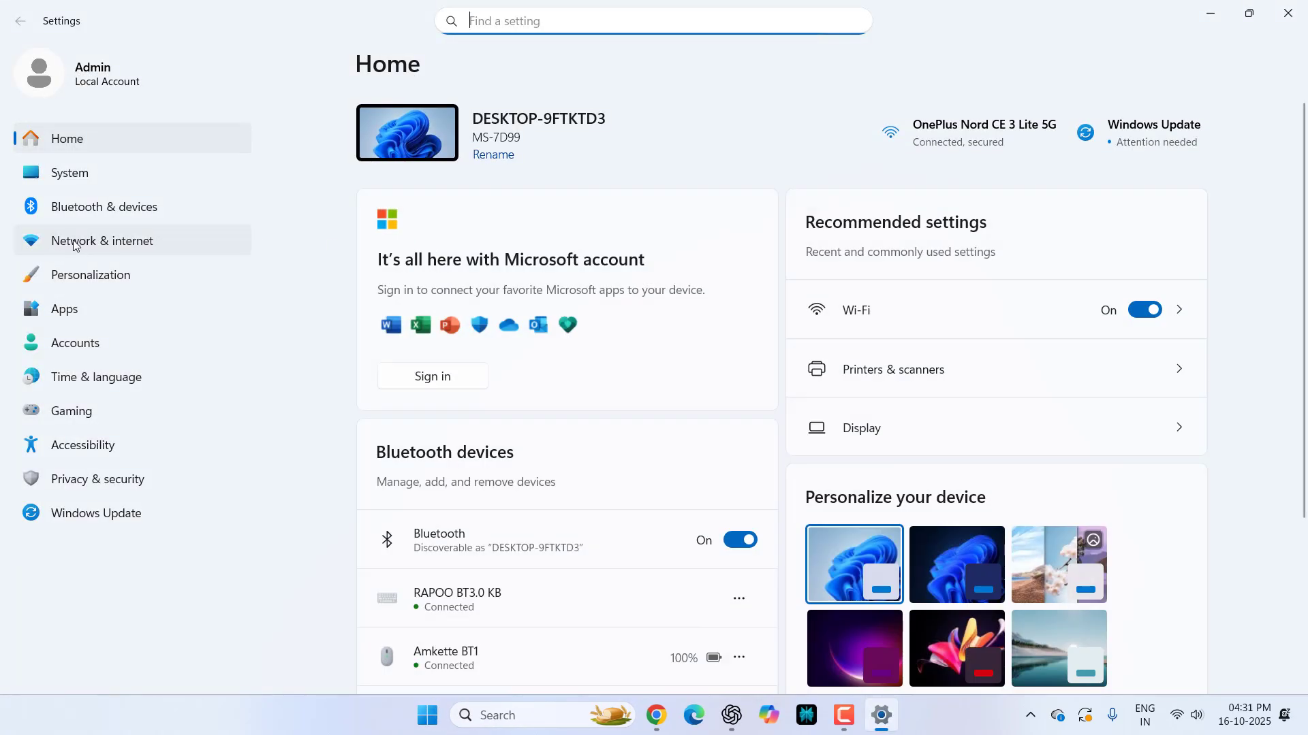
left_click(101, 241)
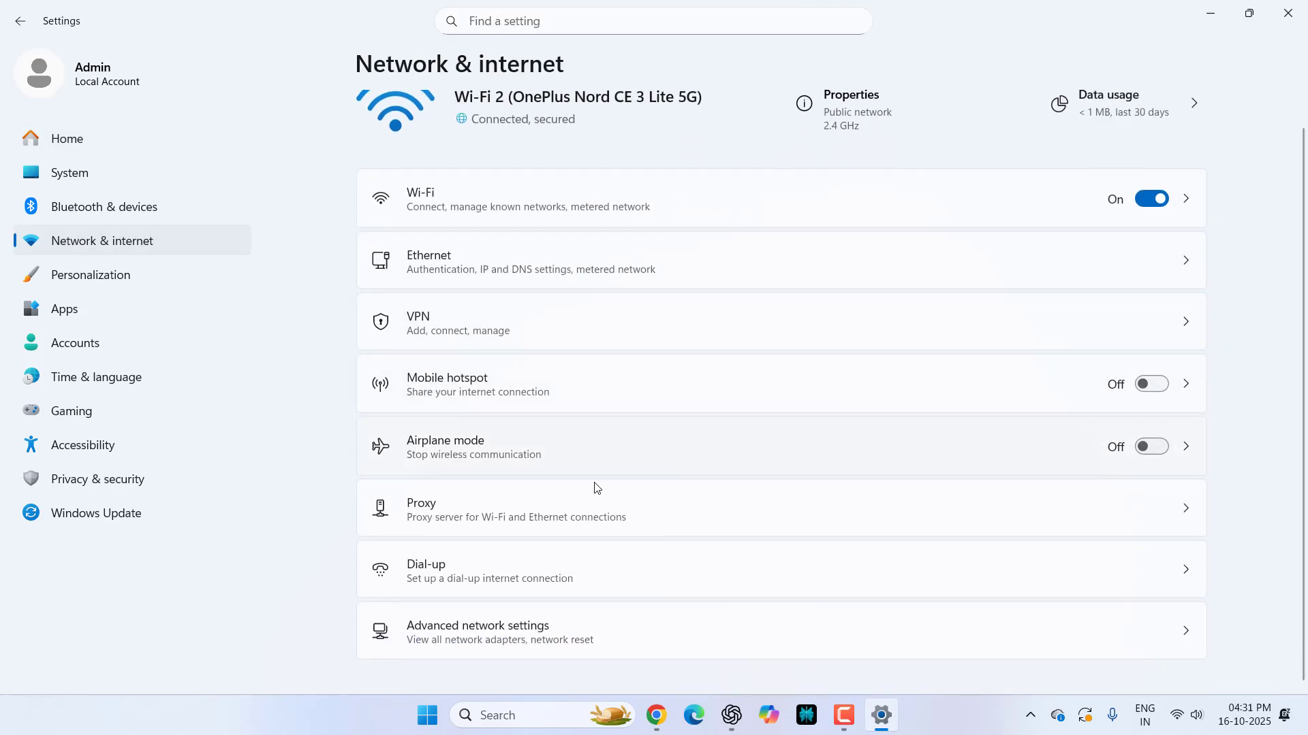
left_click(478, 631)
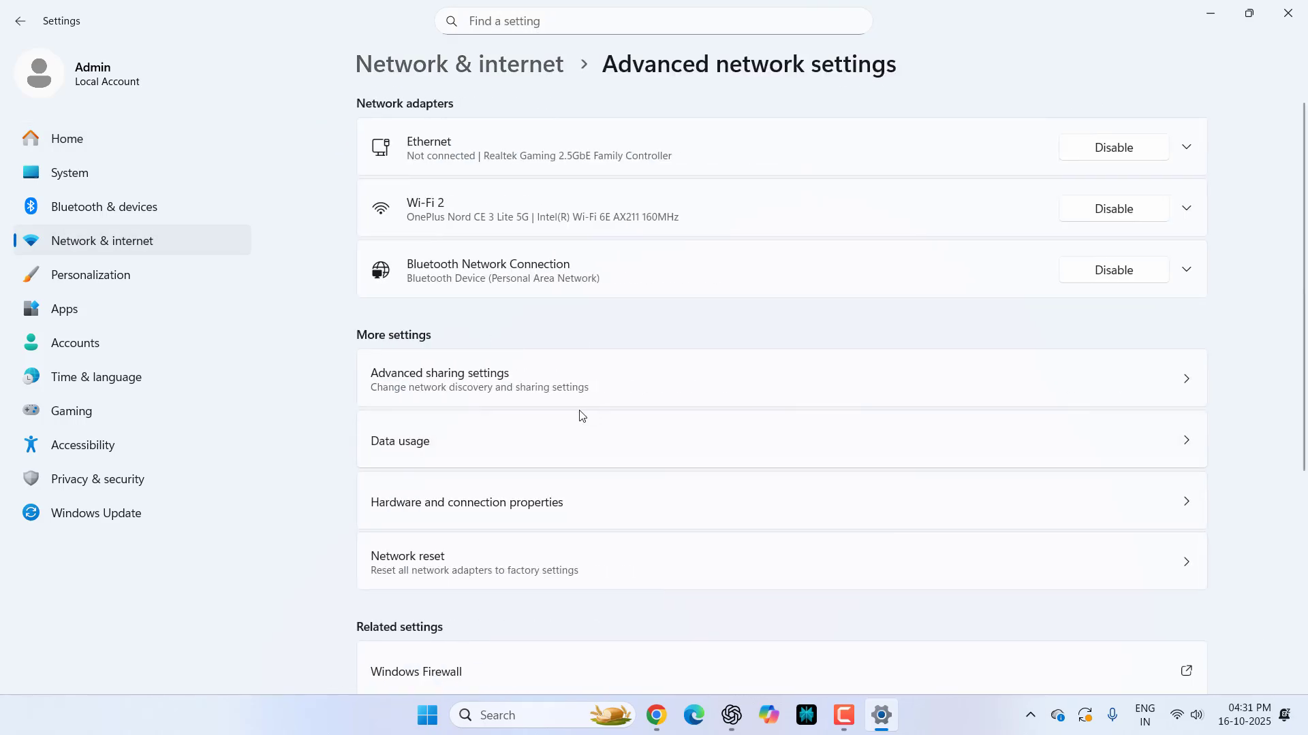
scroll("down", 3)
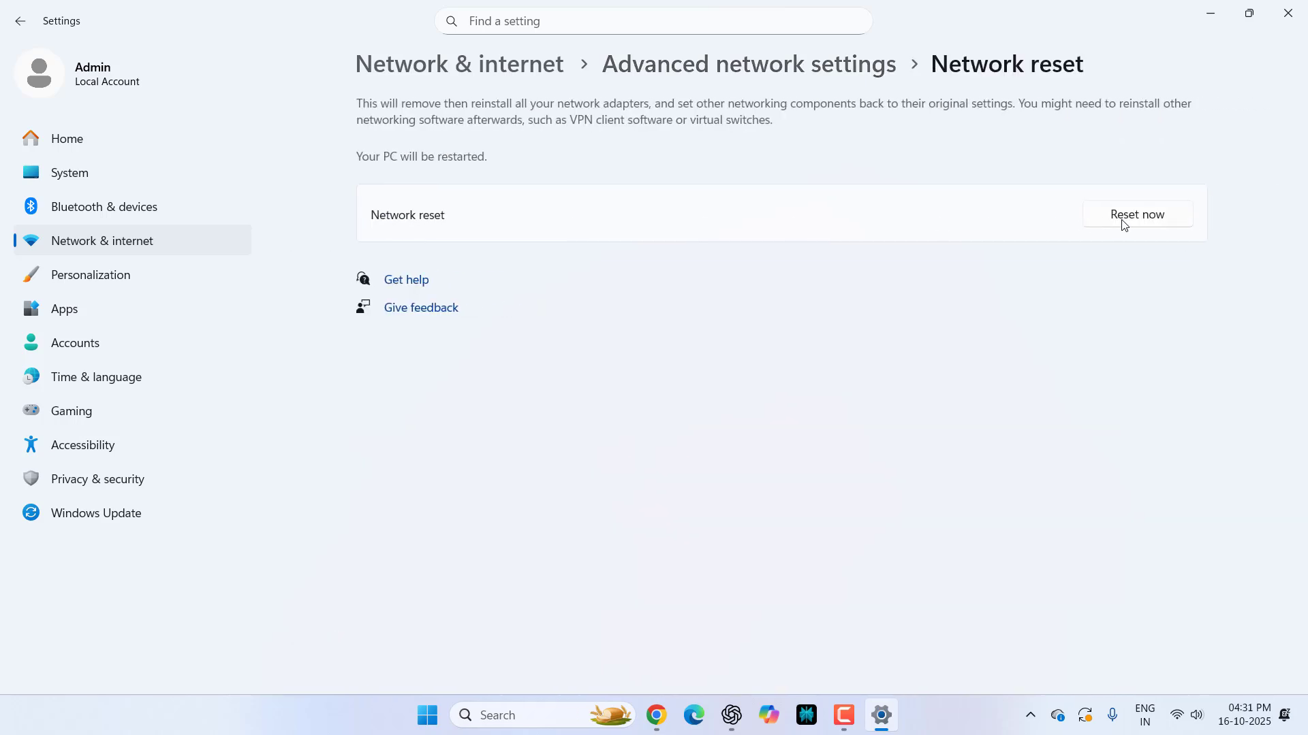
mouse_move(722, 278)
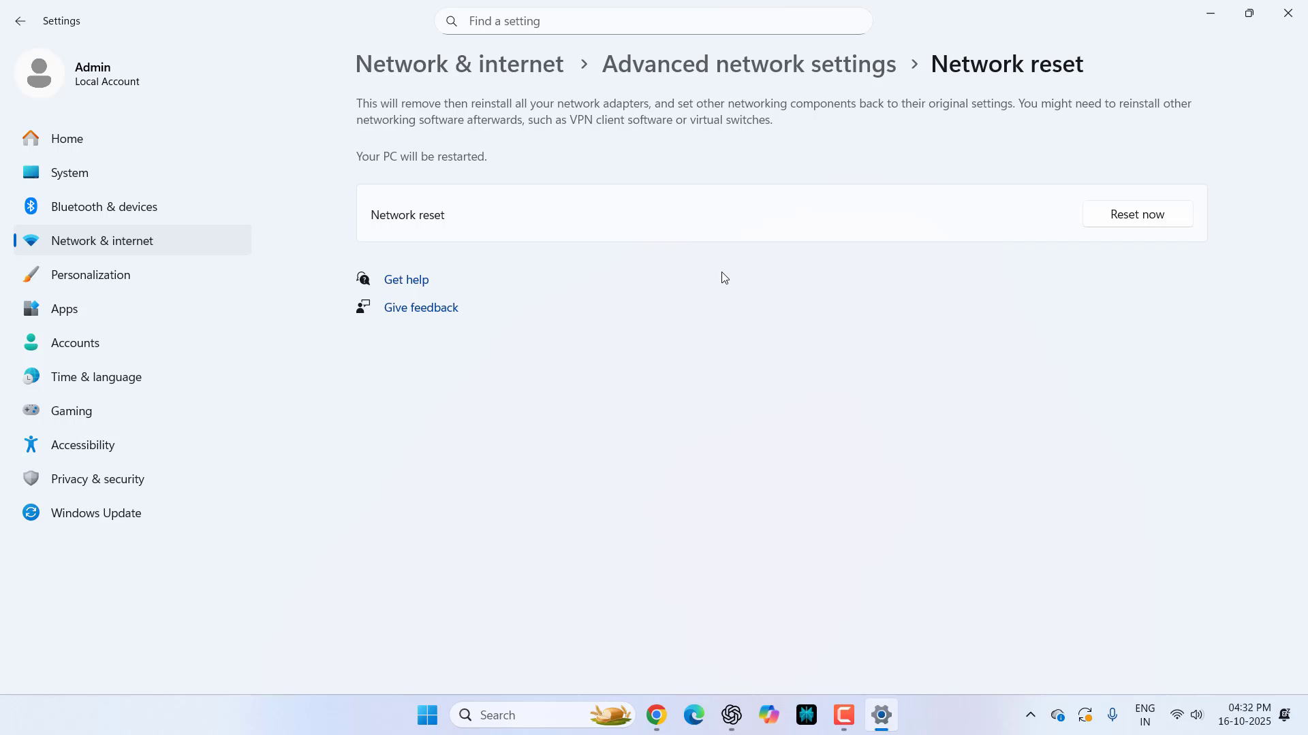
mouse_move(605, 241)
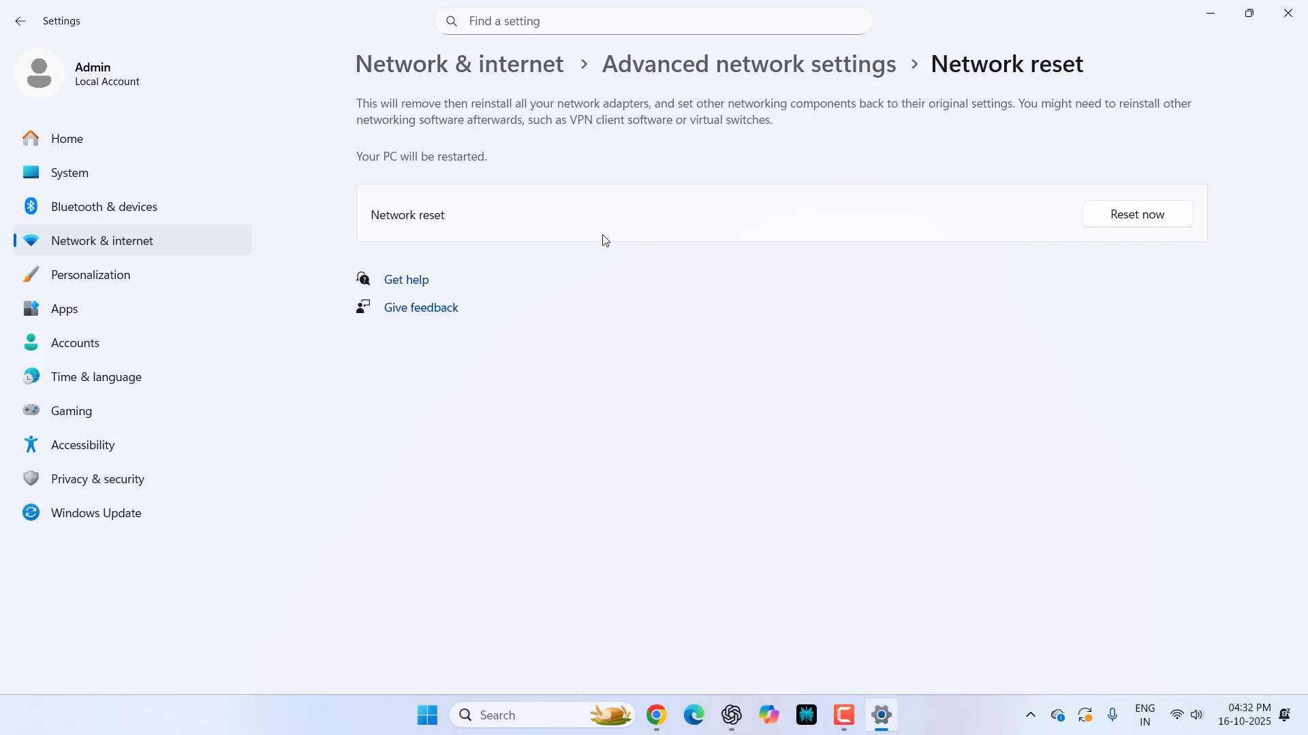
mouse_move(592, 272)
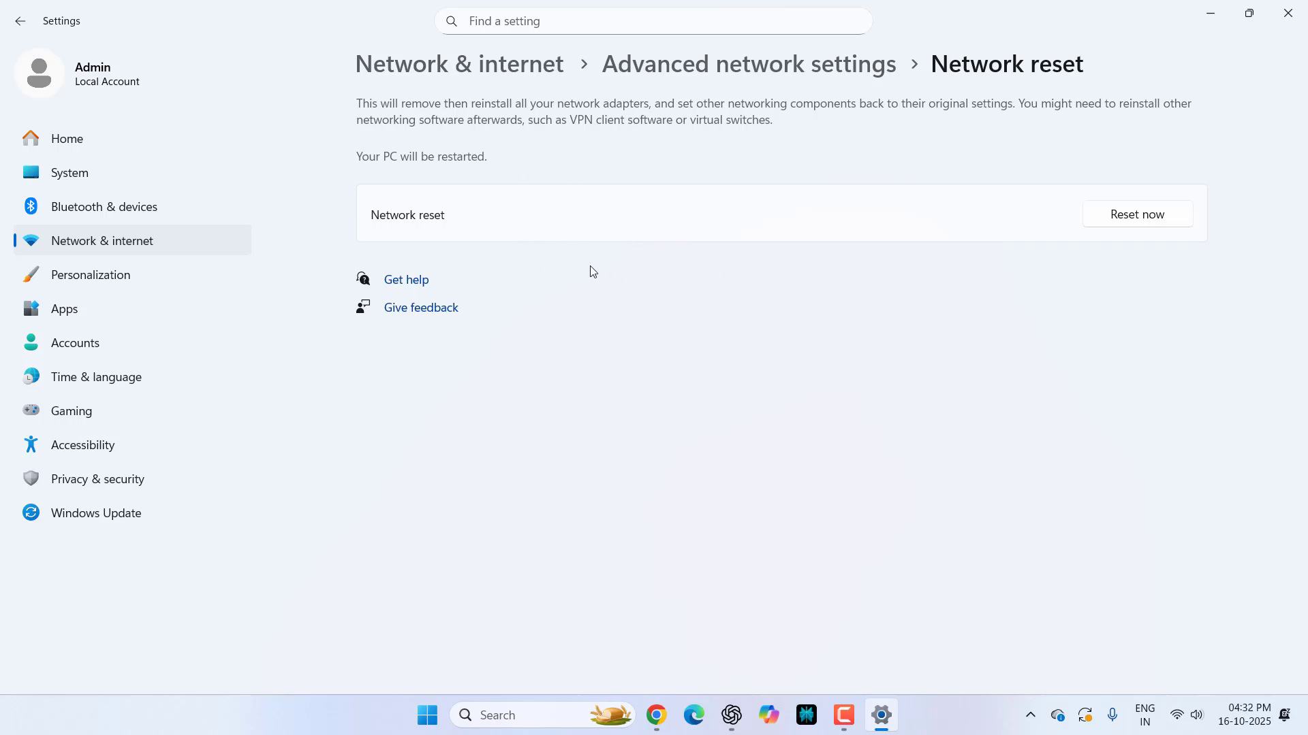
mouse_move(639, 245)
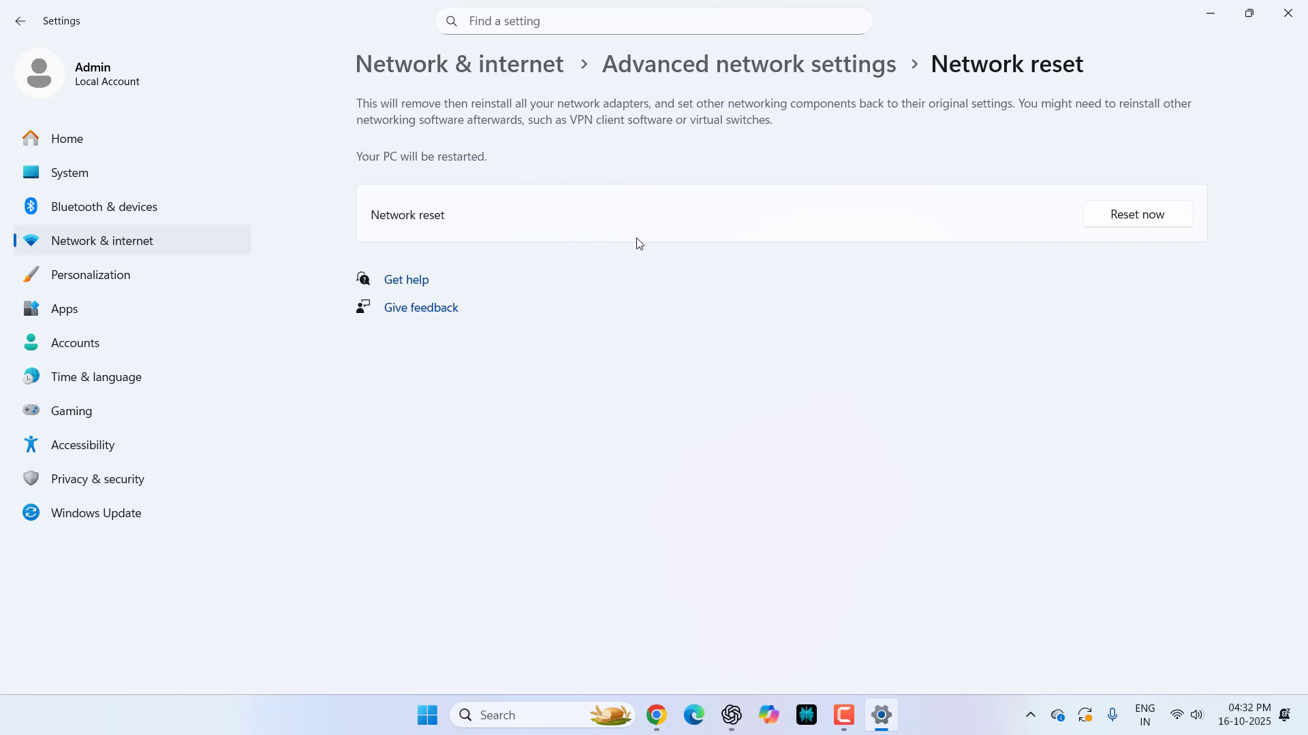
mouse_move(20, 21)
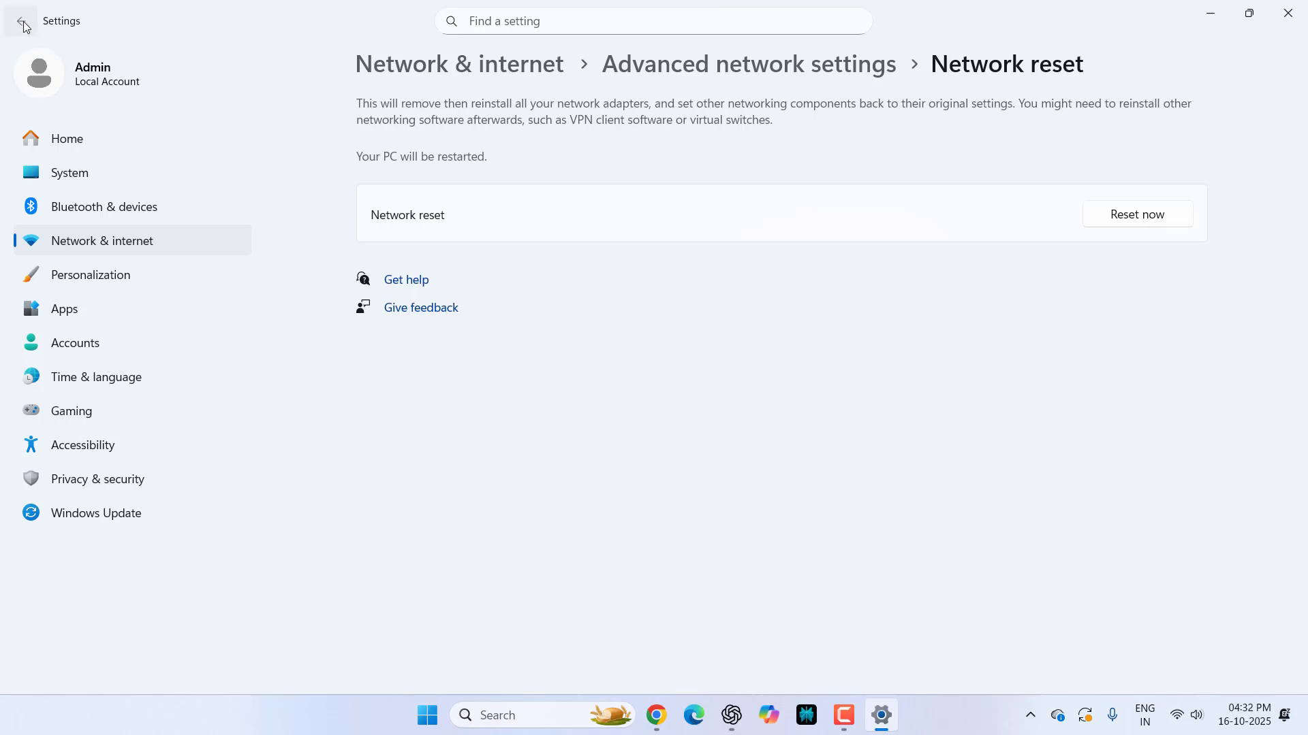
left_click(20, 21)
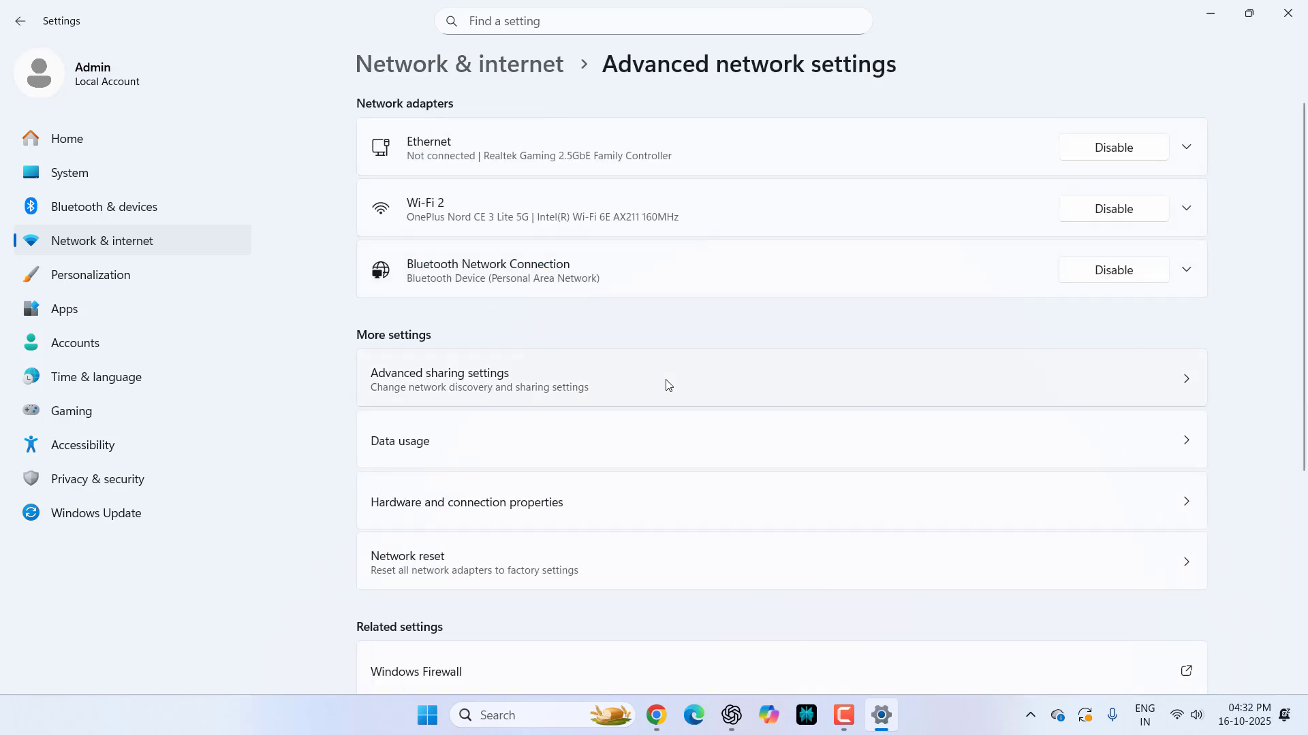
scroll("down", 3)
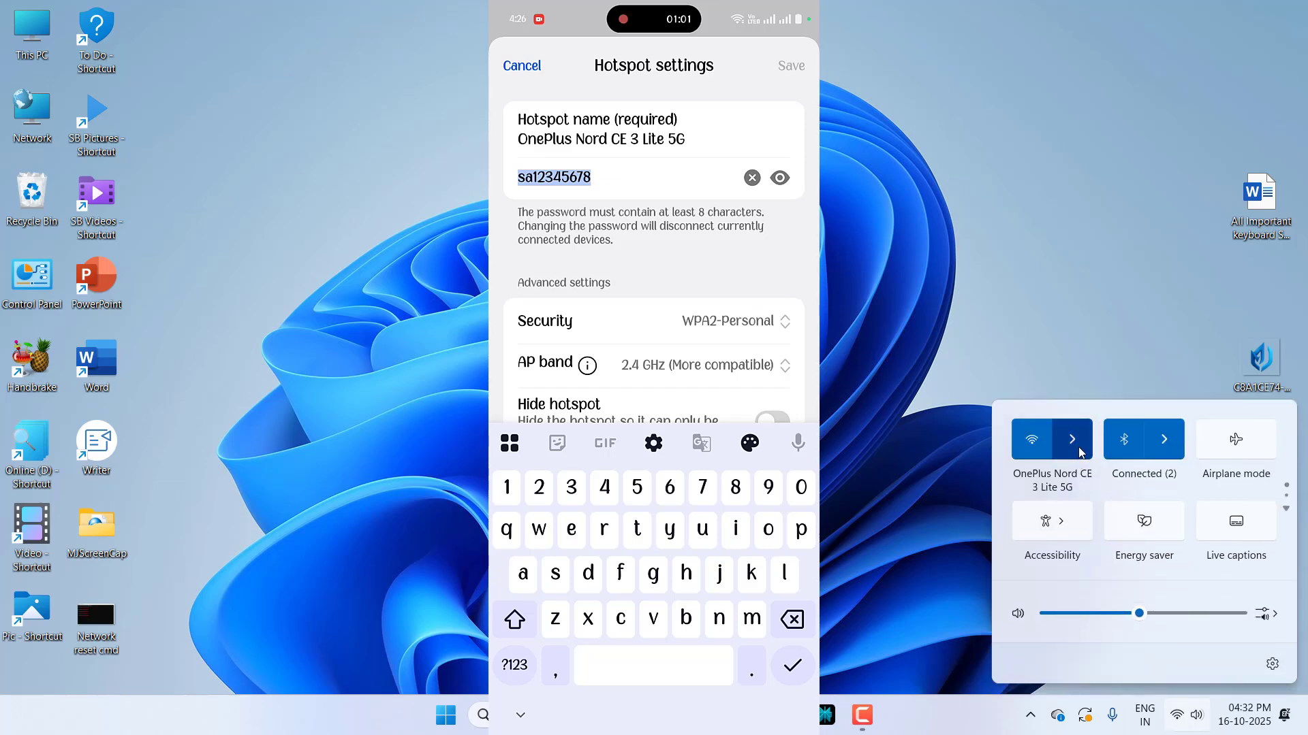
Step: From Quick Settings, switch Wi-Fi off and back on, then close the Wi-Fi panel
left_click(1073, 440)
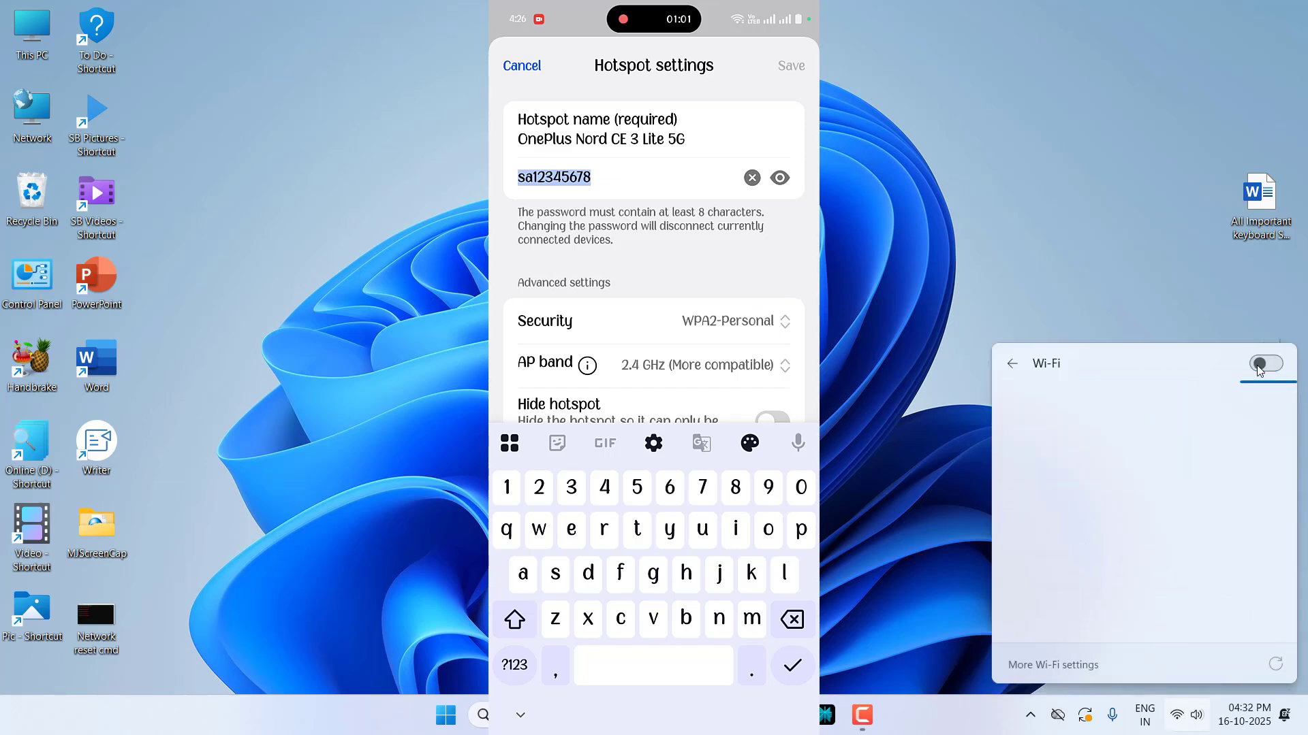
left_click(1264, 364)
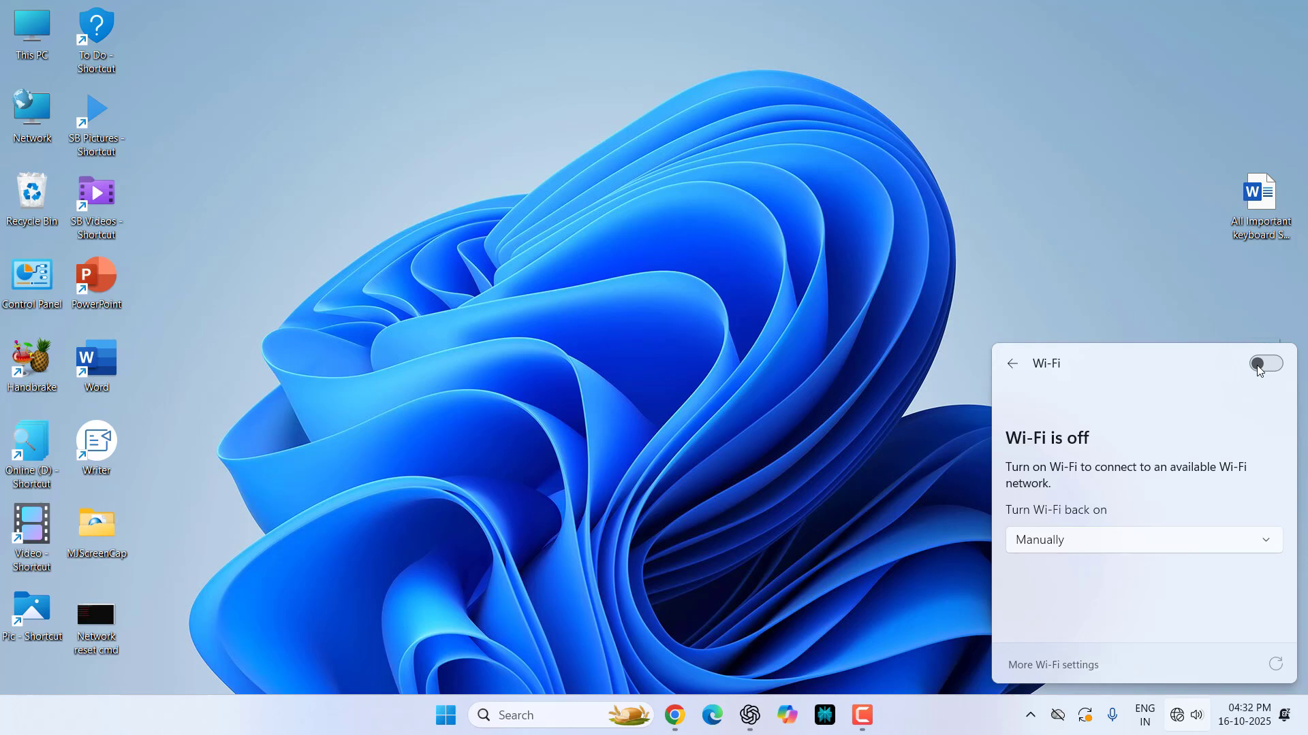
left_click(1263, 364)
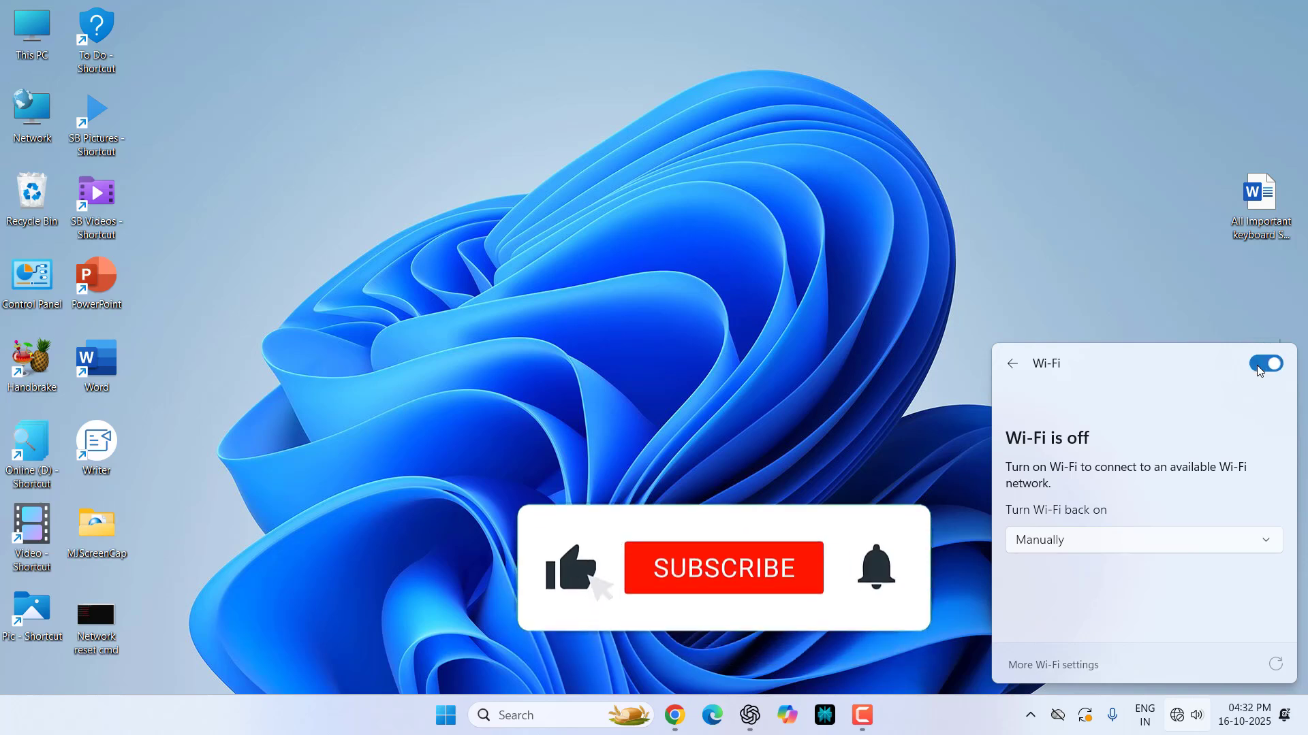
left_click(1264, 364)
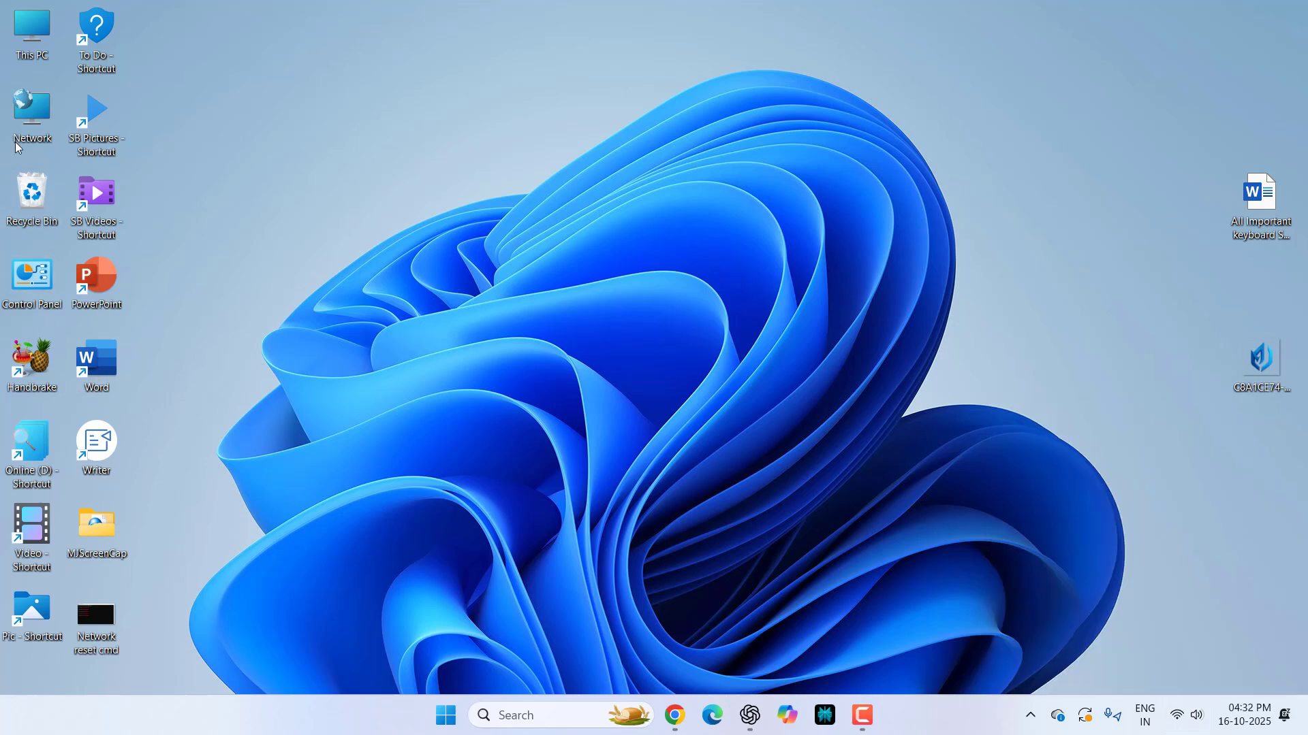
Step: Open Settings' Manage known networks page and scroll the saved Wi-Fi list
left_click(445, 714)
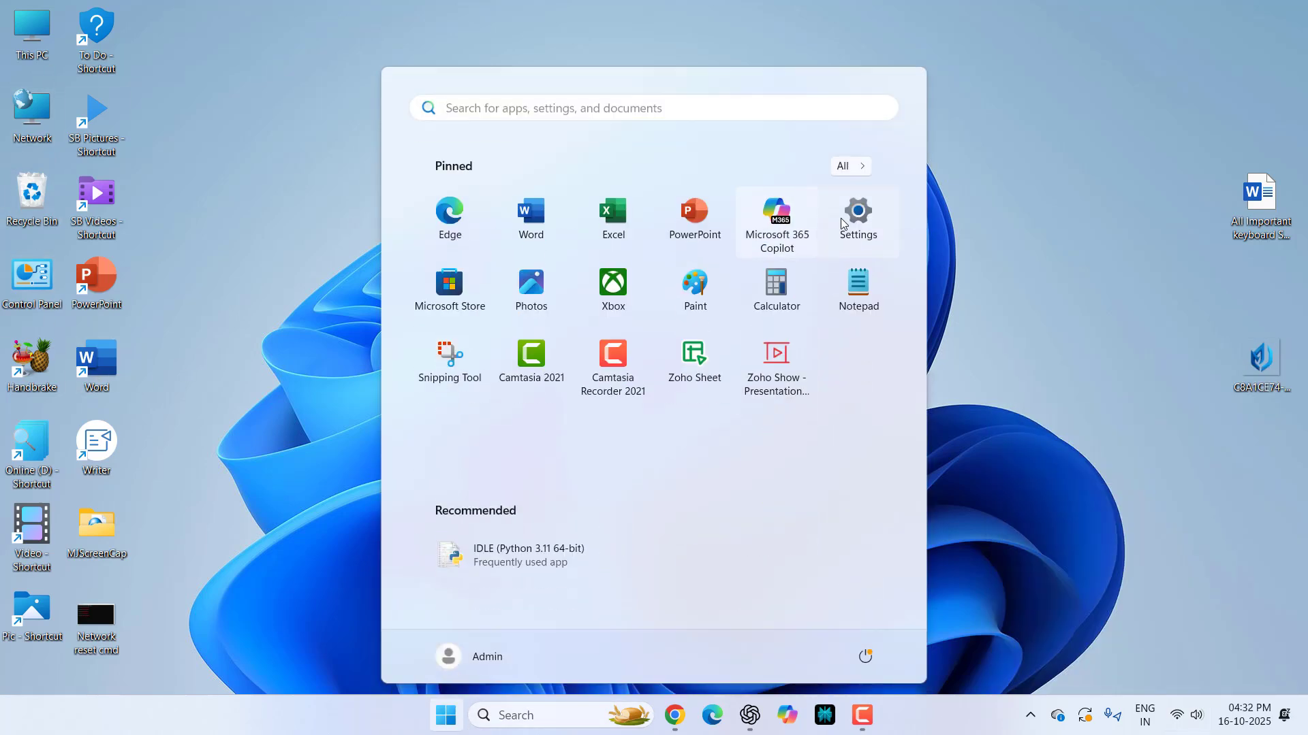
left_click(857, 210)
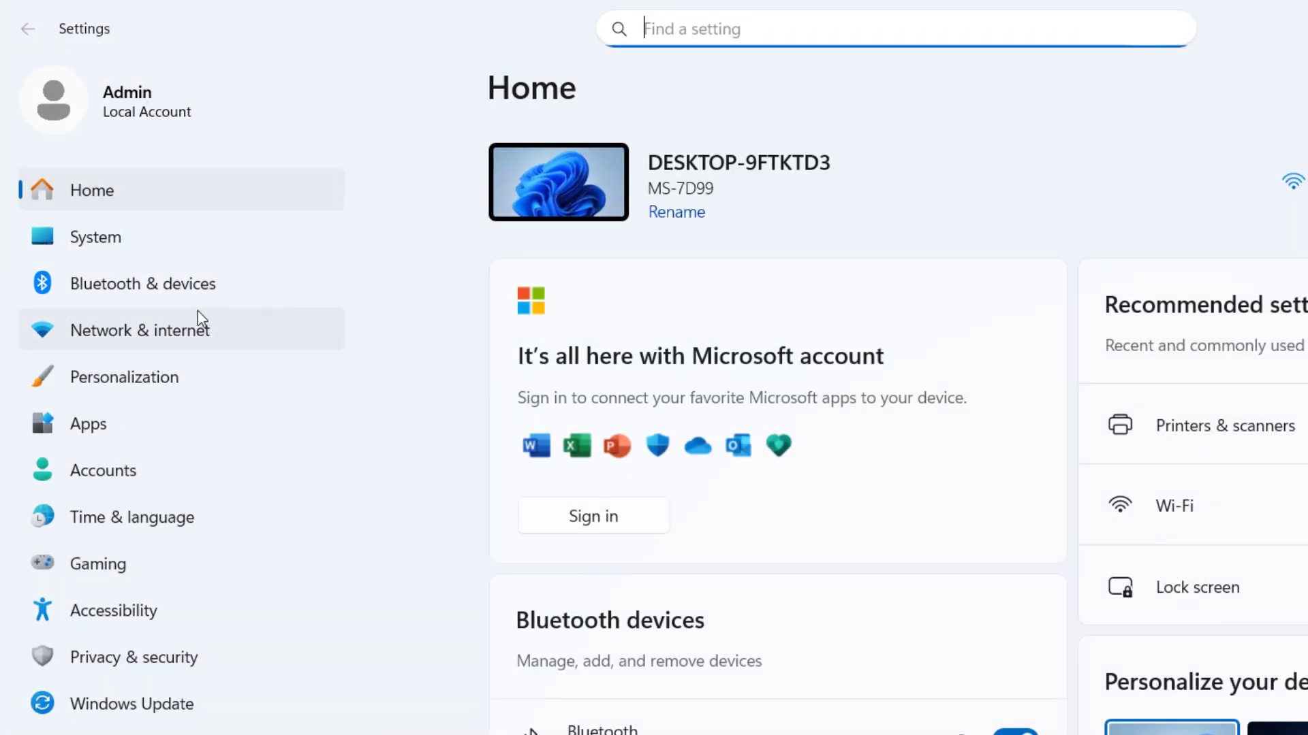
left_click(140, 330)
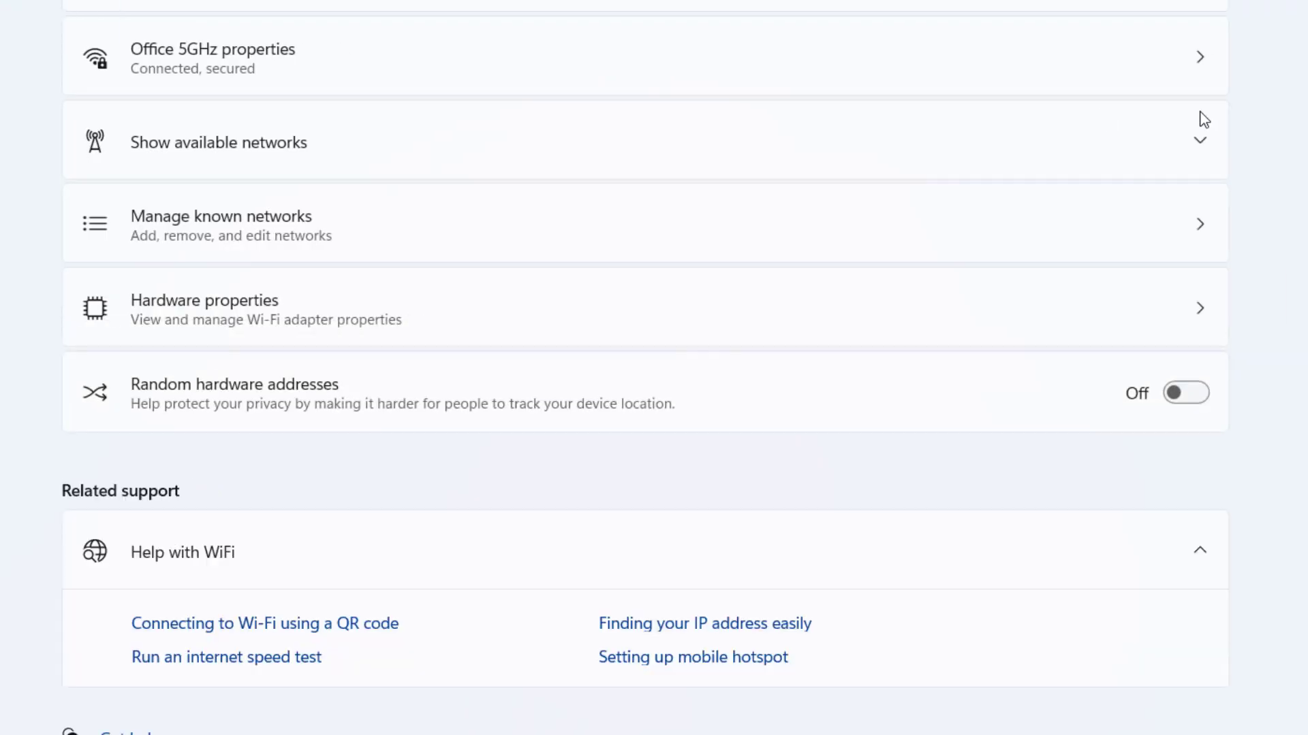
mouse_move(394, 298)
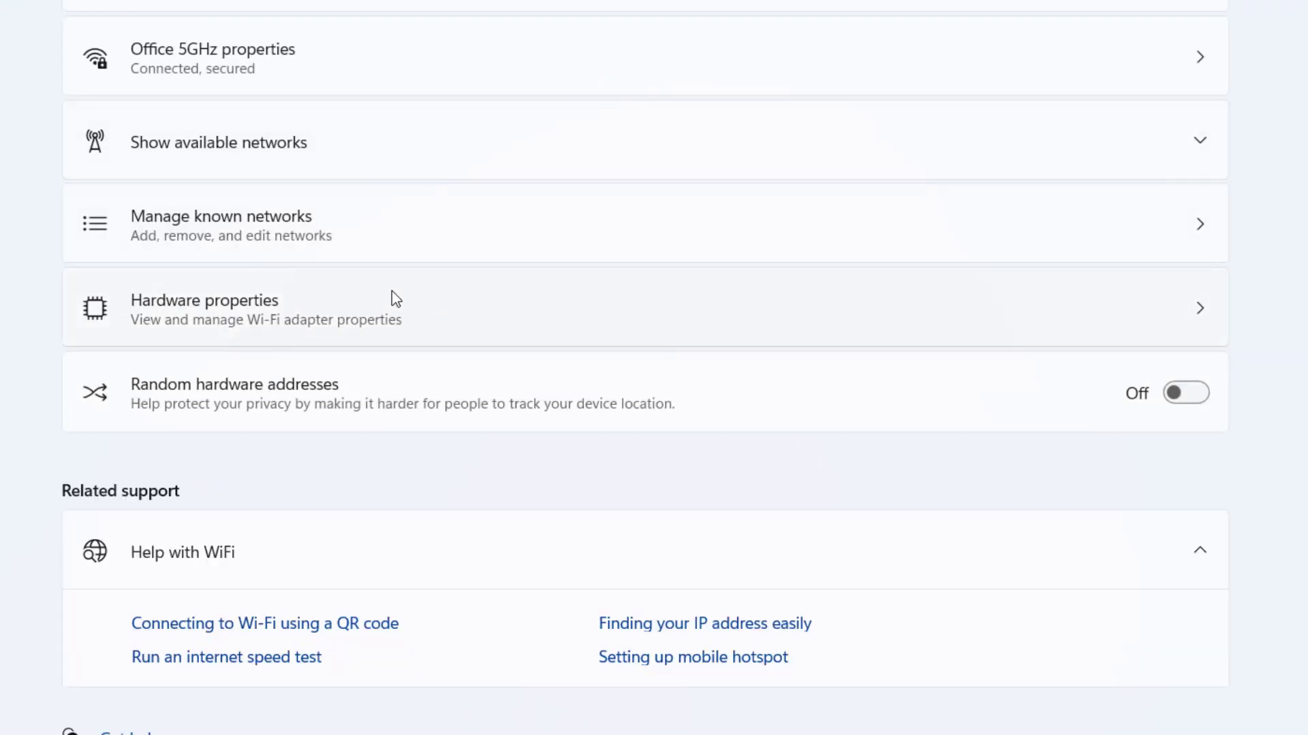
left_click(221, 223)
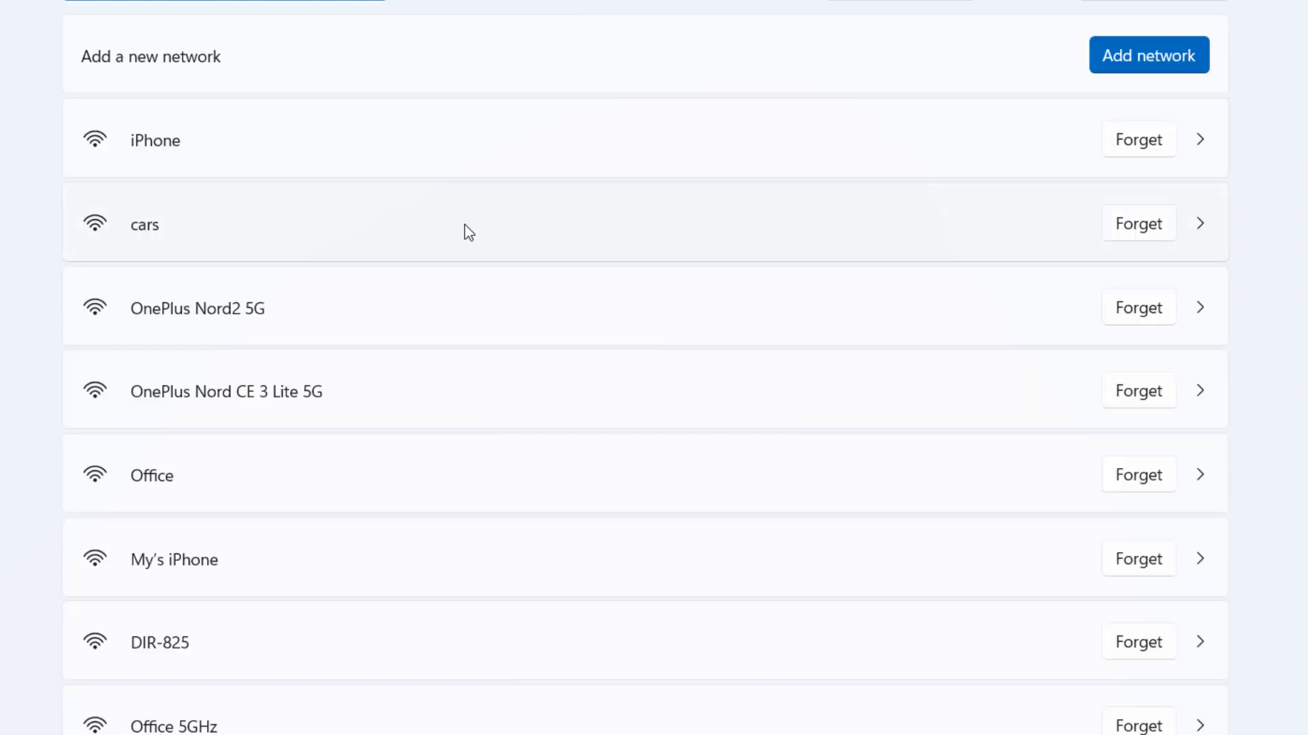
mouse_move(698, 291)
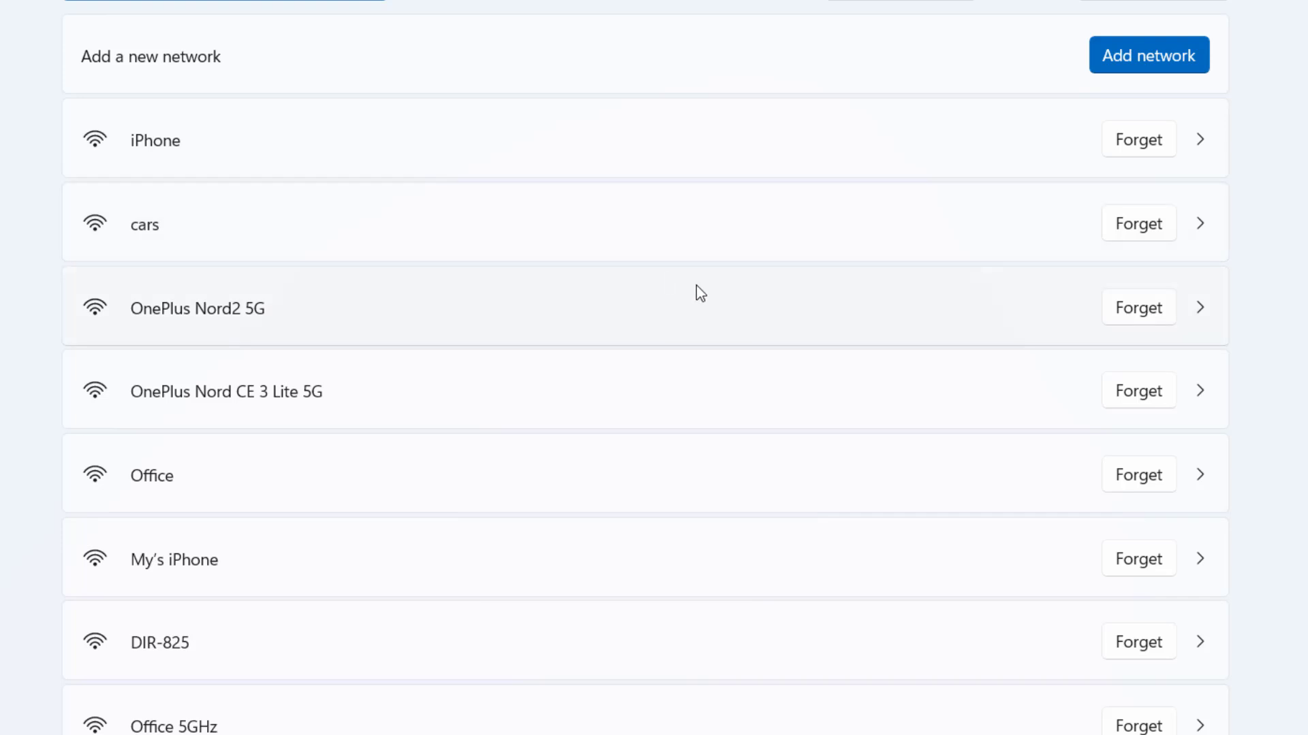
scroll("down", 3)
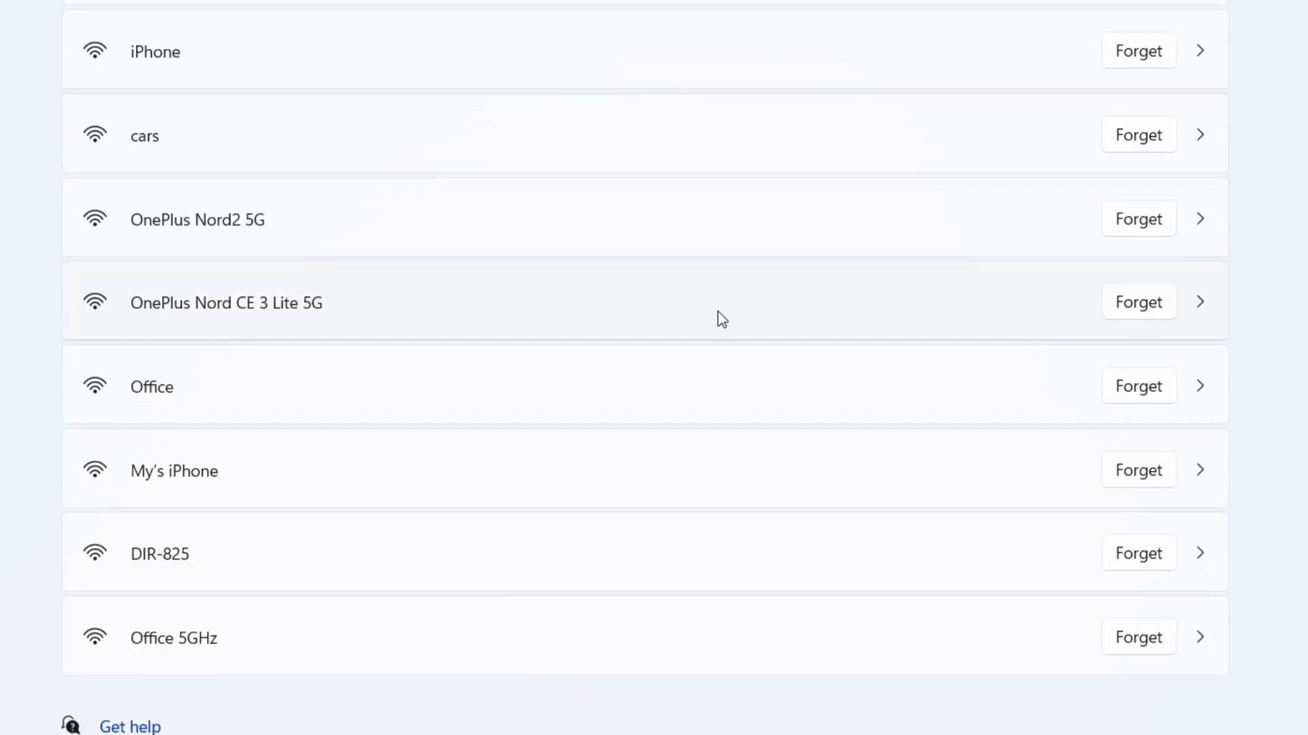
mouse_move(1140, 565)
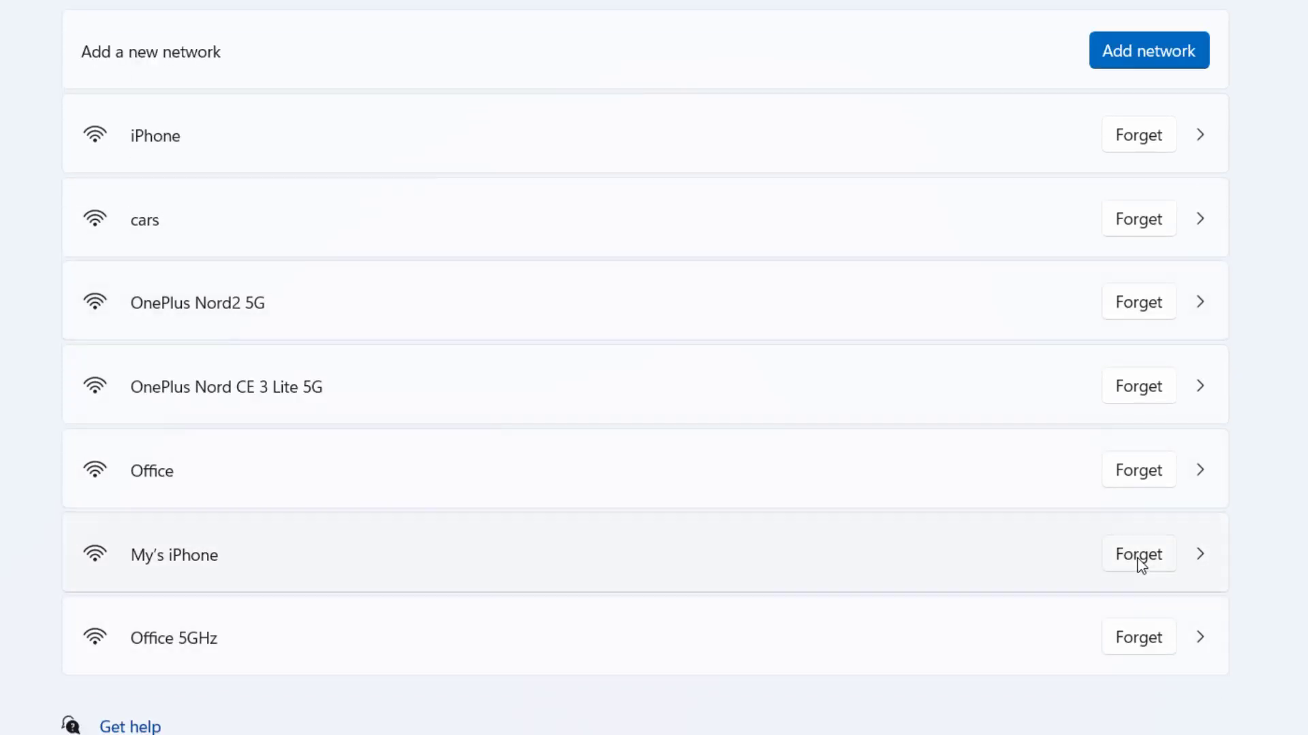
mouse_move(607, 293)
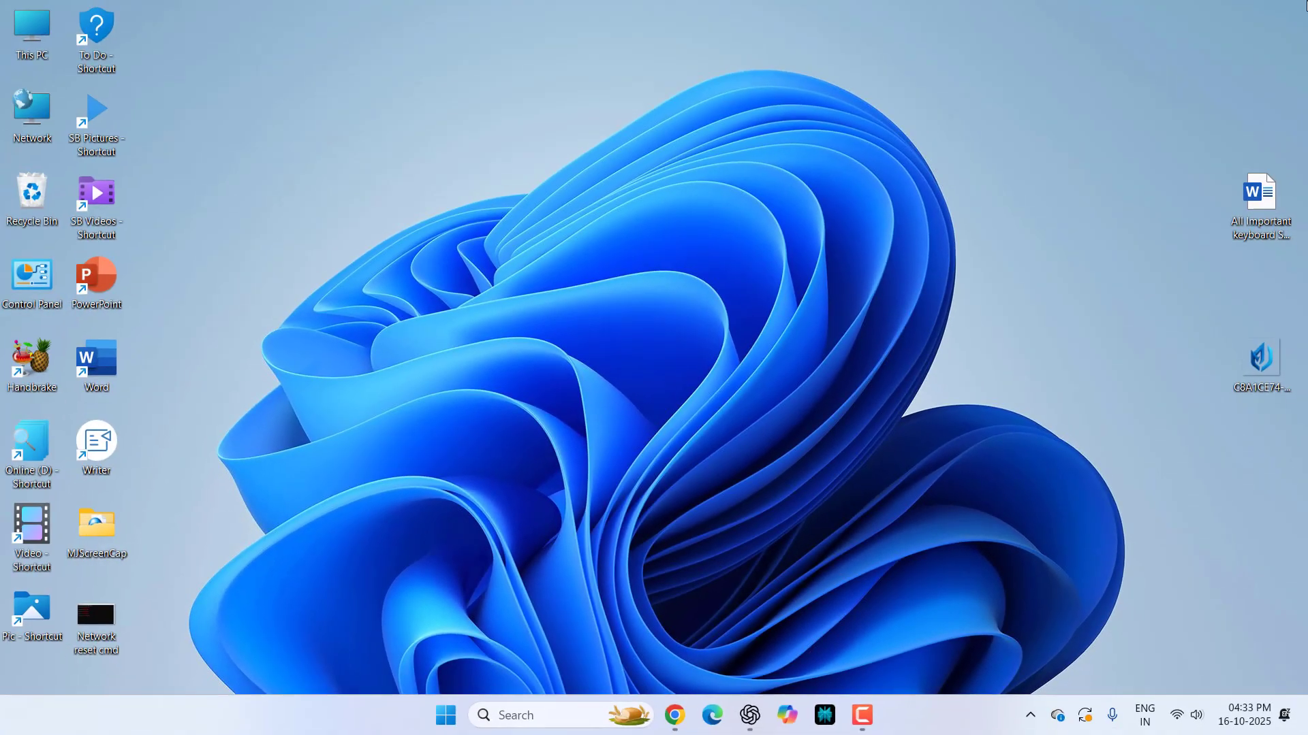
mouse_move(749, 167)
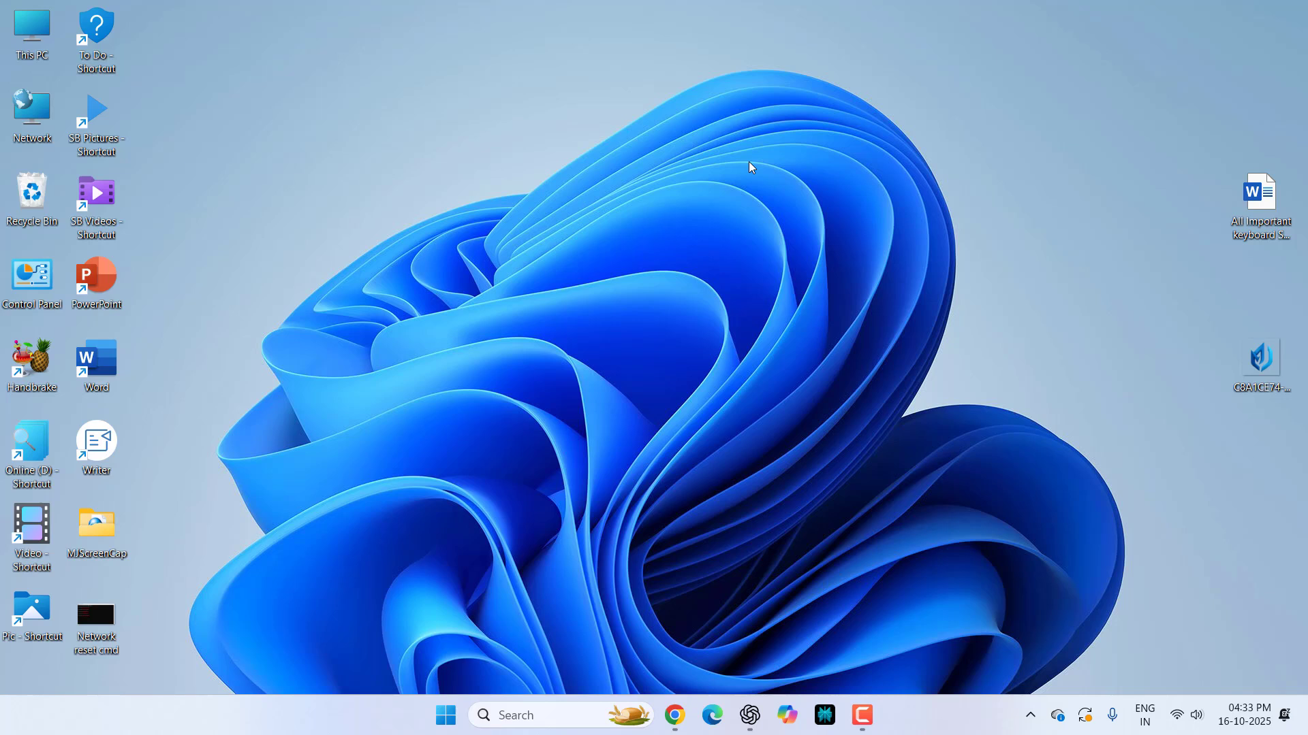
mouse_move(805, 515)
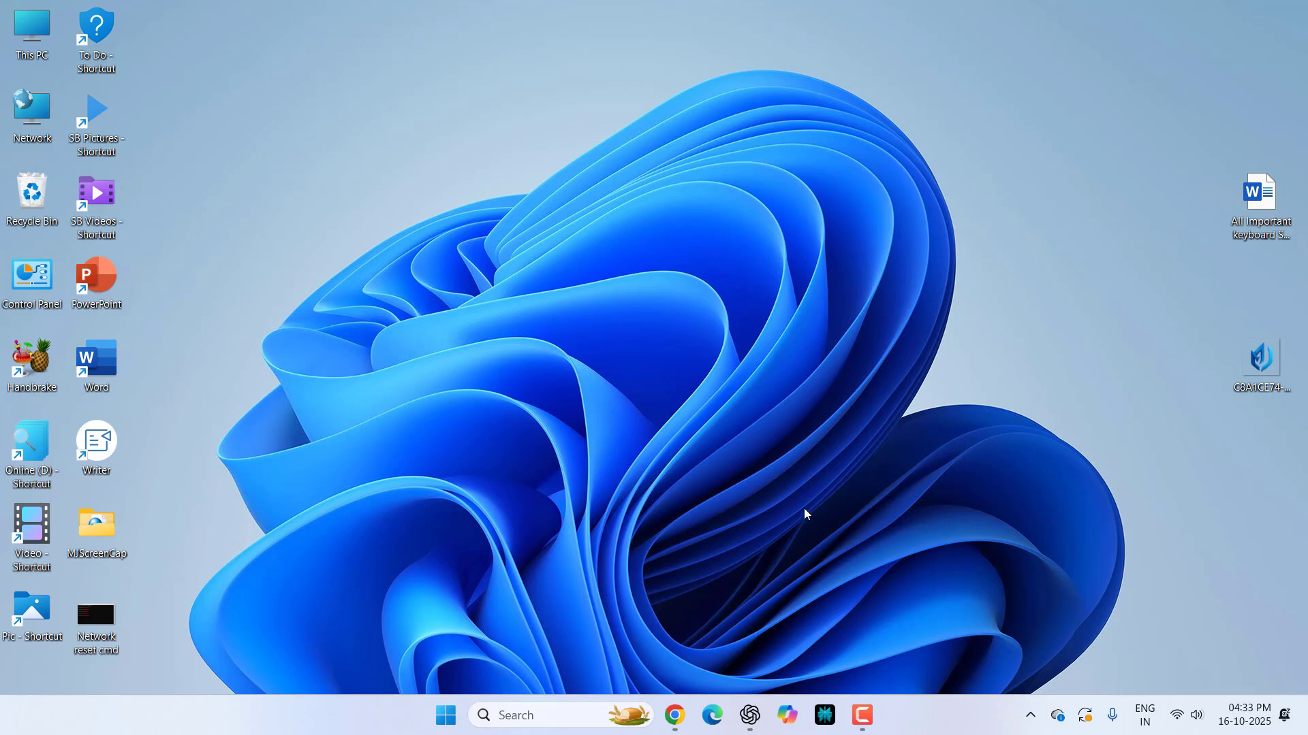